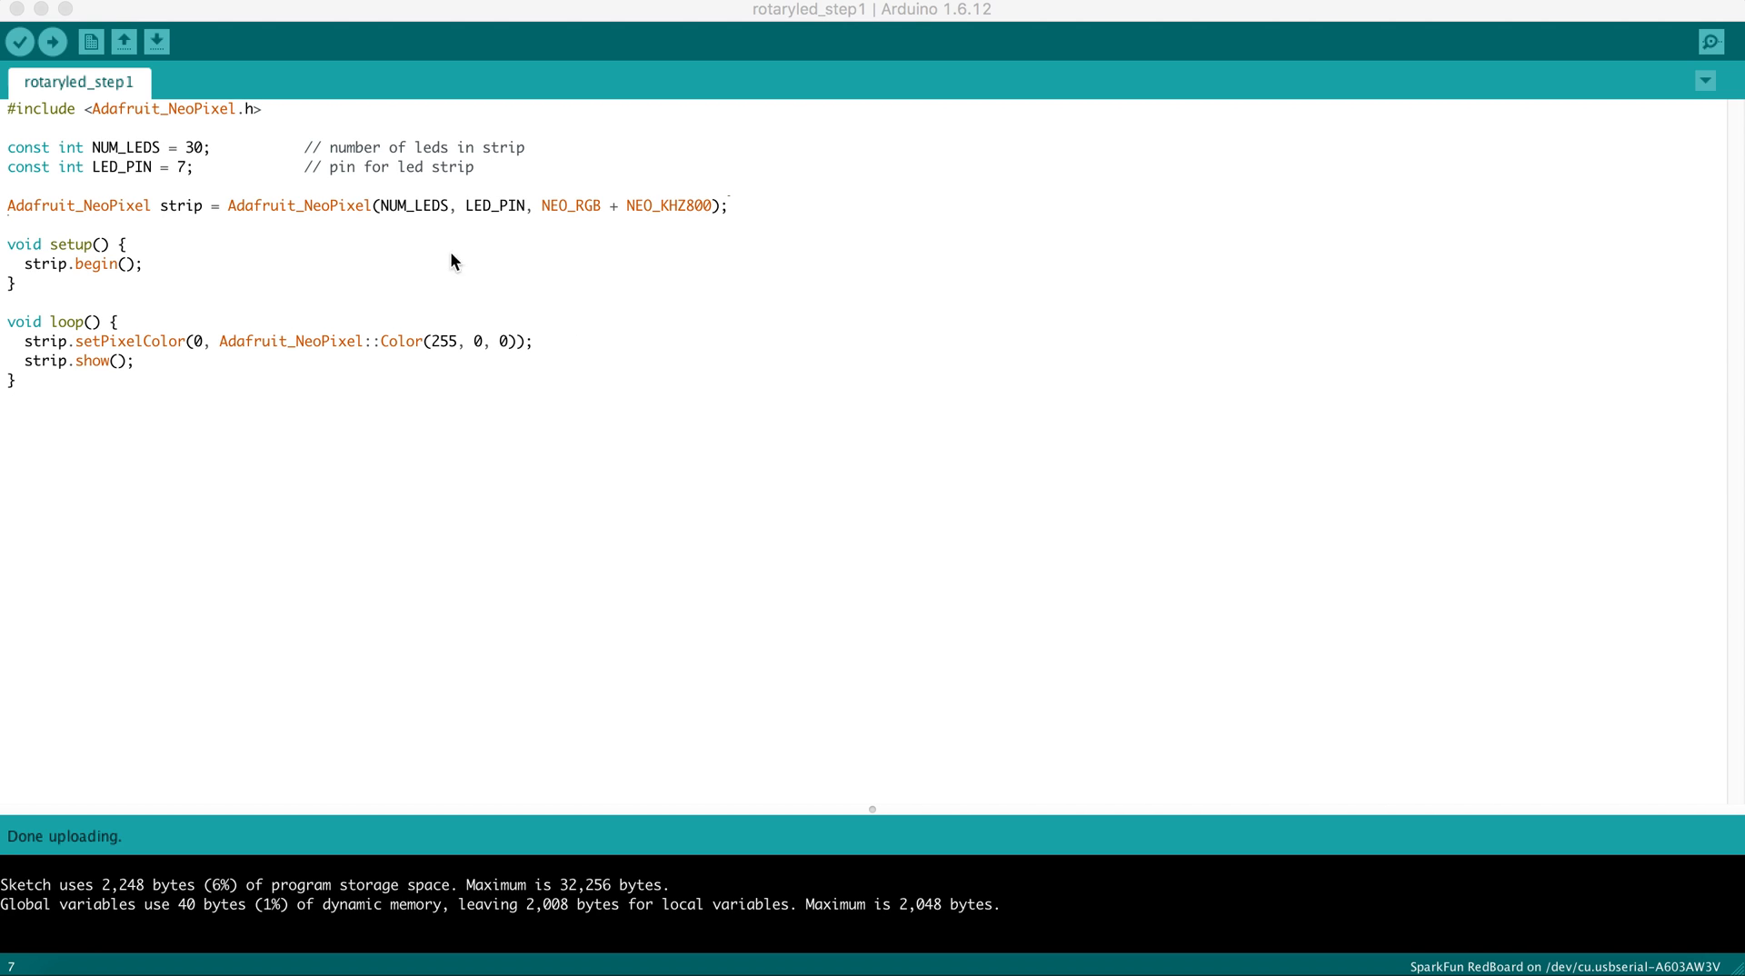
{"action": "mouse_move", "coordinate": [249, 158]}
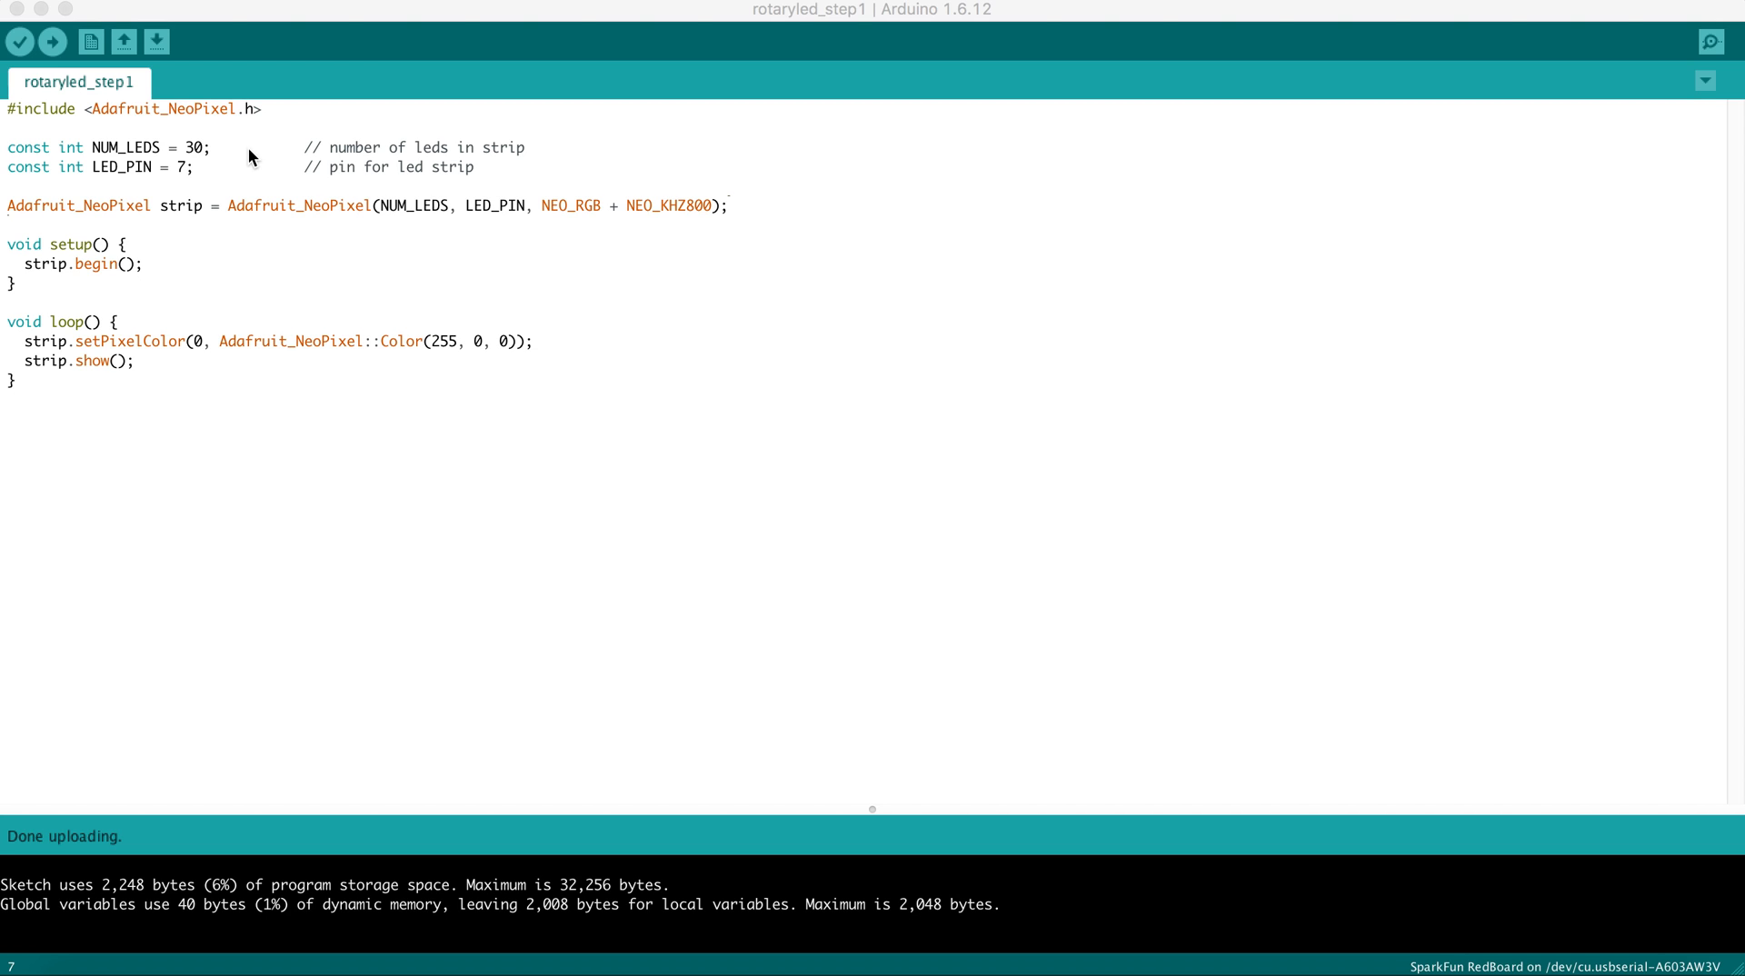
{"action": "mouse_move", "coordinate": [142, 123]}
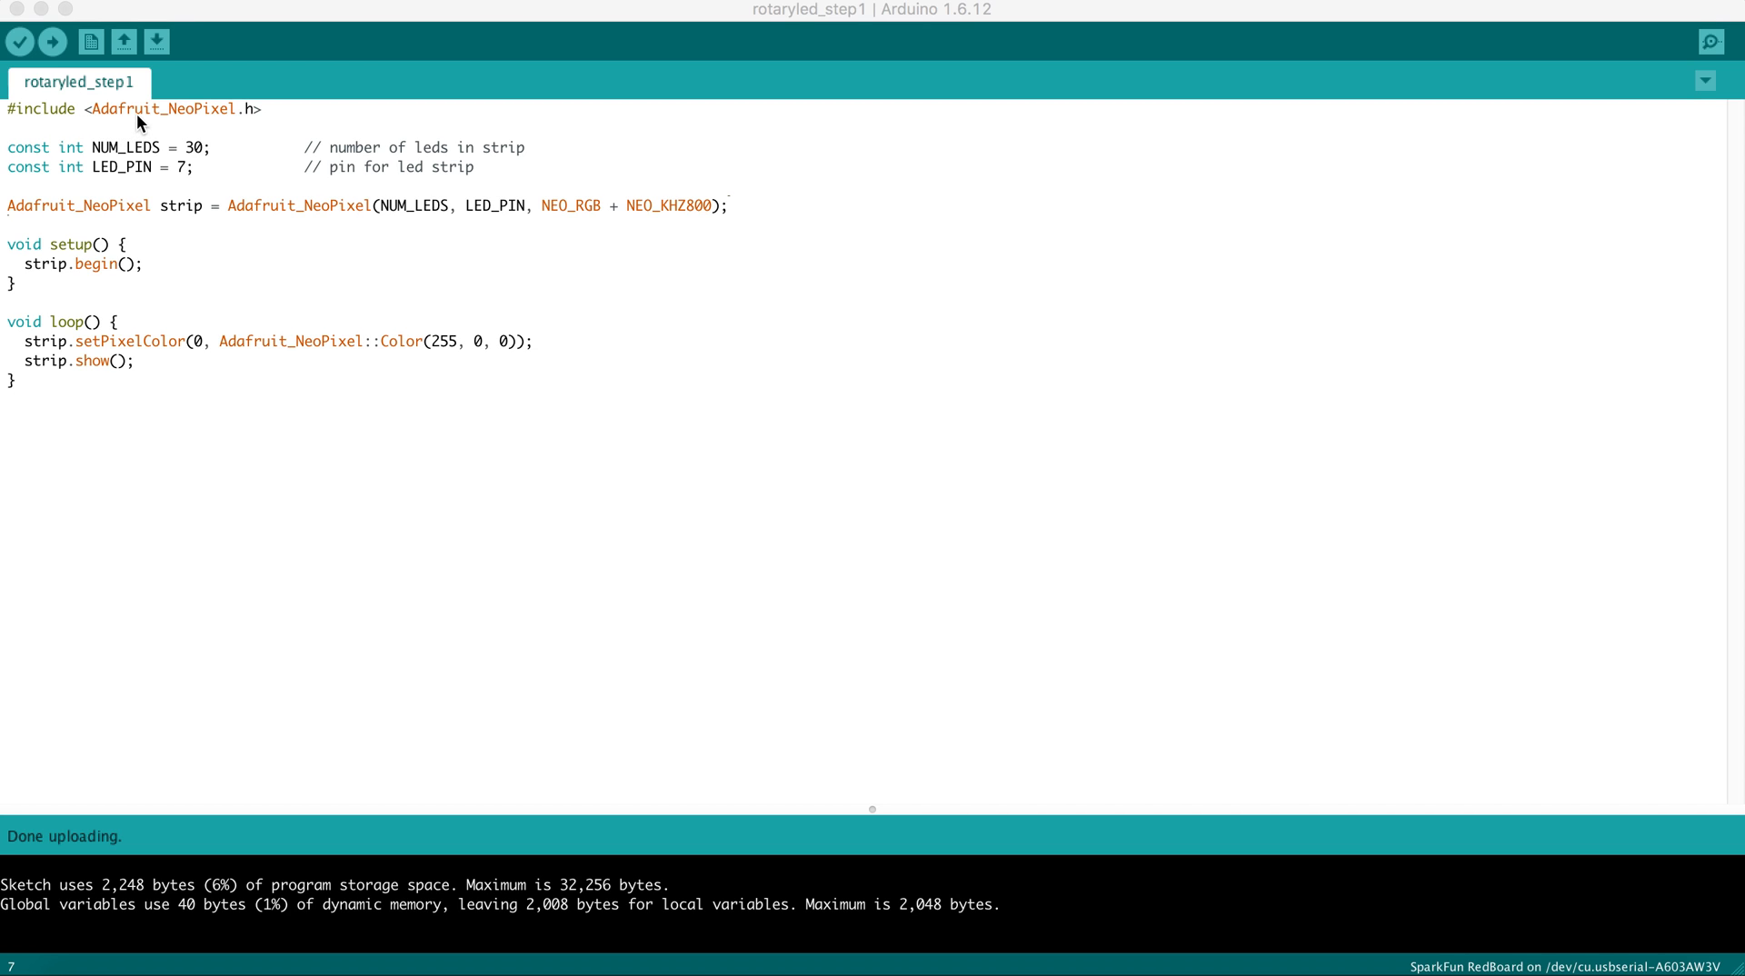
{"action": "mouse_move", "coordinate": [209, 120]}
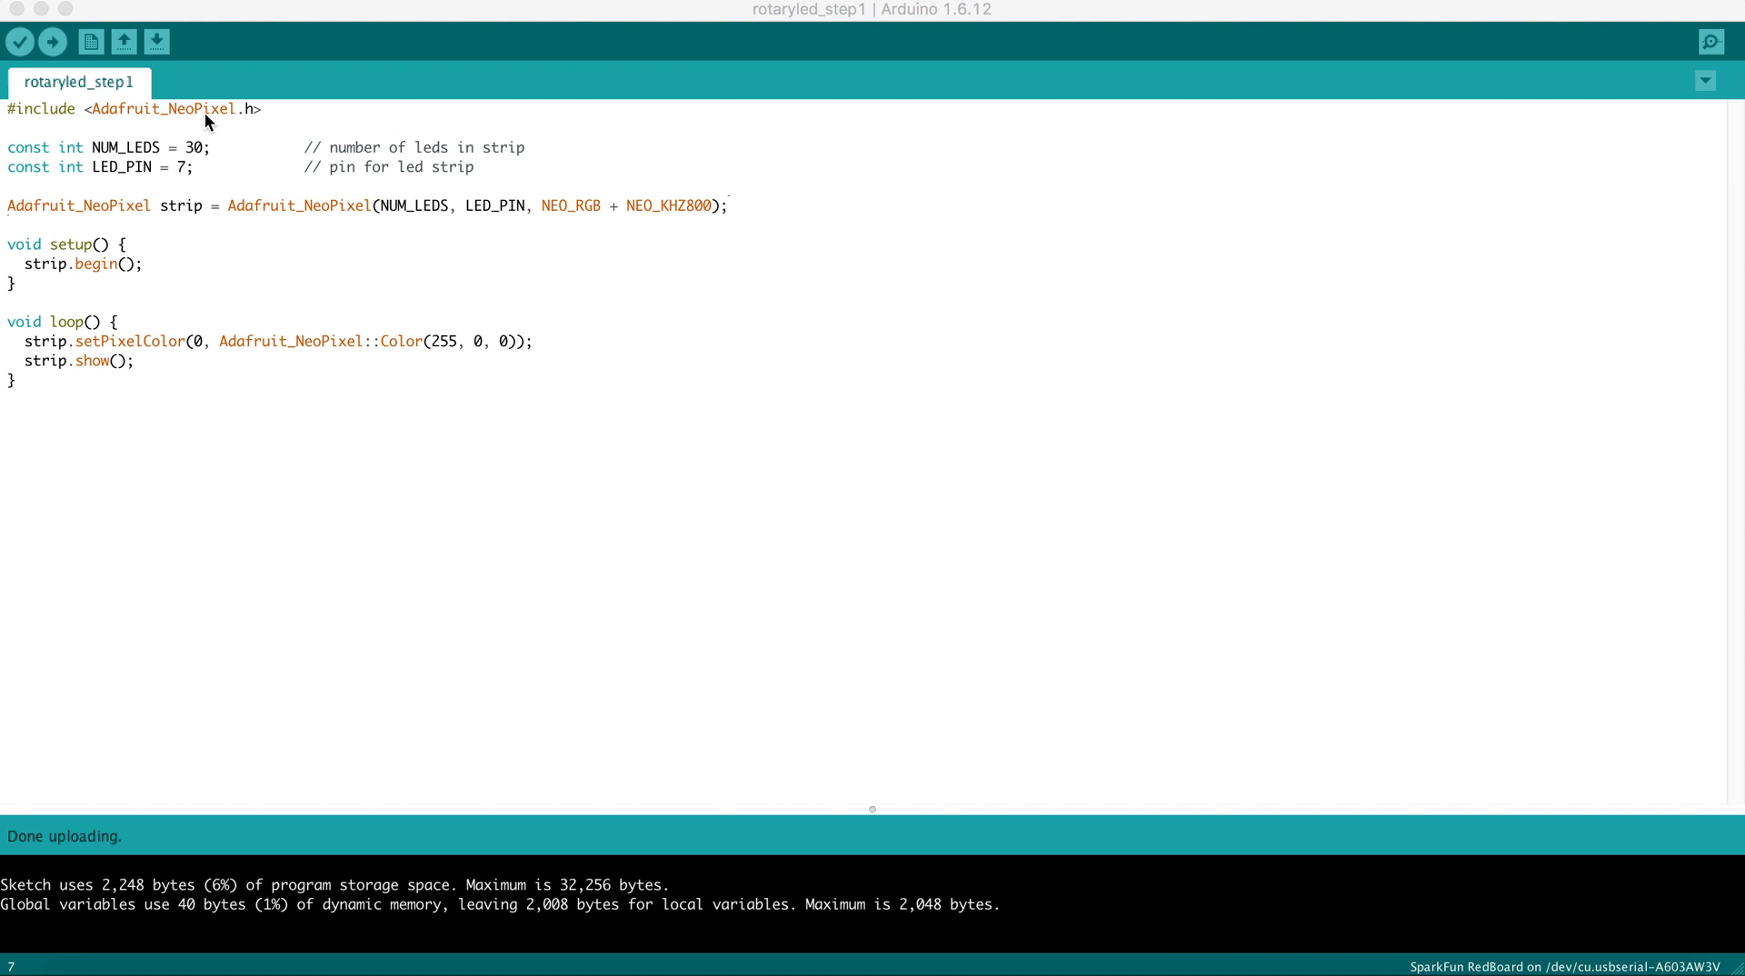
{"action": "mouse_move", "coordinate": [164, 117]}
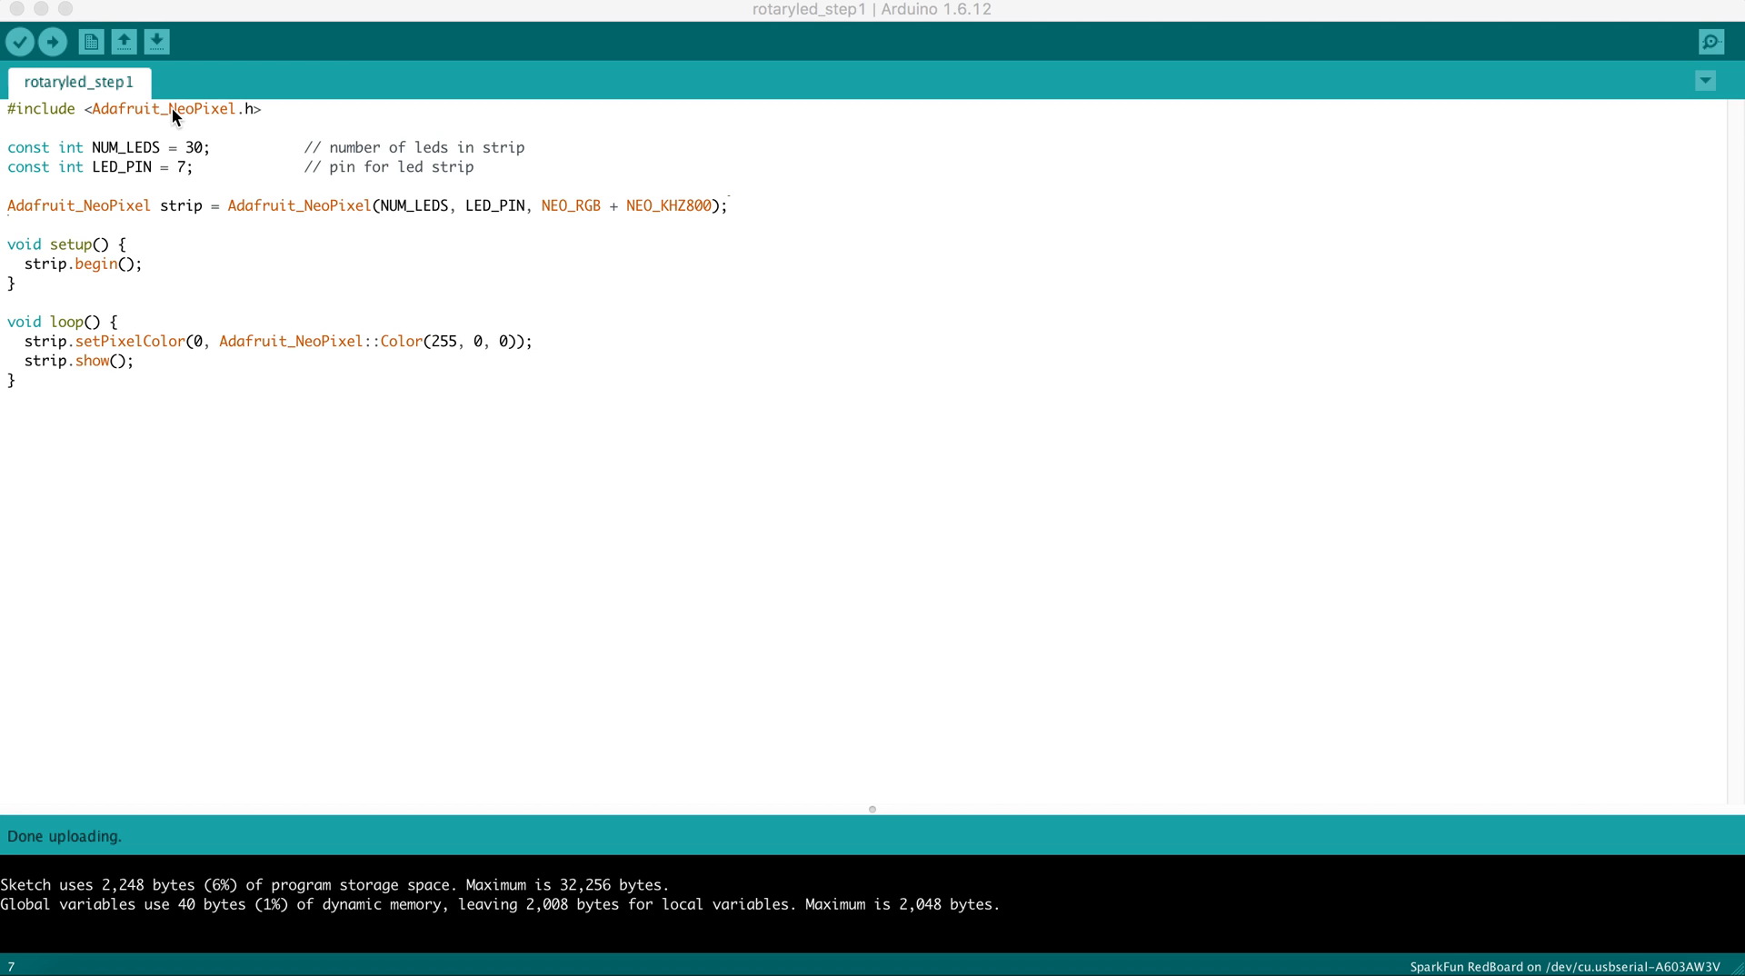
{"action": "mouse_move", "coordinate": [203, 123]}
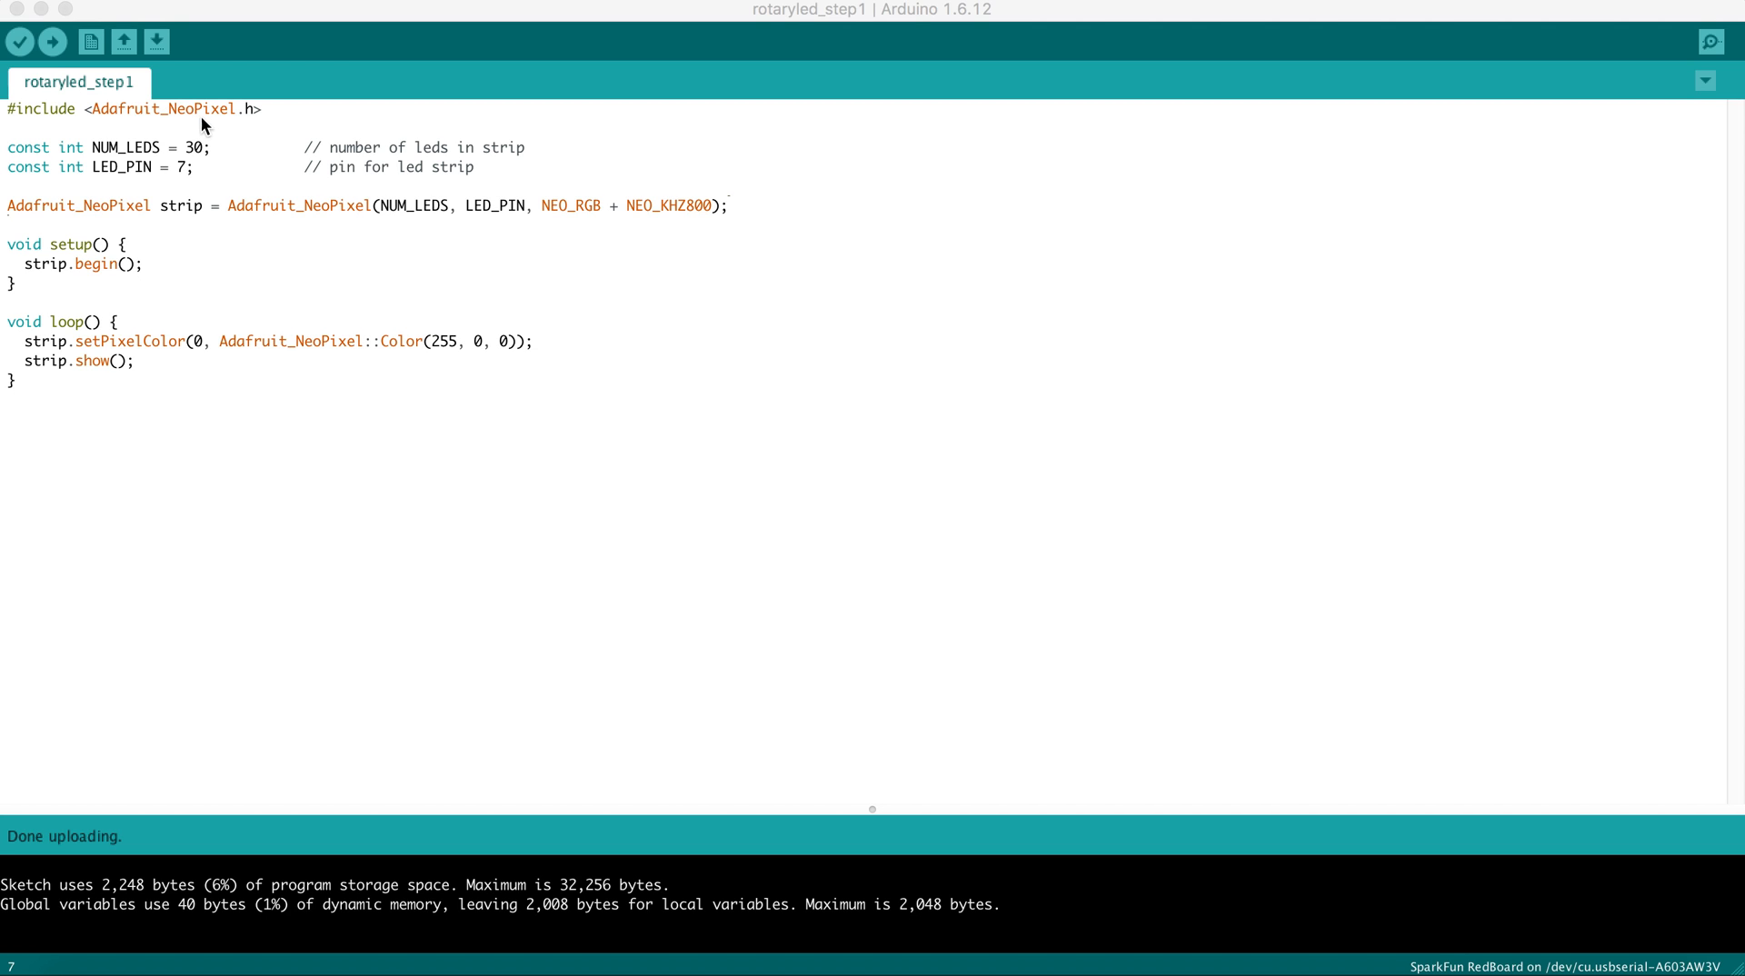
{"action": "mouse_move", "coordinate": [226, 118]}
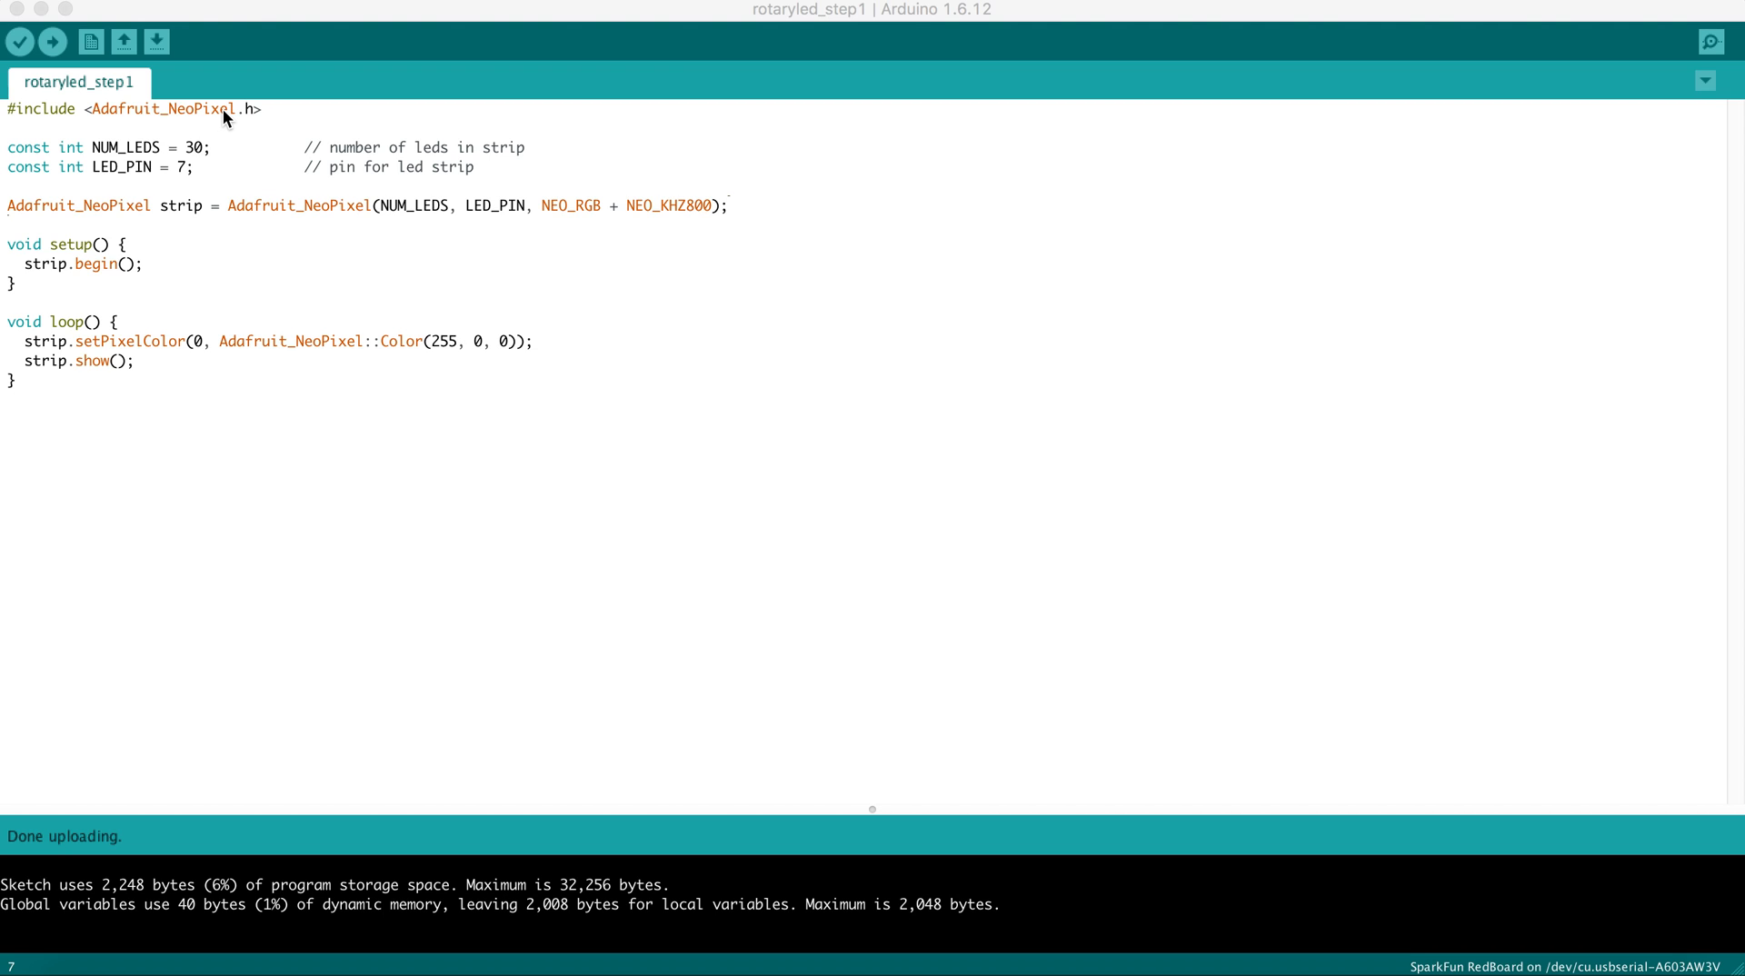
{"action": "mouse_move", "coordinate": [93, 148]}
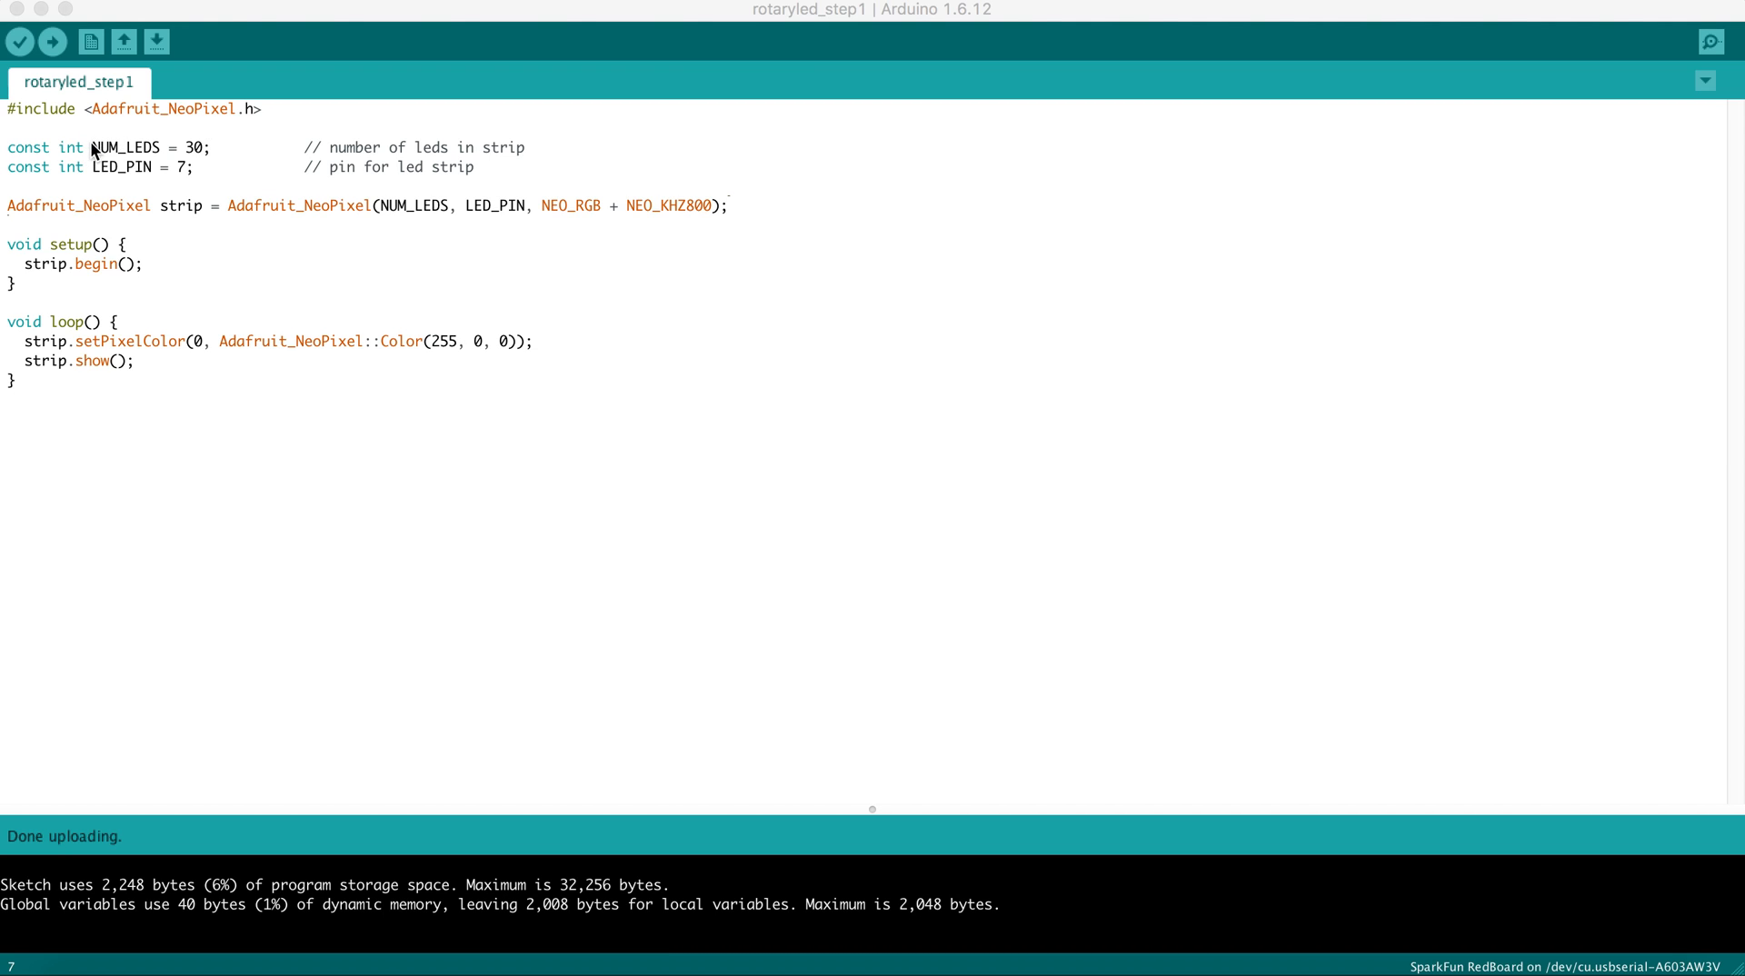
{"action": "mouse_move", "coordinate": [154, 155]}
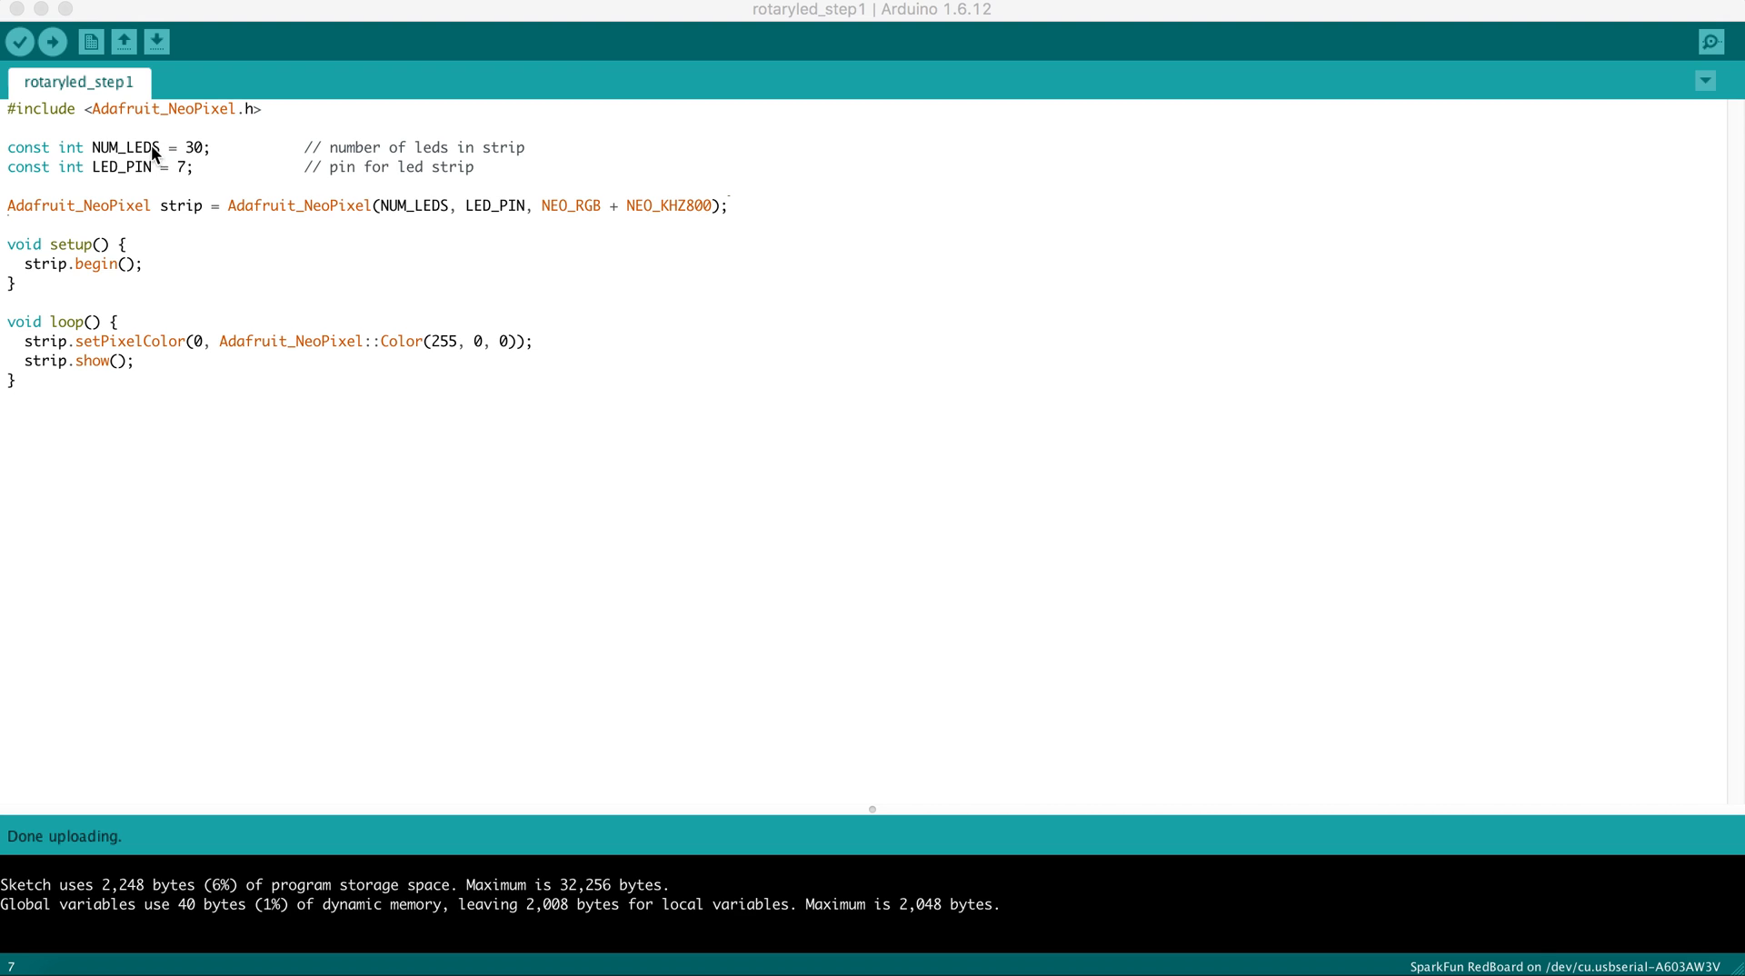
{"action": "mouse_move", "coordinate": [140, 159]}
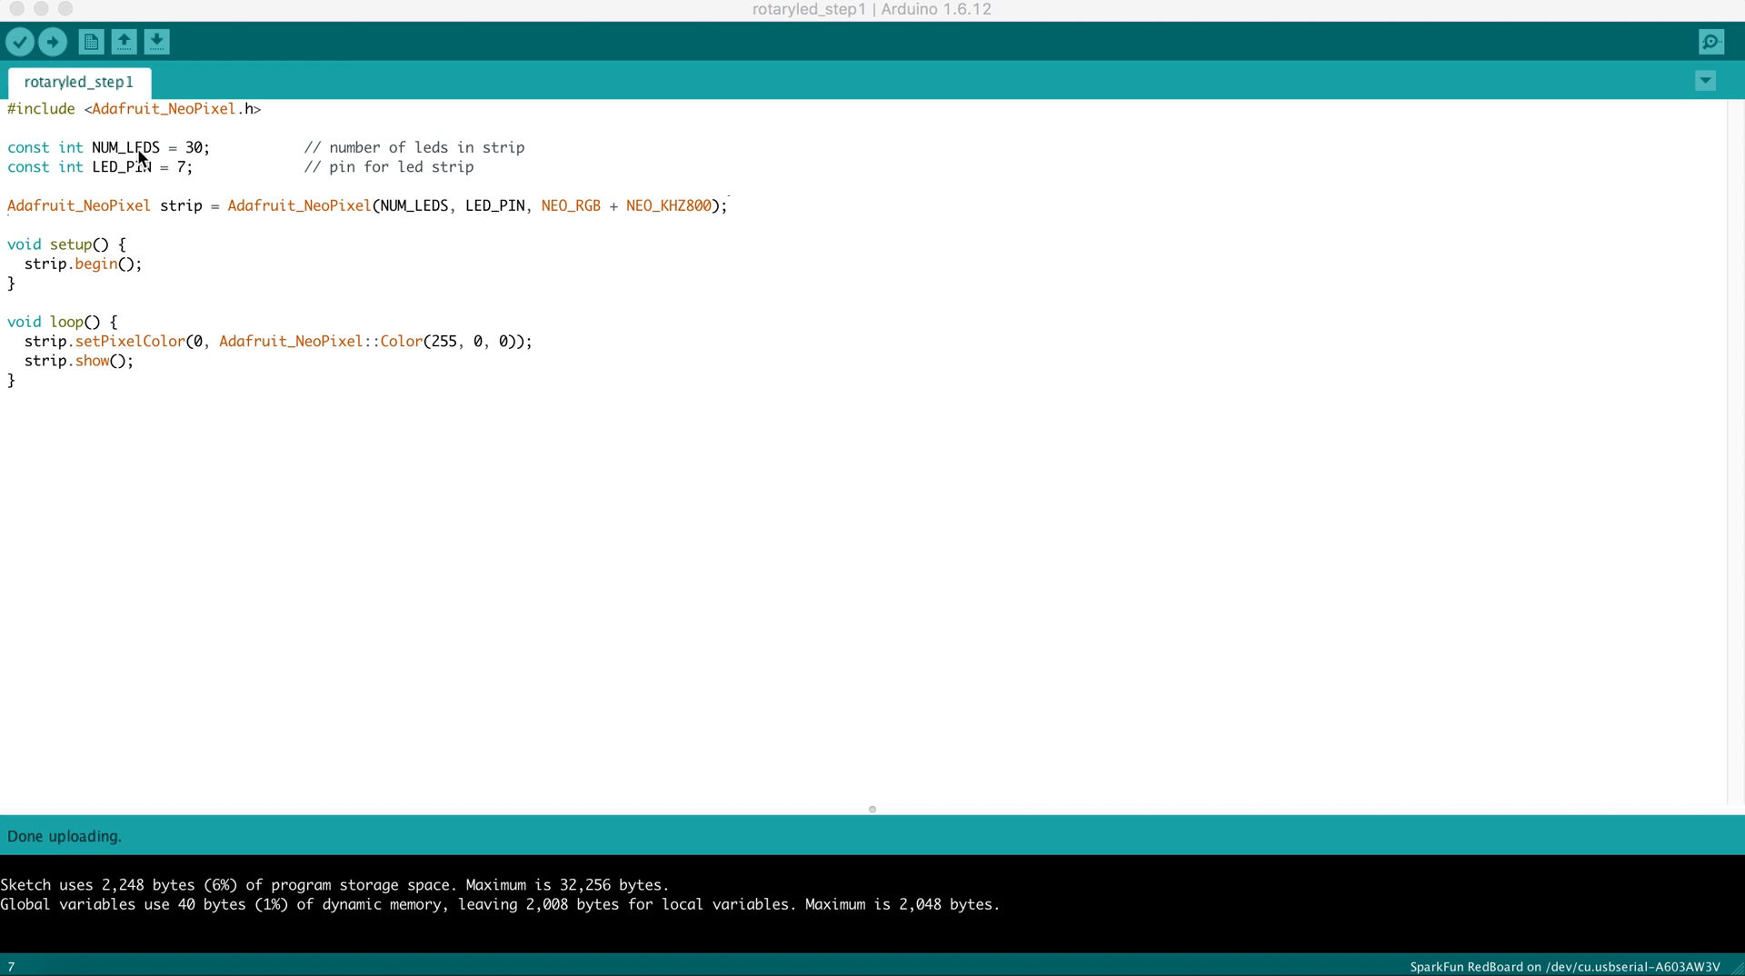
{"action": "mouse_move", "coordinate": [193, 156]}
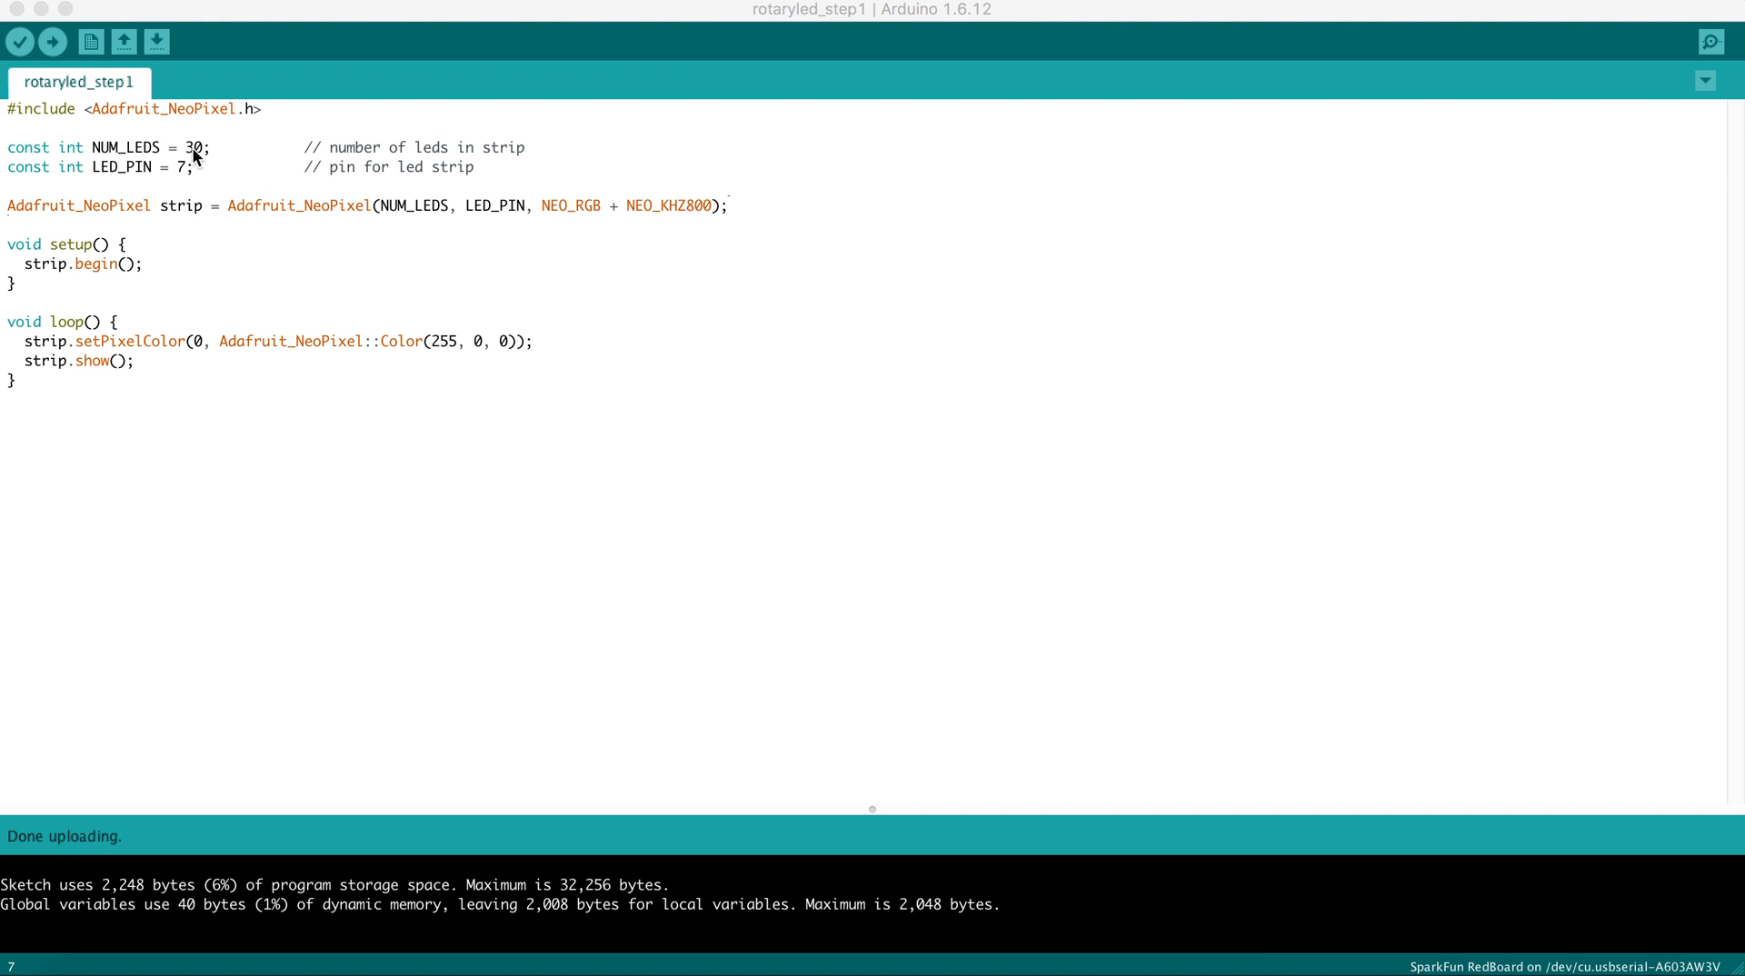
{"action": "mouse_move", "coordinate": [184, 173]}
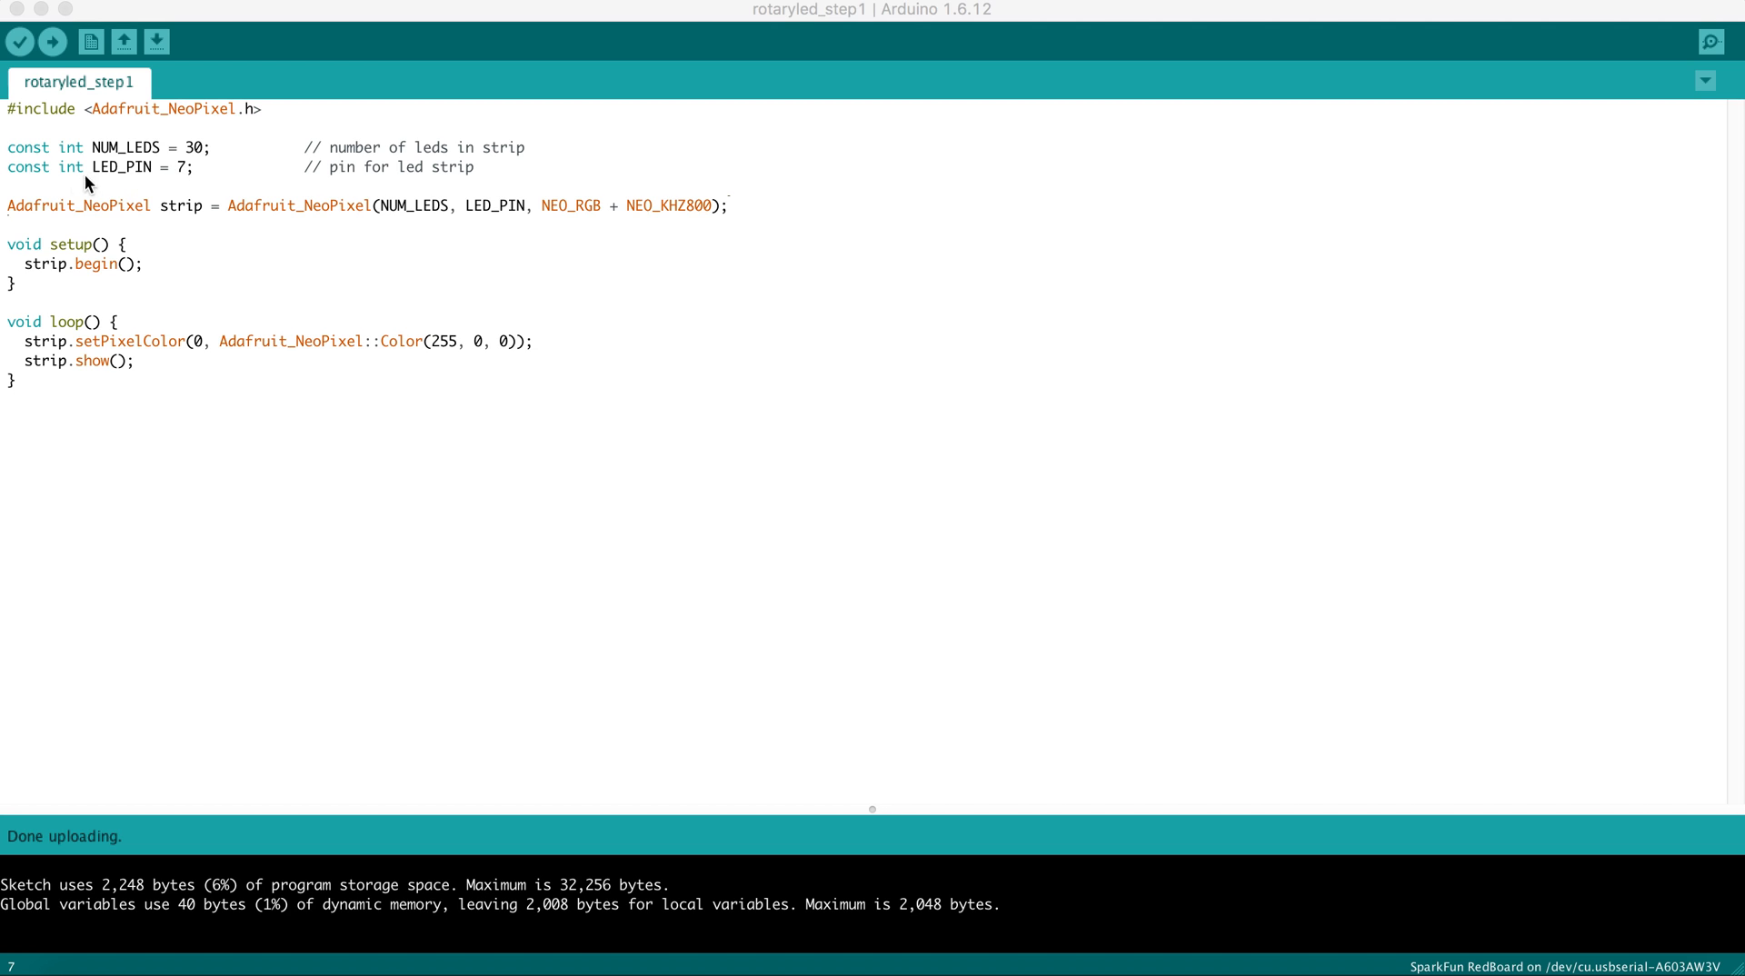
{"action": "mouse_move", "coordinate": [34, 165]}
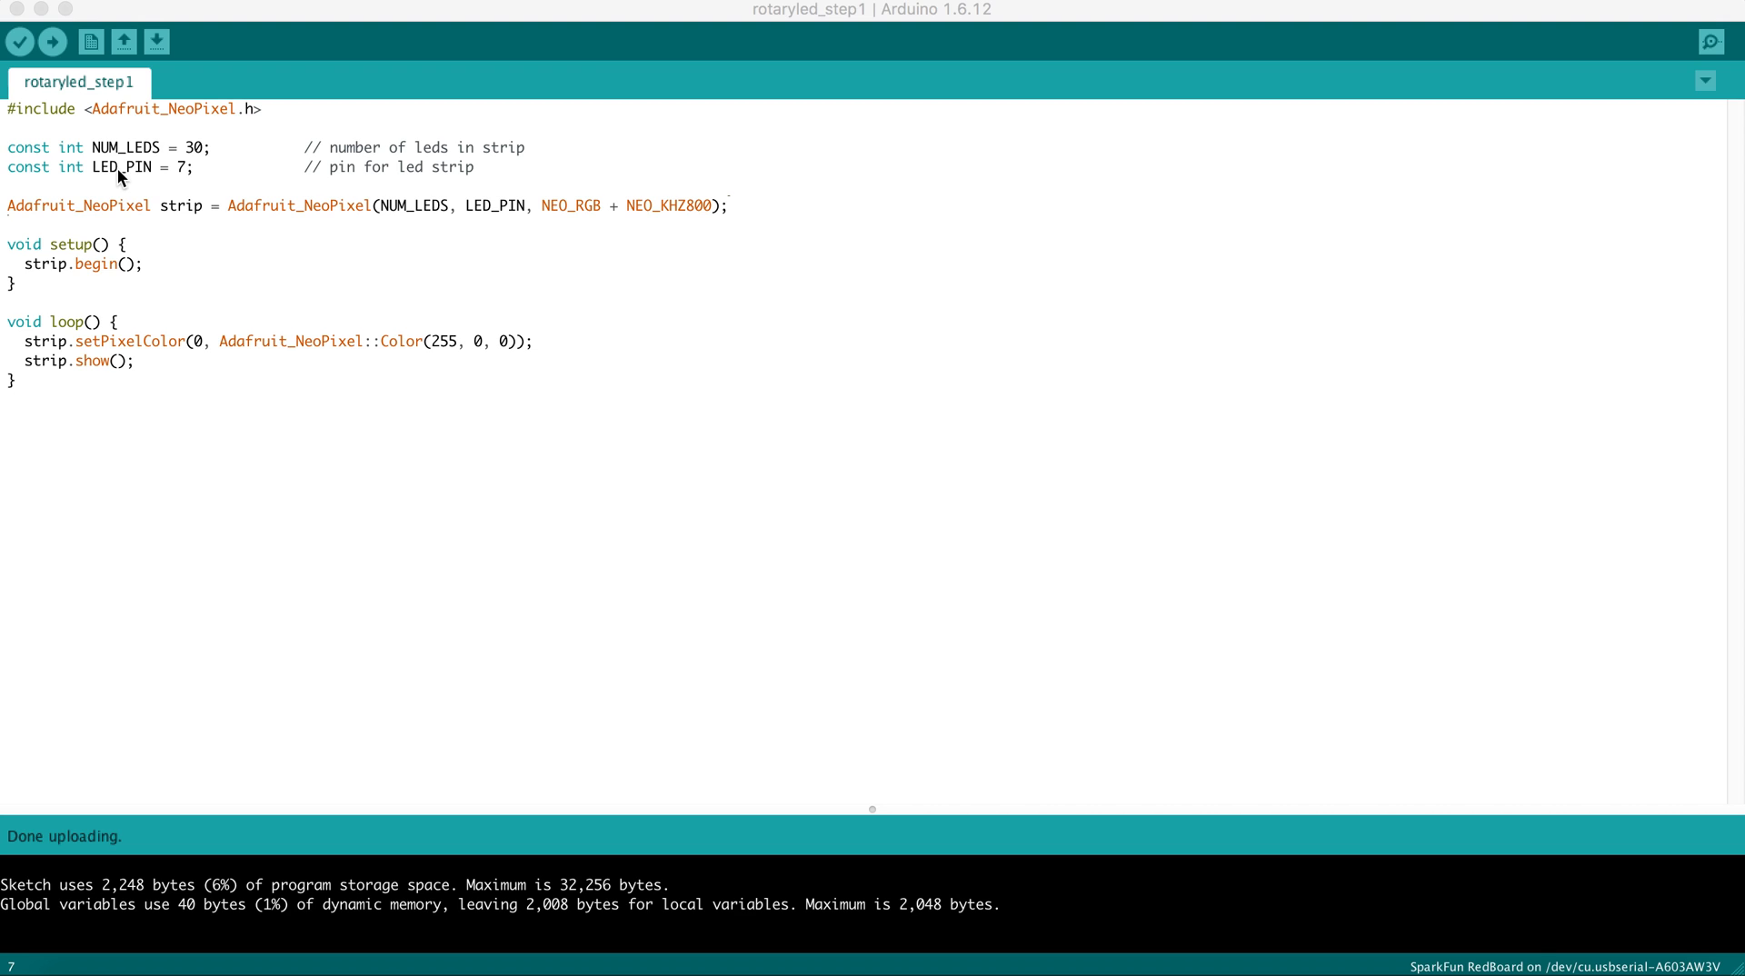
{"action": "mouse_move", "coordinate": [81, 218]}
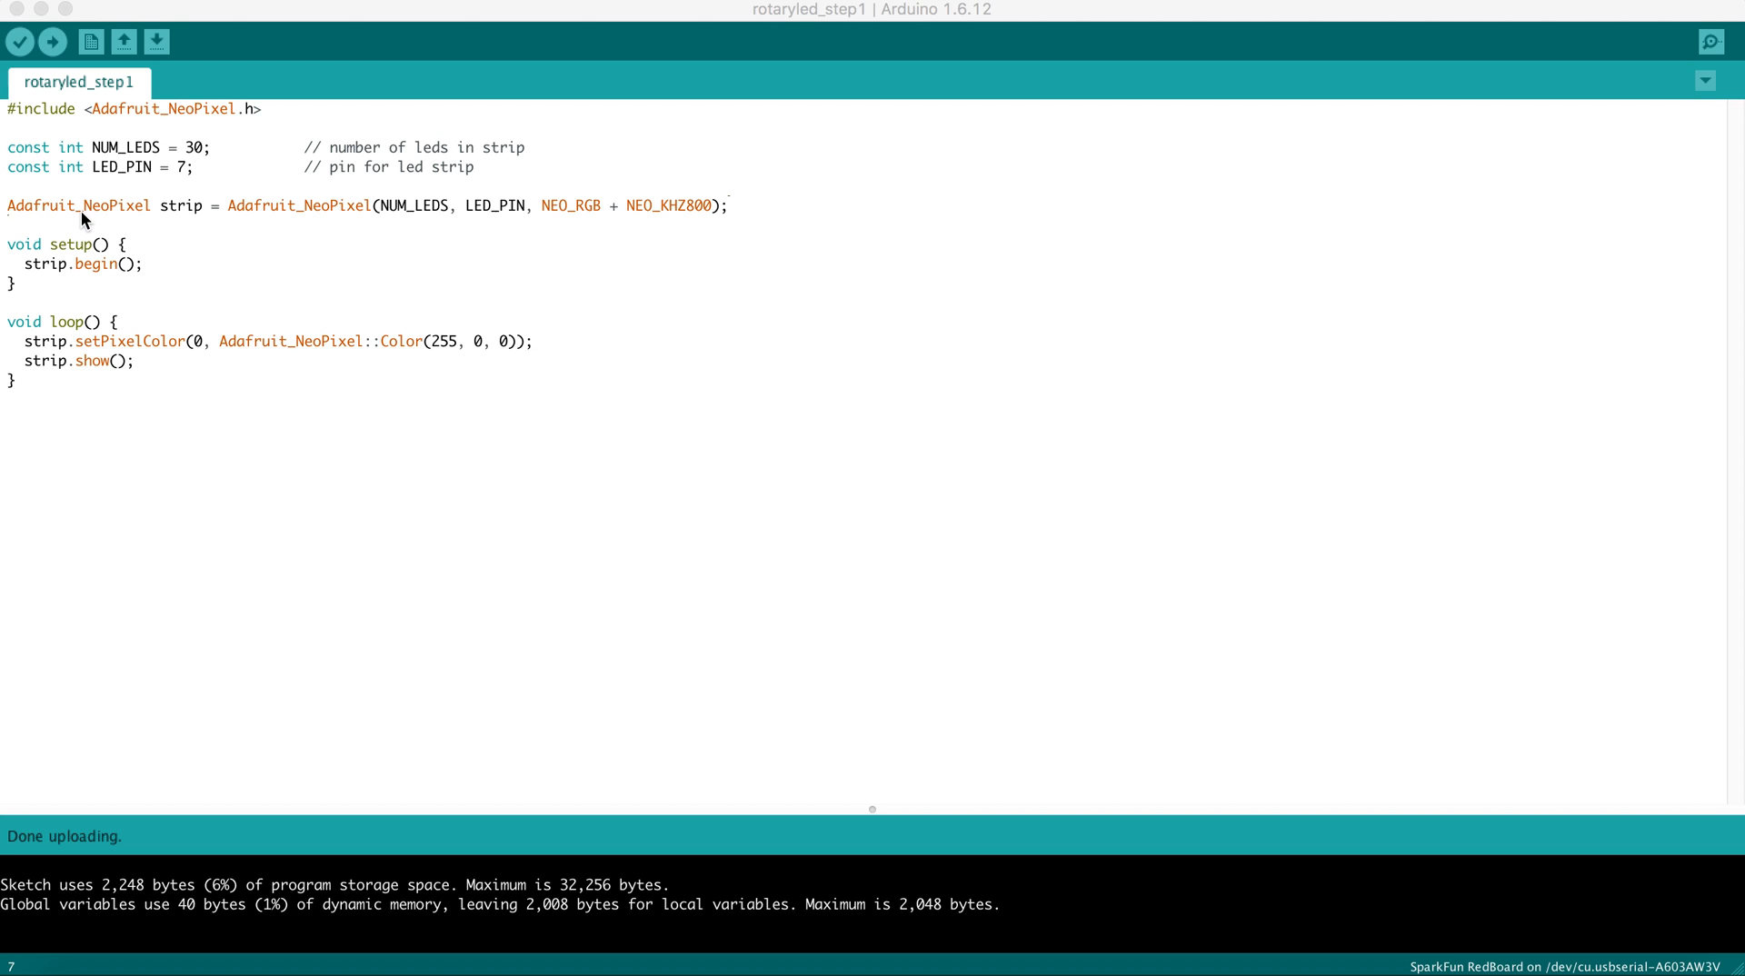
{"action": "mouse_move", "coordinate": [184, 215]}
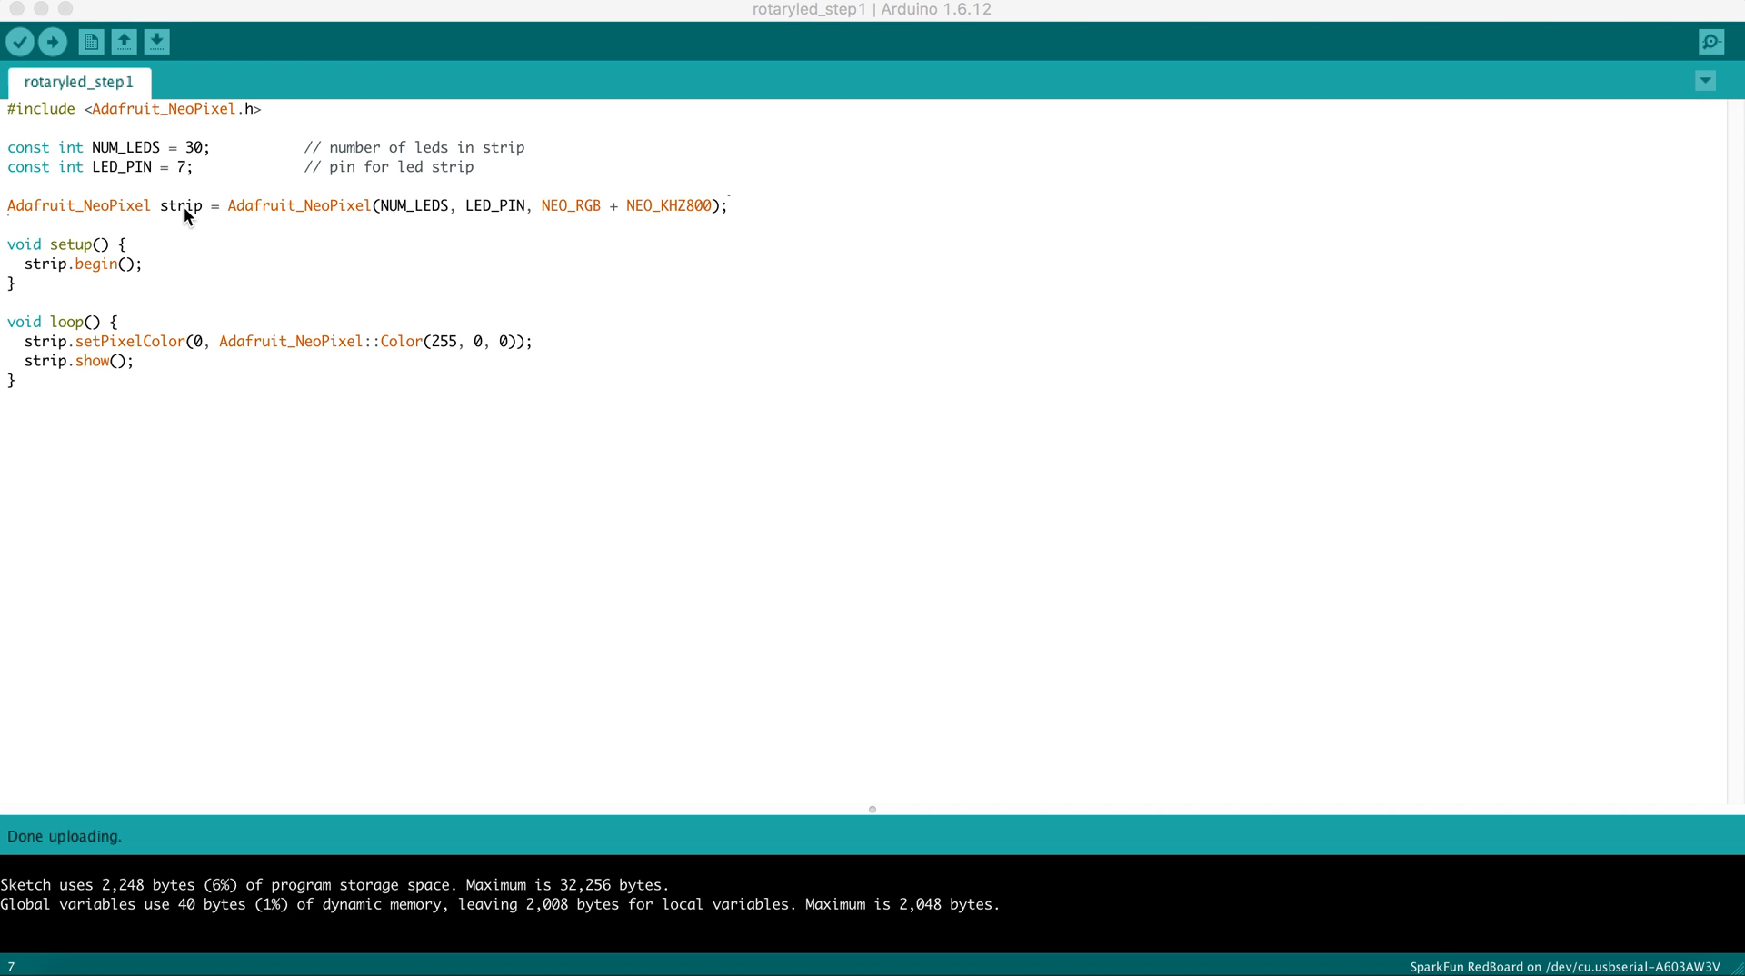
{"action": "mouse_move", "coordinate": [287, 212]}
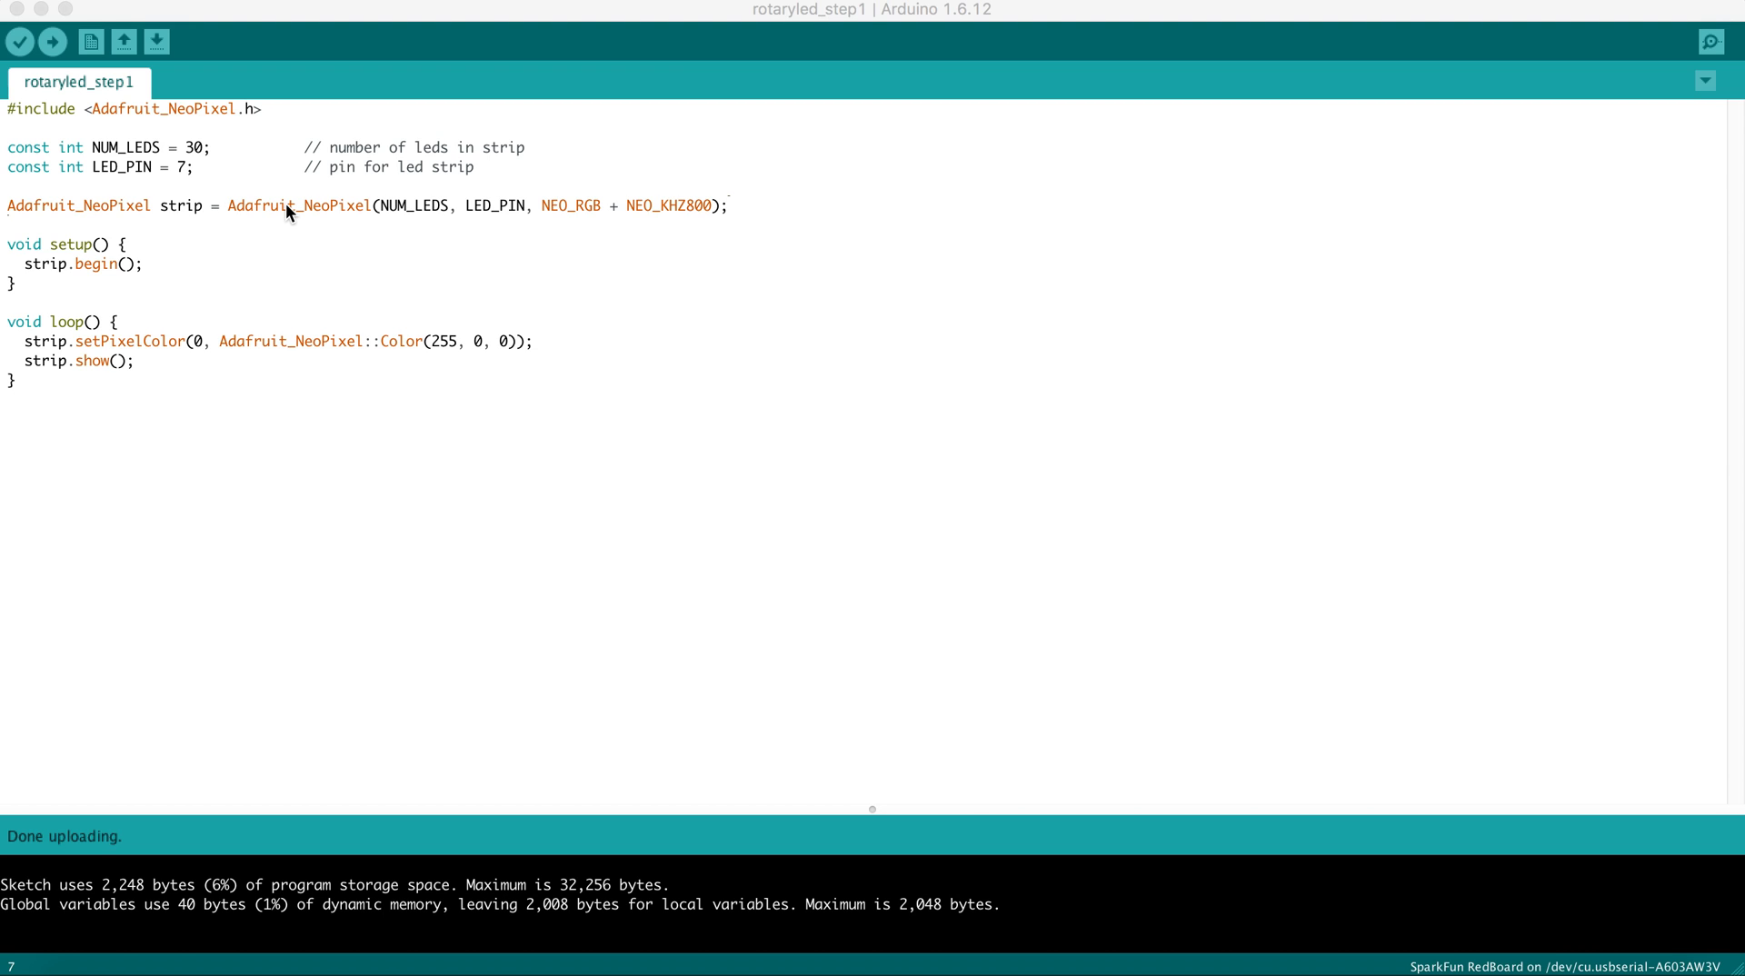
{"action": "mouse_move", "coordinate": [354, 217]}
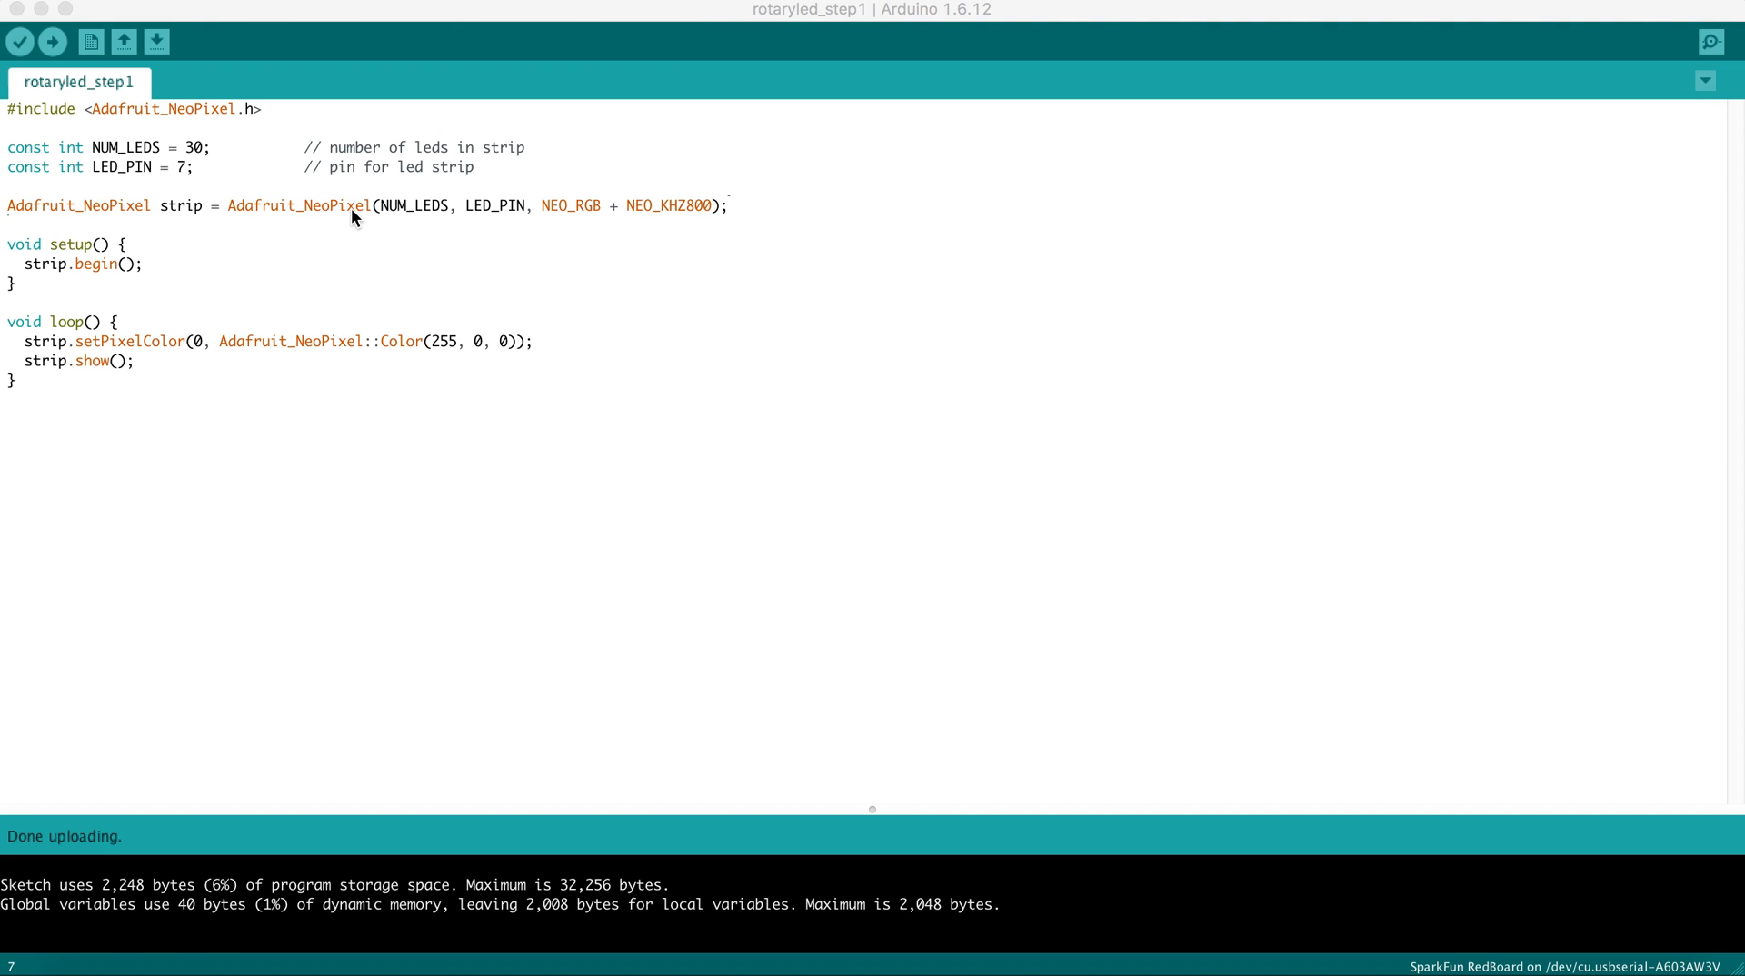
{"action": "mouse_move", "coordinate": [434, 207]}
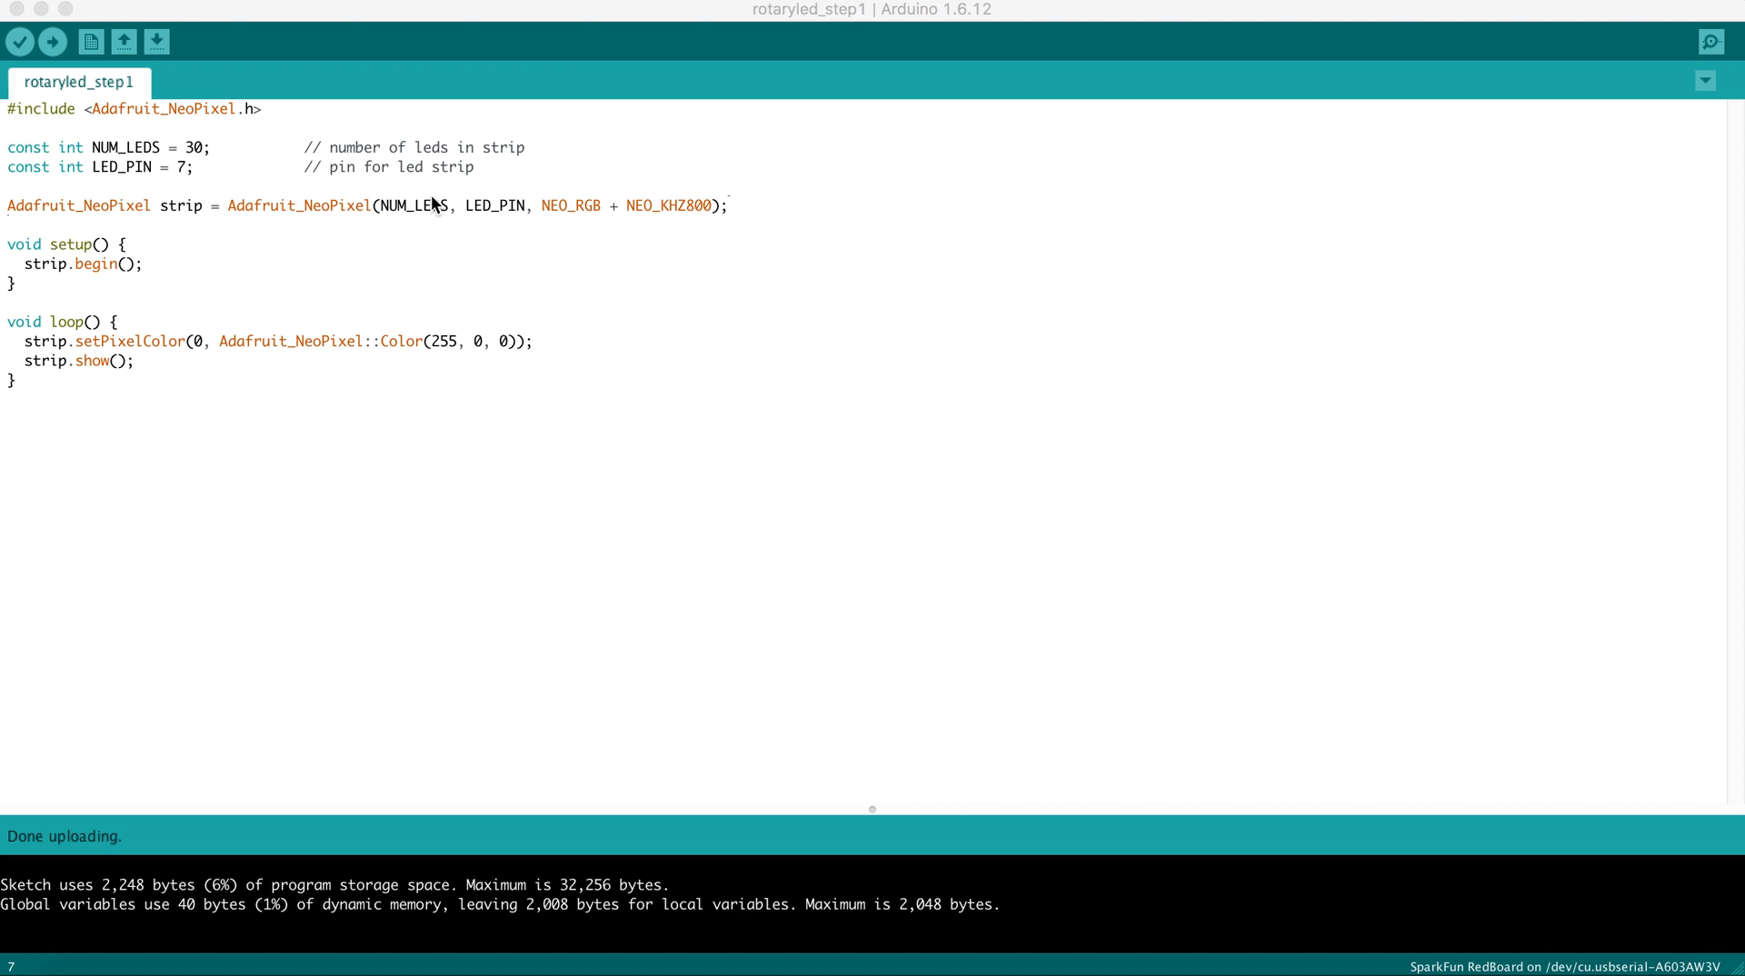
{"action": "mouse_move", "coordinate": [431, 217]}
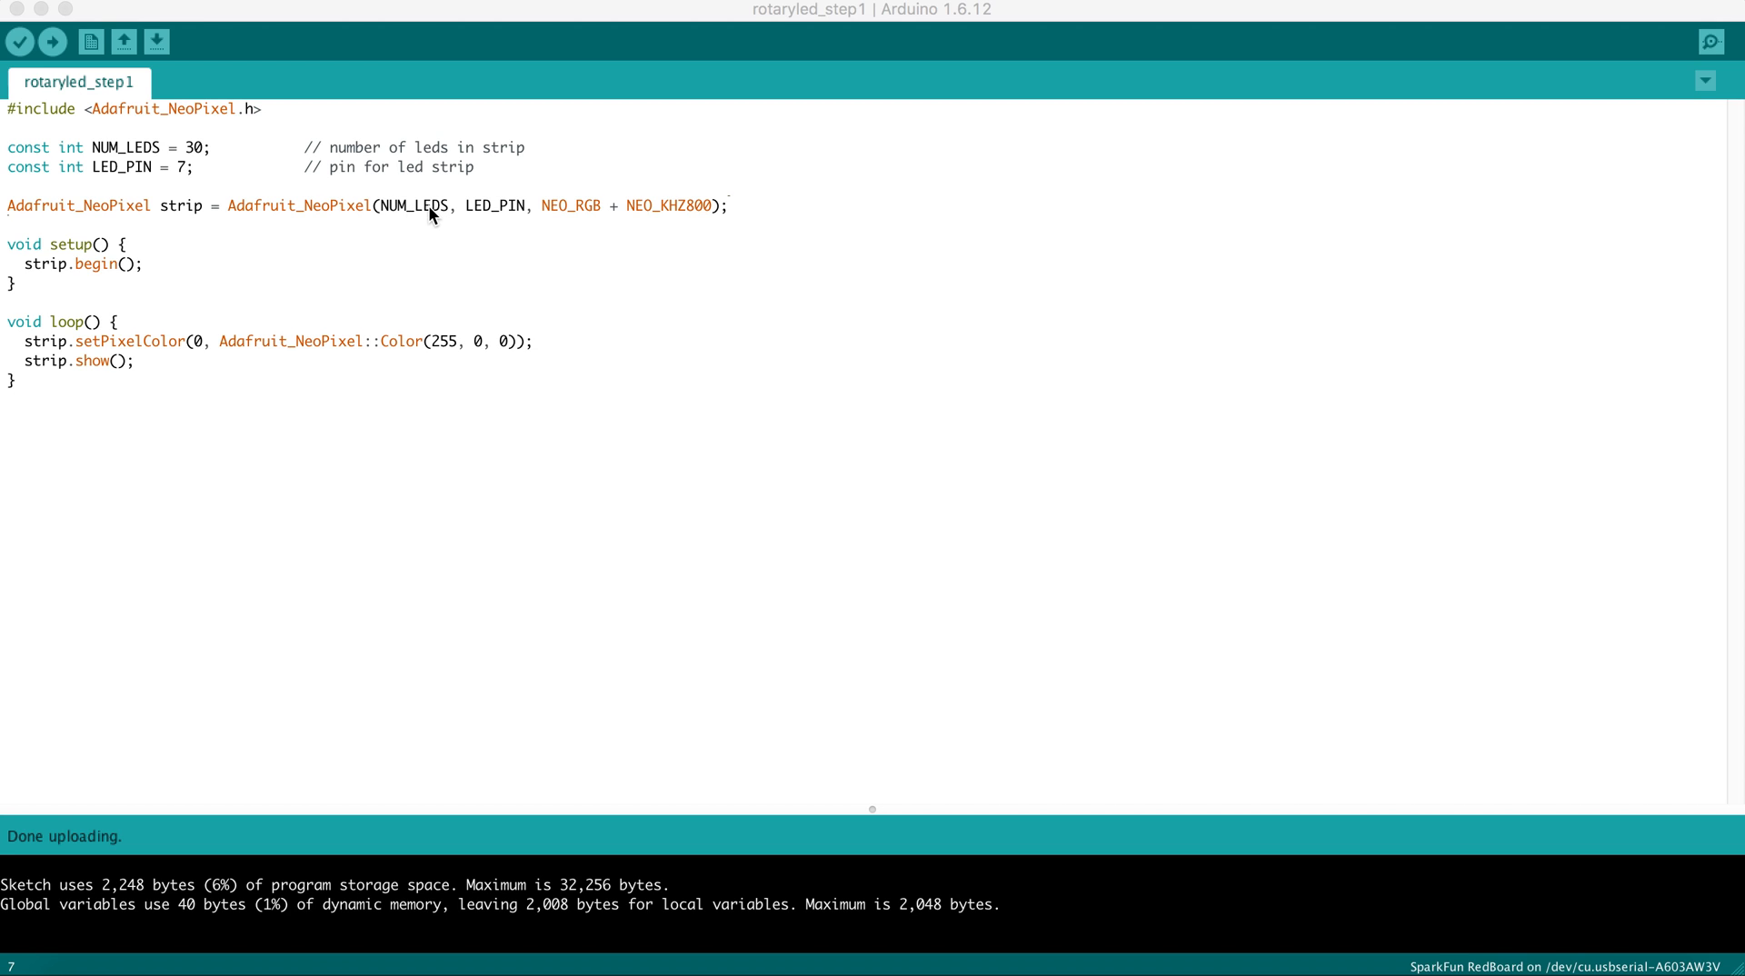
{"action": "mouse_move", "coordinate": [502, 219]}
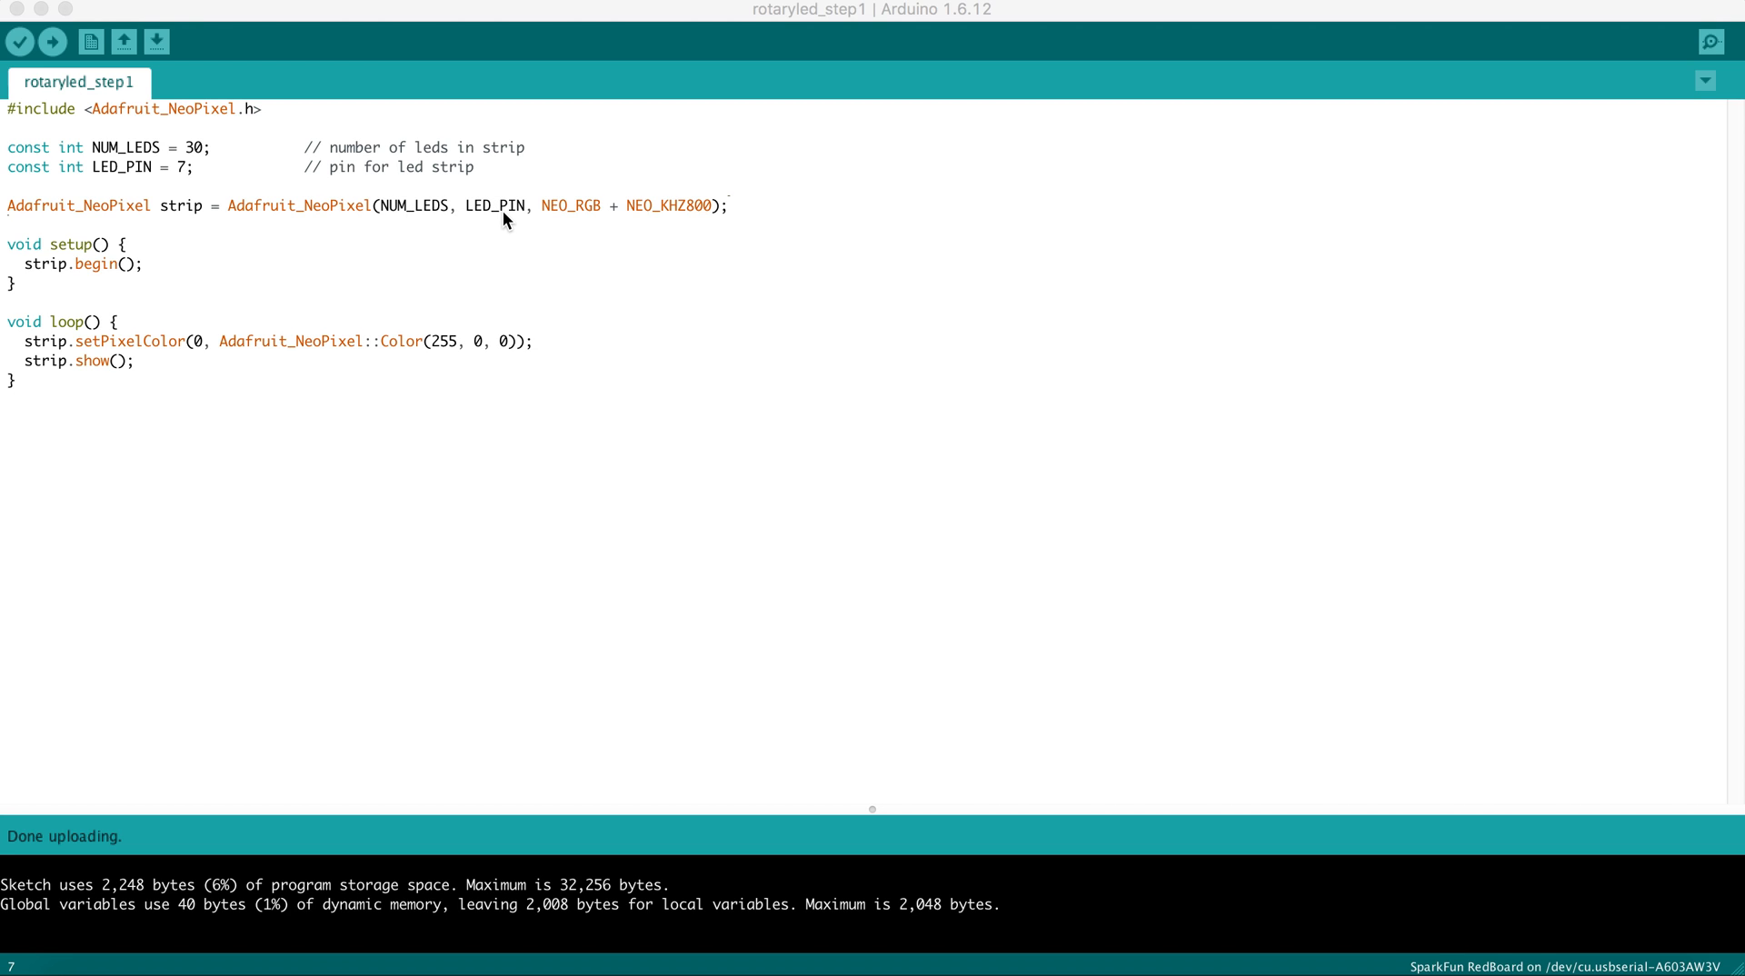
{"action": "mouse_move", "coordinate": [560, 213]}
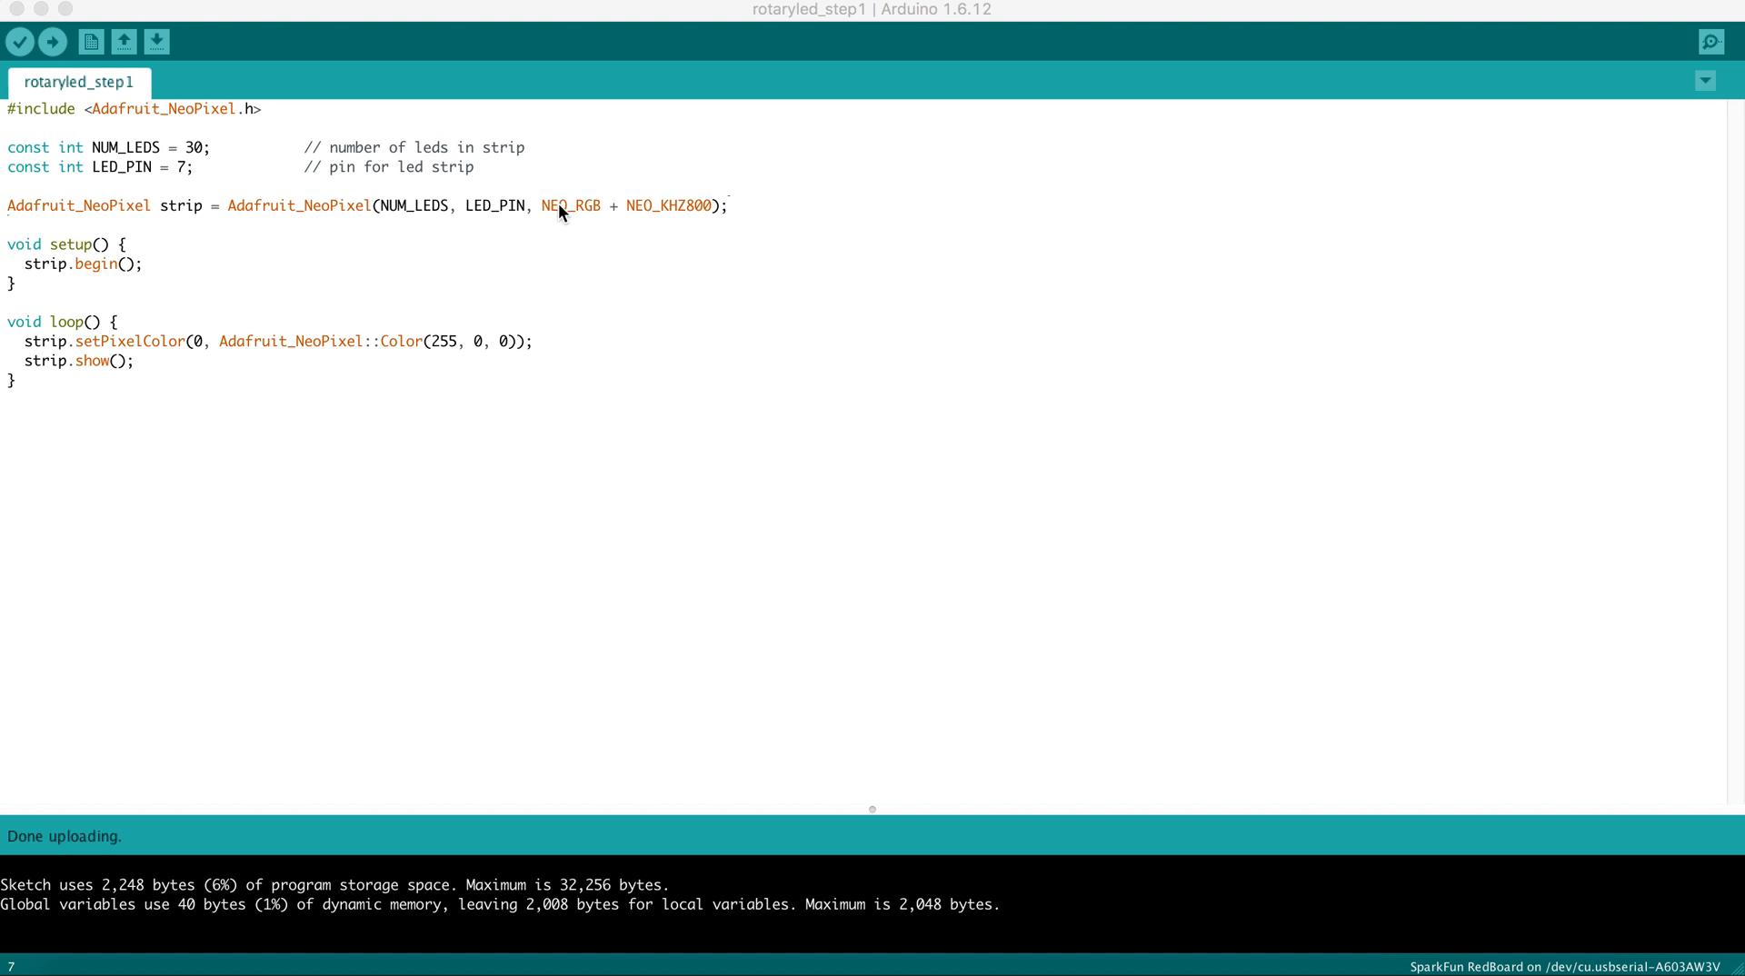
{"action": "mouse_move", "coordinate": [566, 218]}
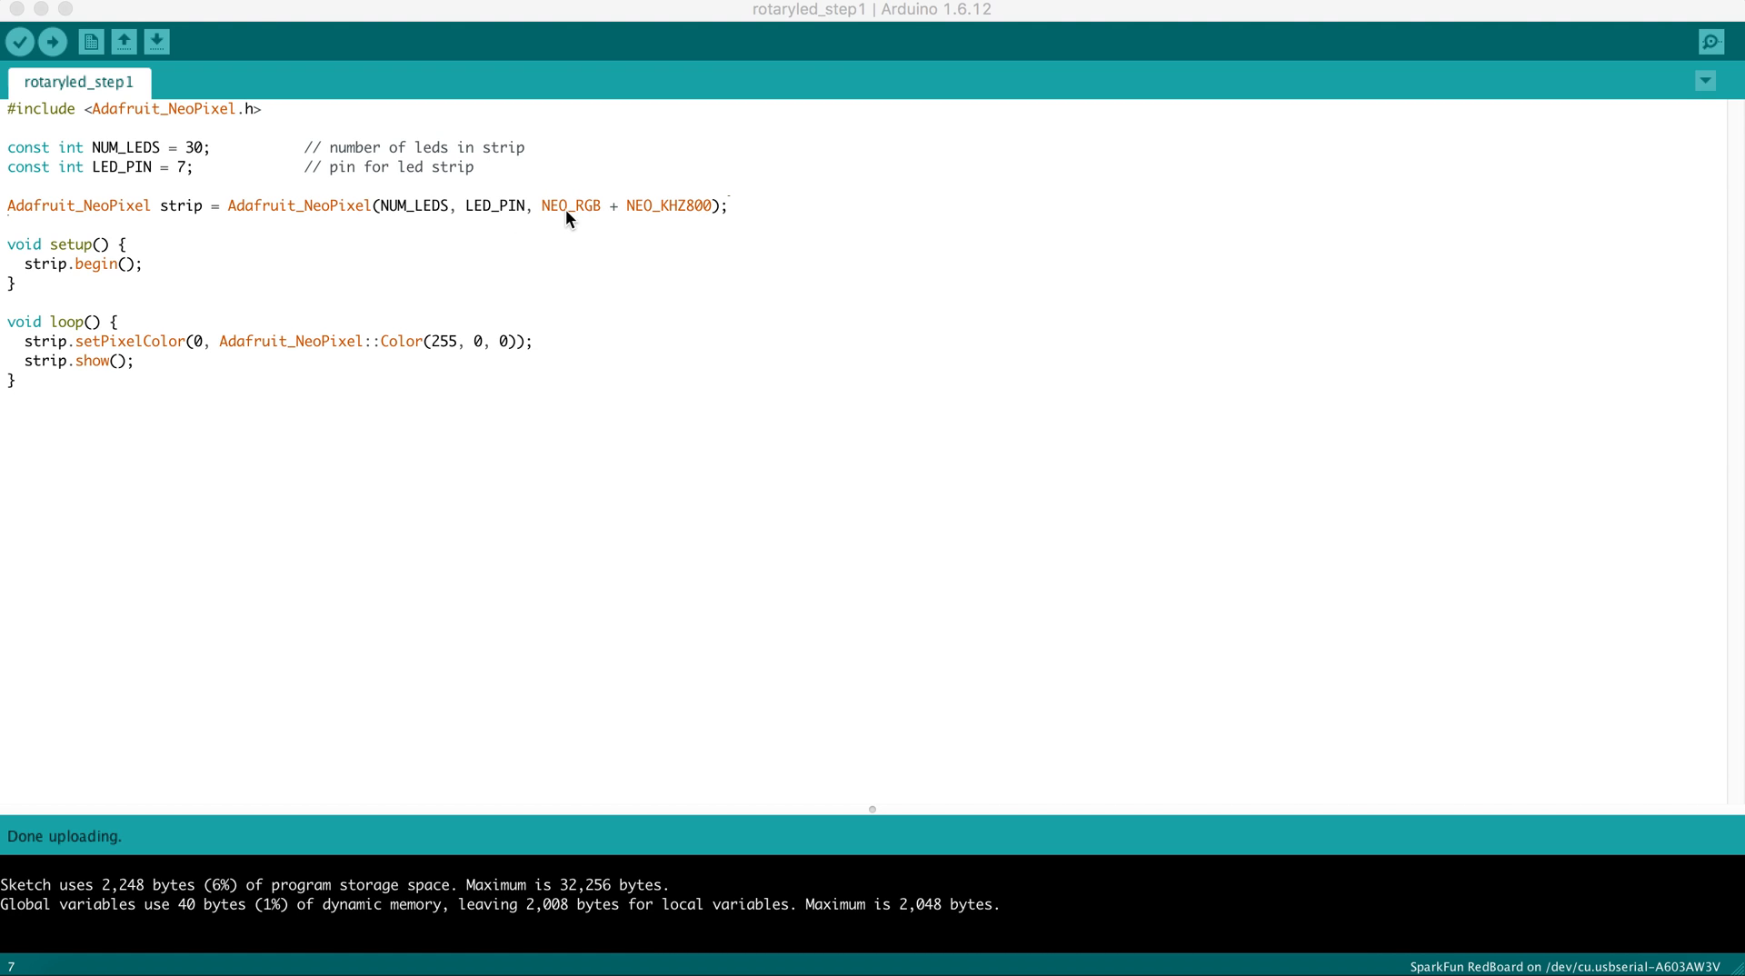
{"action": "mouse_move", "coordinate": [594, 253]}
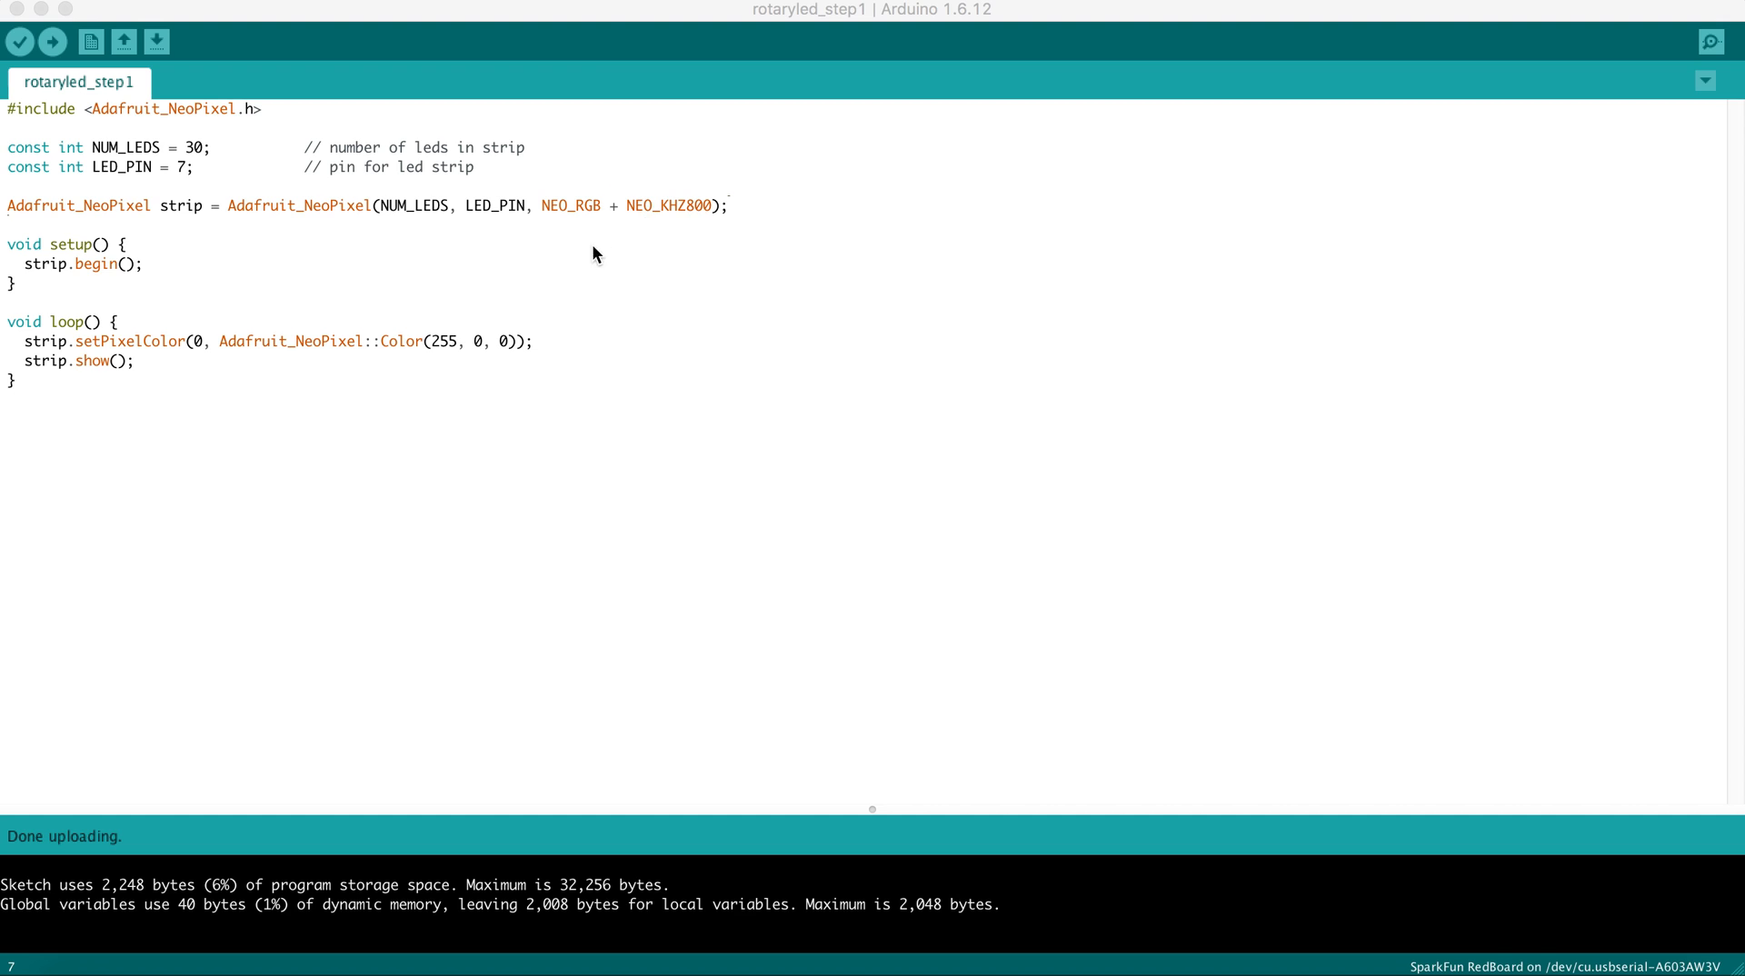
{"action": "mouse_move", "coordinate": [564, 215]}
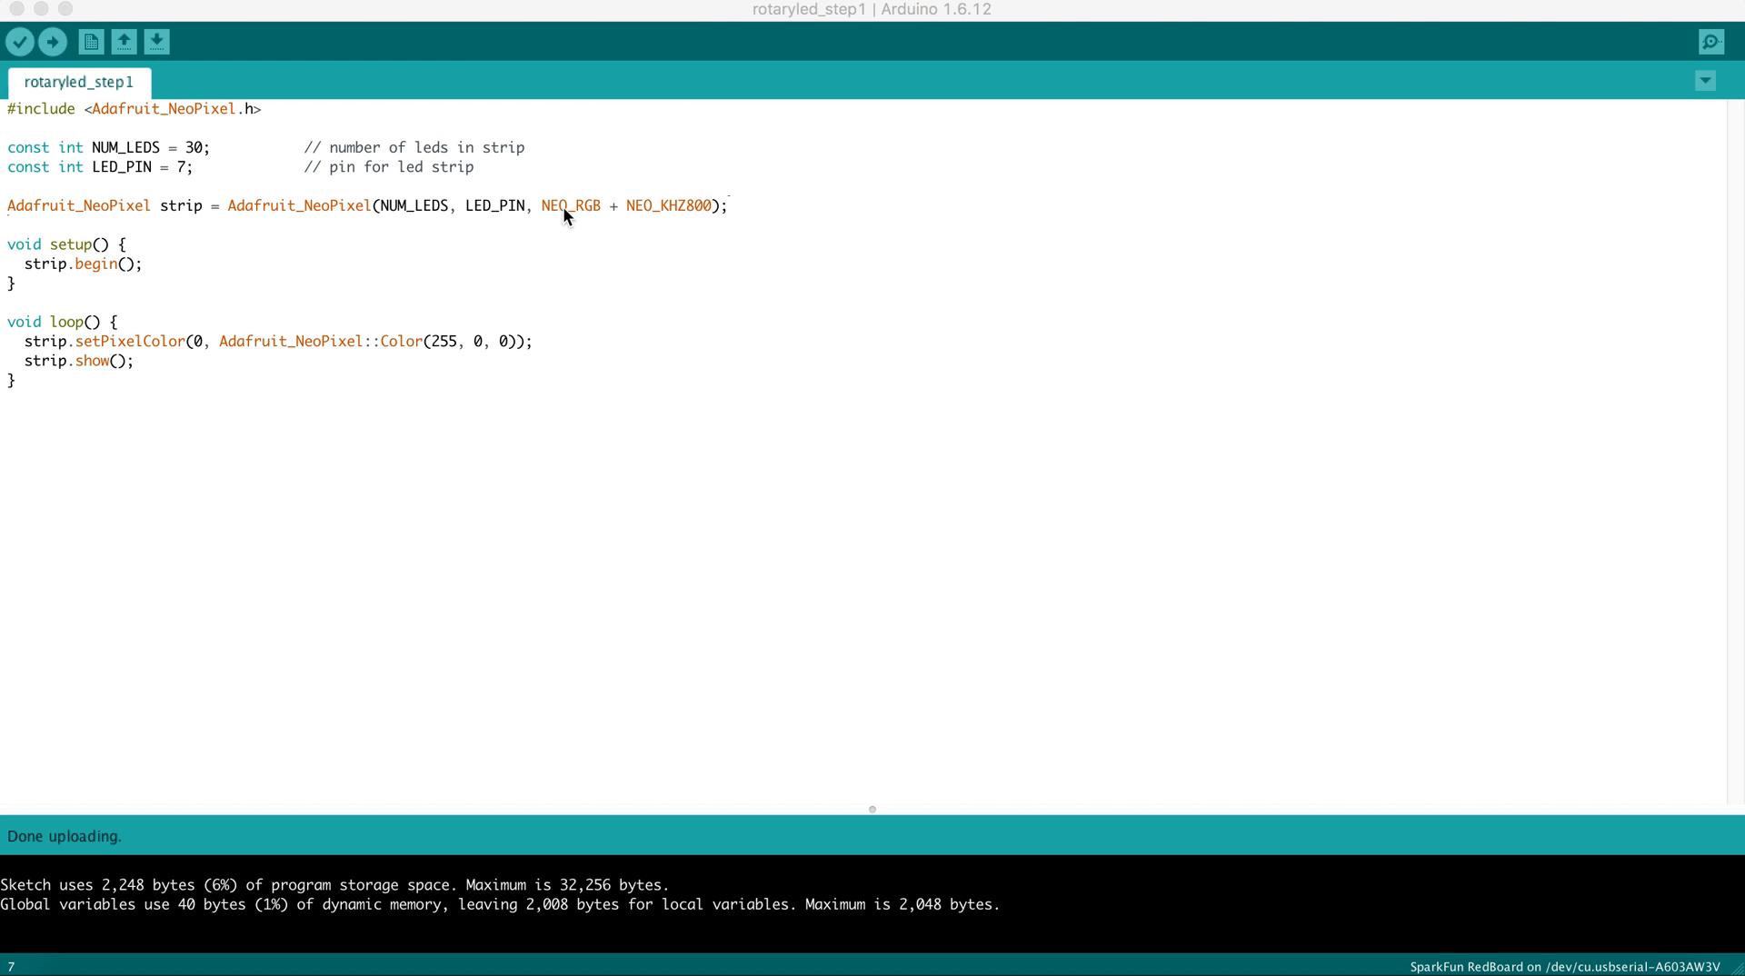
{"action": "mouse_move", "coordinate": [586, 225]}
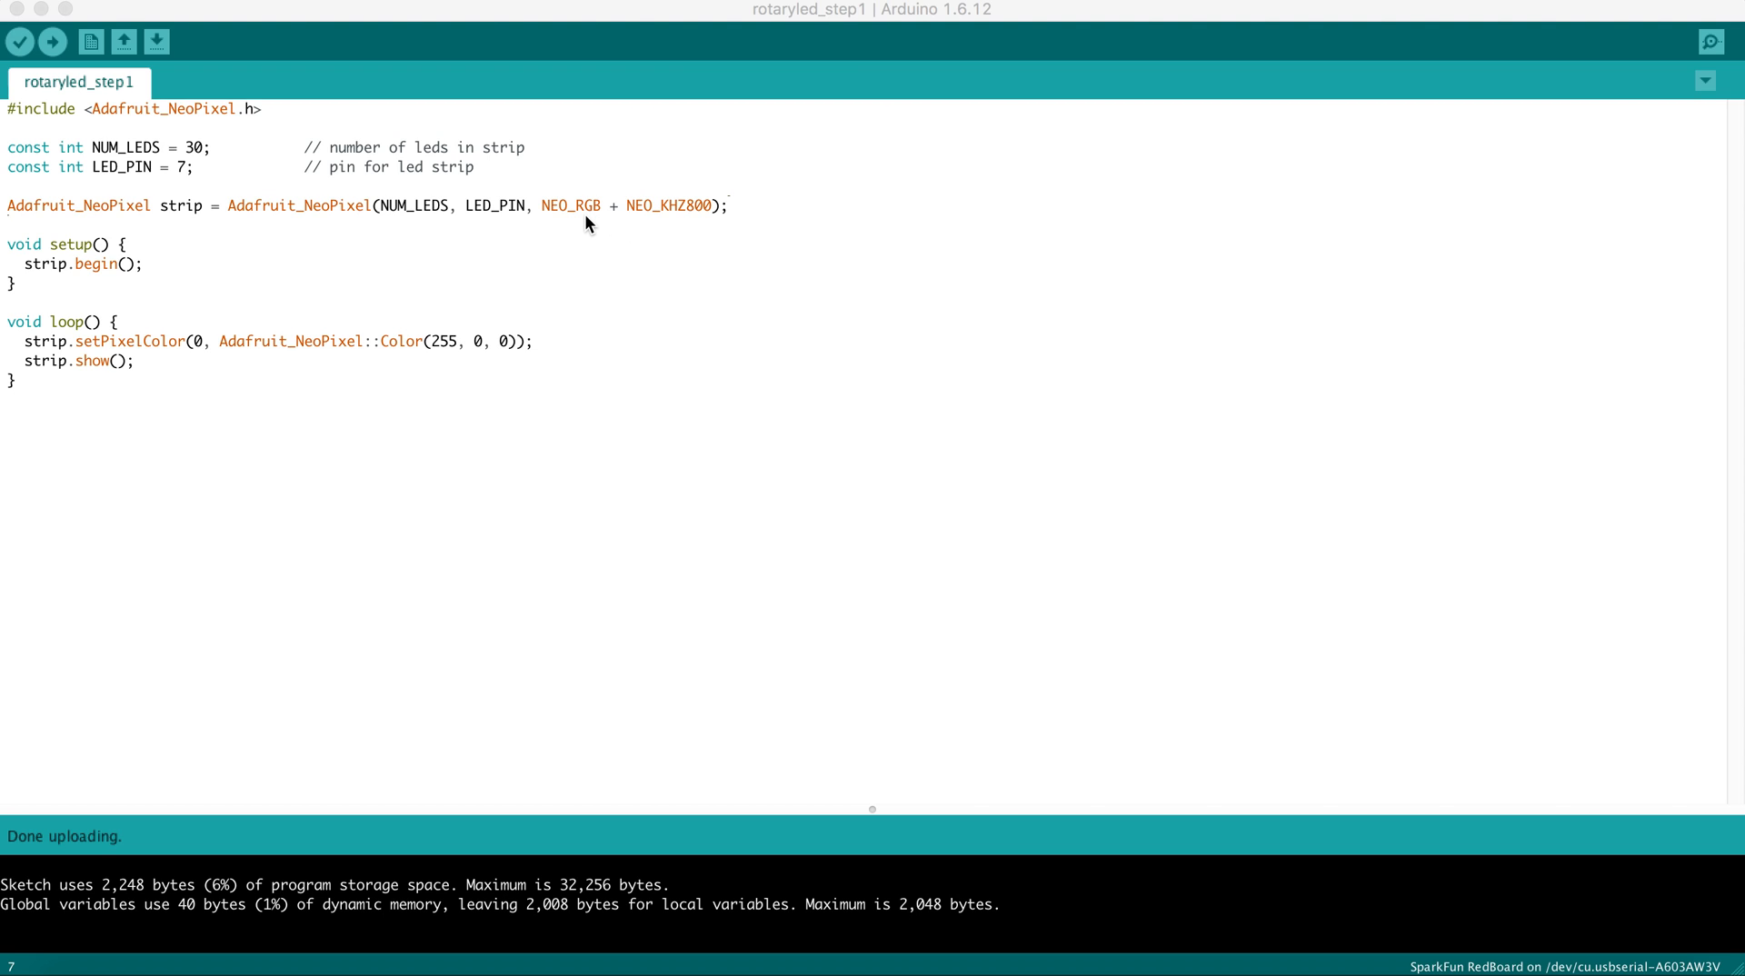
{"action": "mouse_move", "coordinate": [576, 214]}
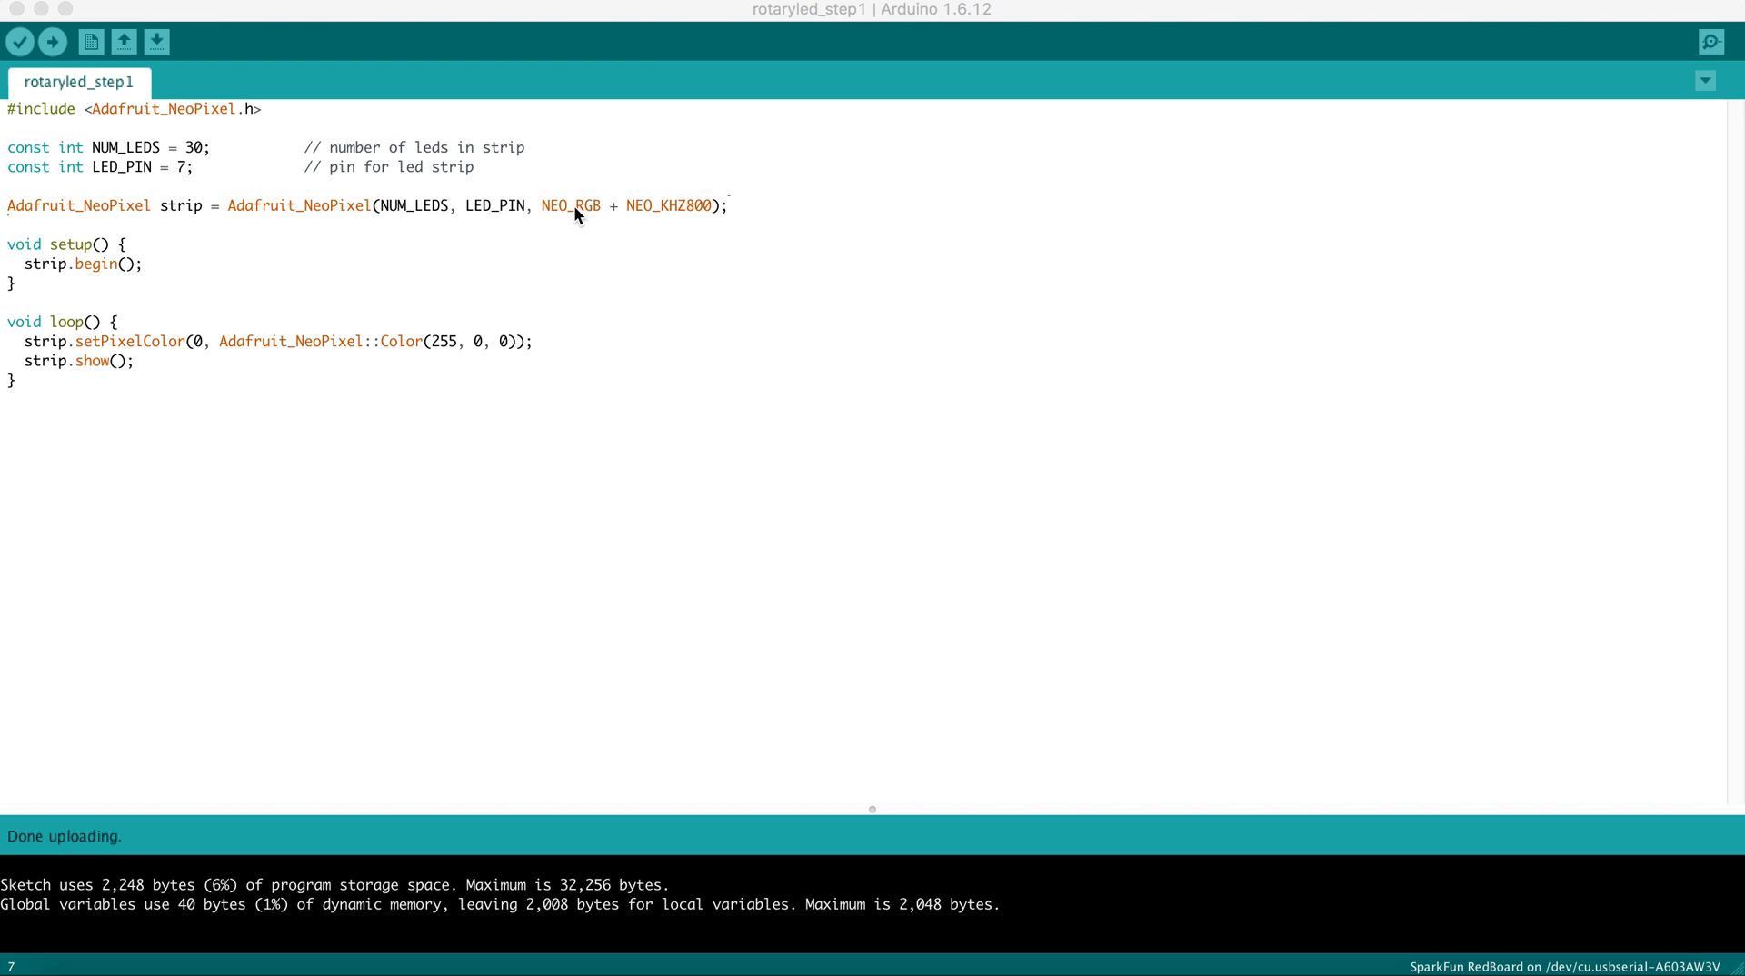
{"action": "mouse_move", "coordinate": [581, 212]}
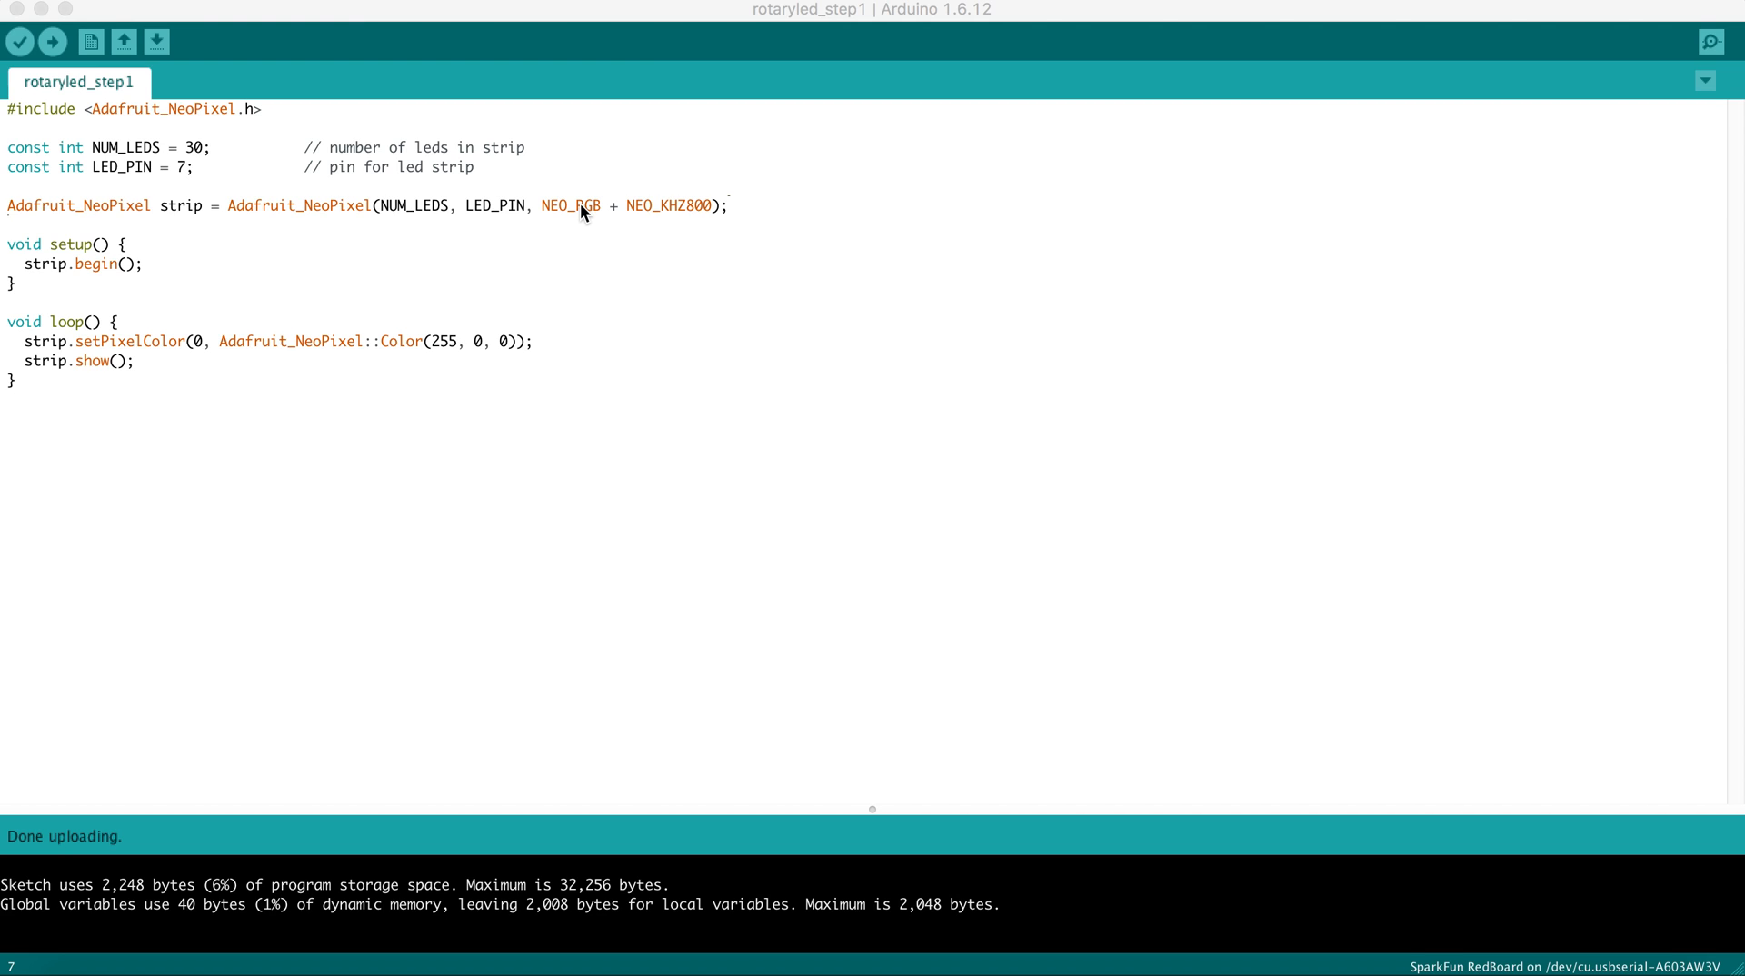
{"action": "mouse_move", "coordinate": [569, 204]}
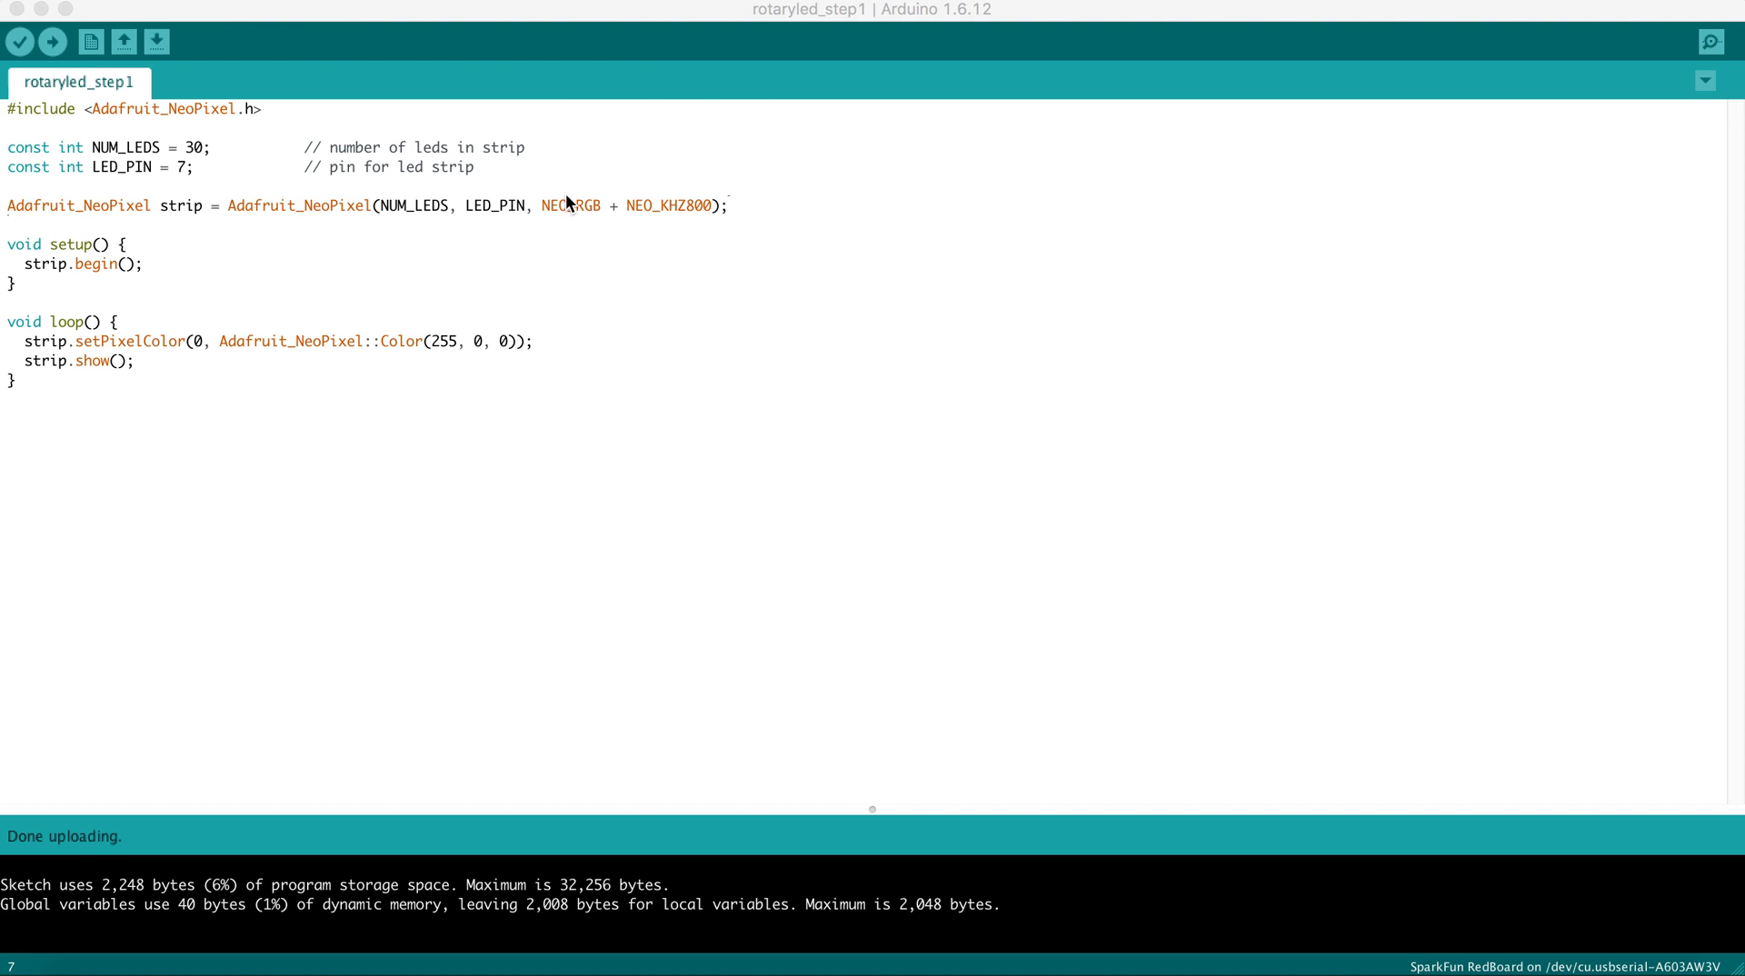
{"action": "mouse_move", "coordinate": [598, 213]}
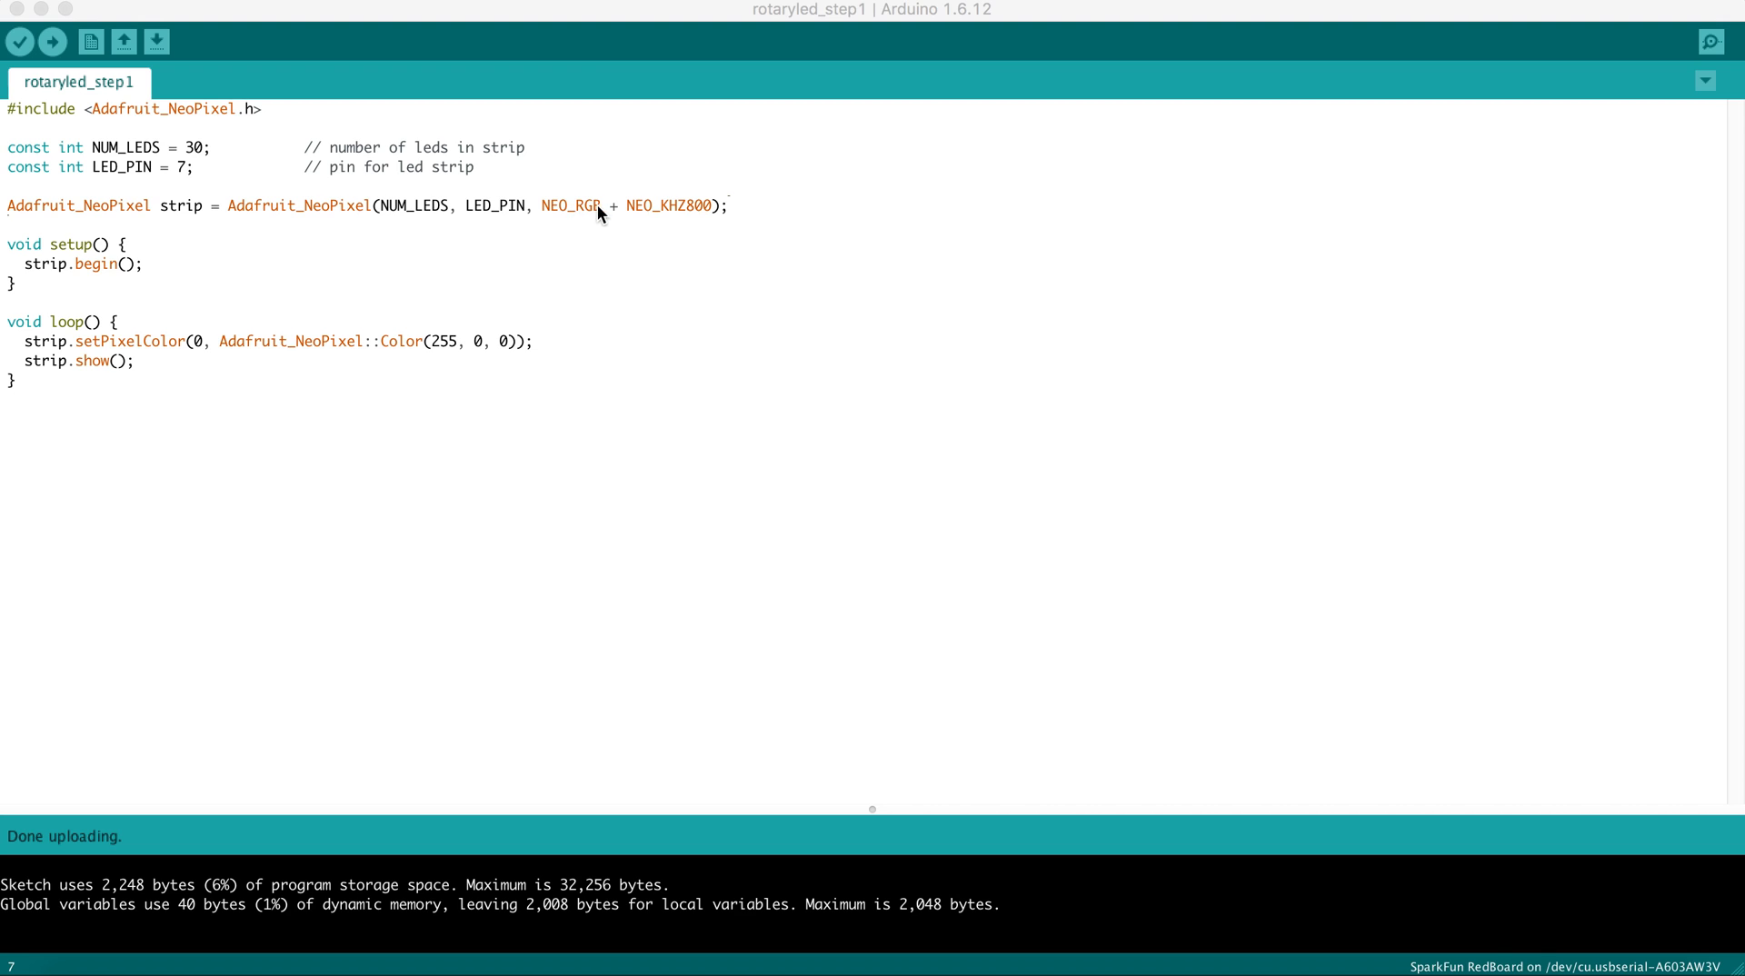
{"action": "mouse_move", "coordinate": [591, 219]}
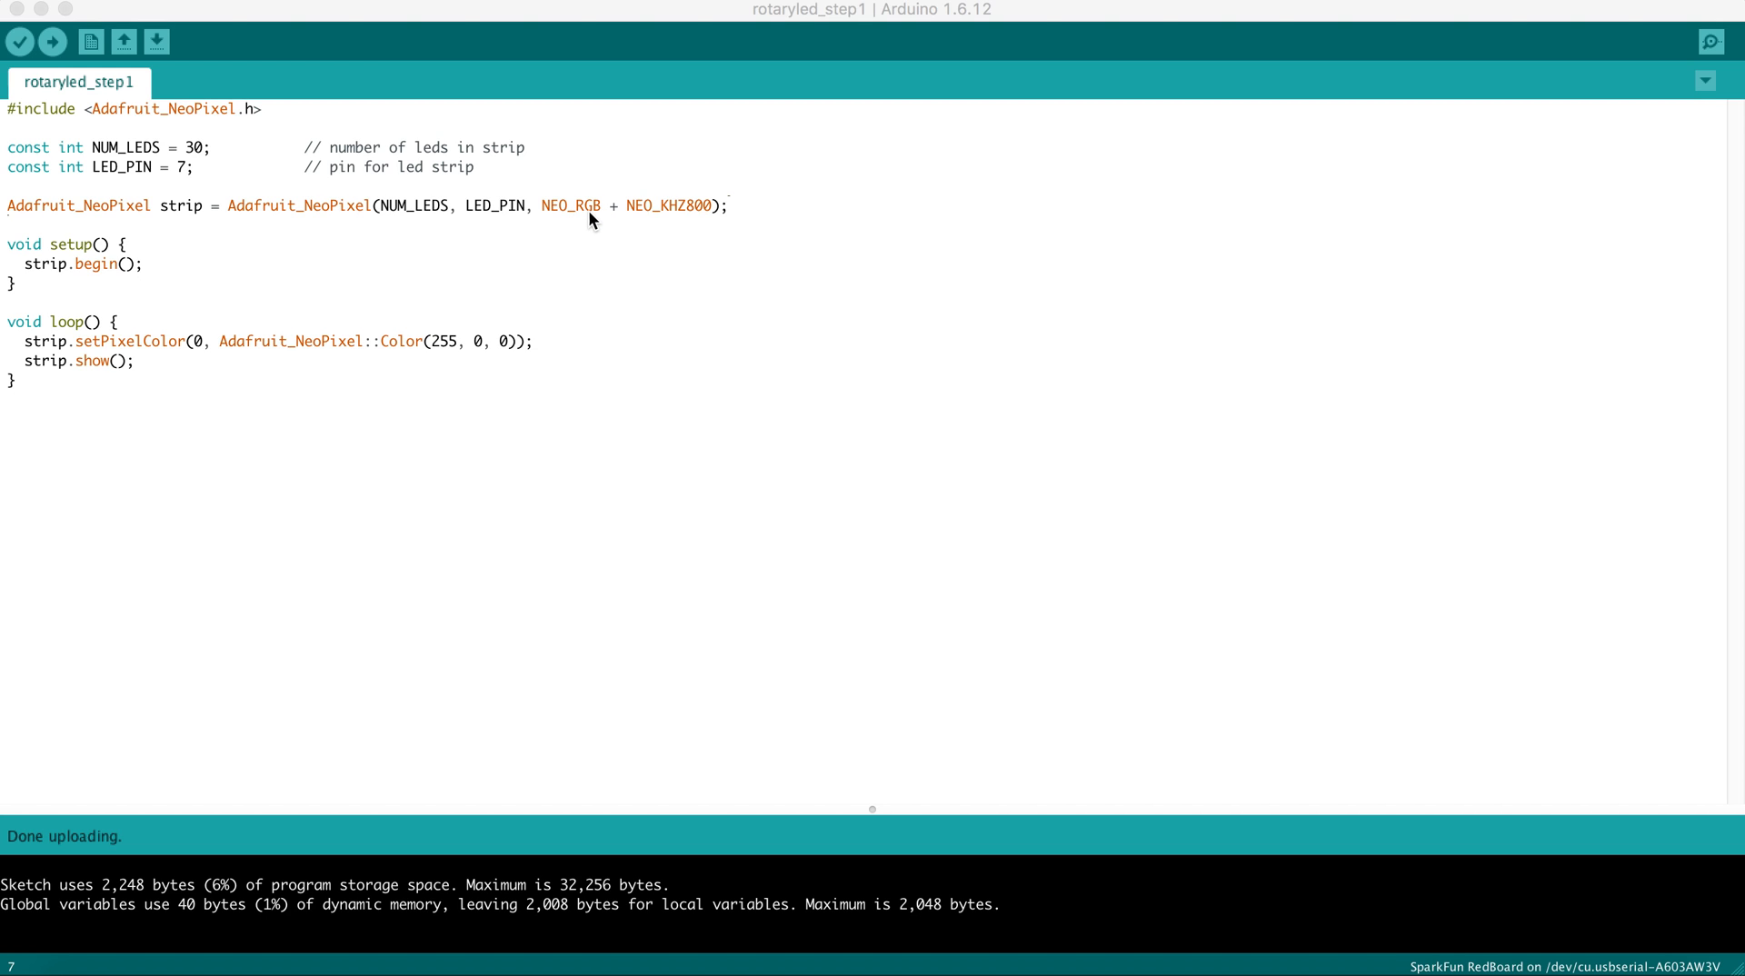
{"action": "mouse_move", "coordinate": [66, 253]}
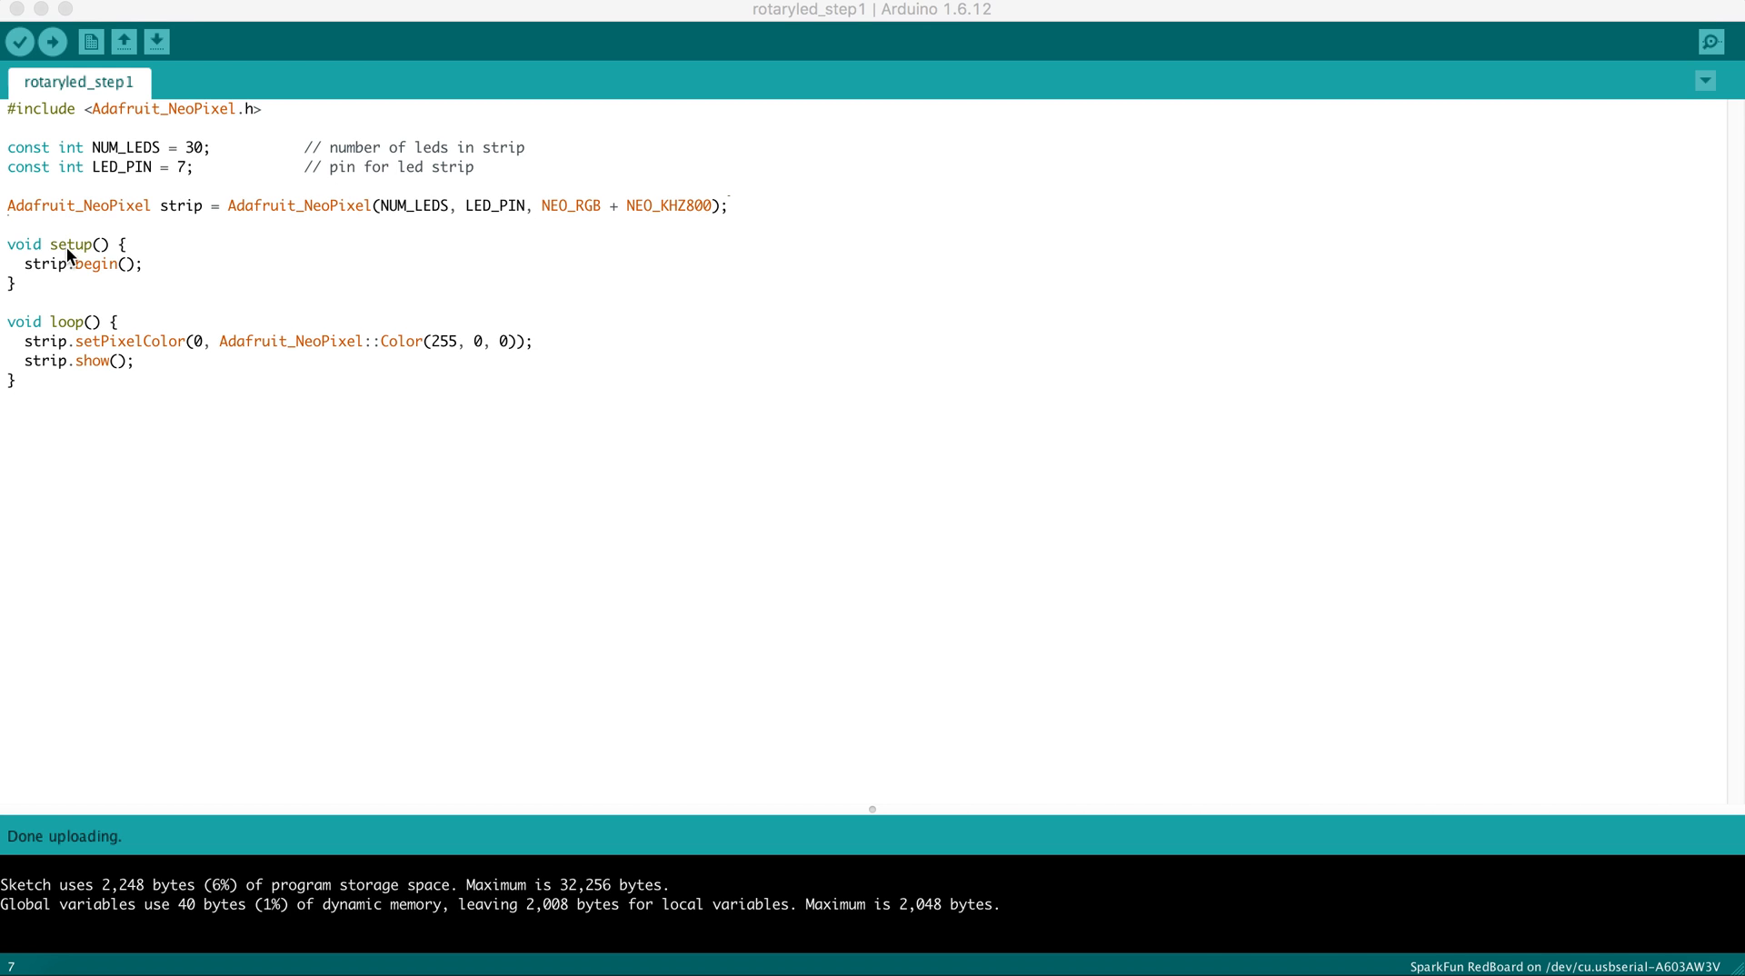
{"action": "mouse_move", "coordinate": [55, 256]}
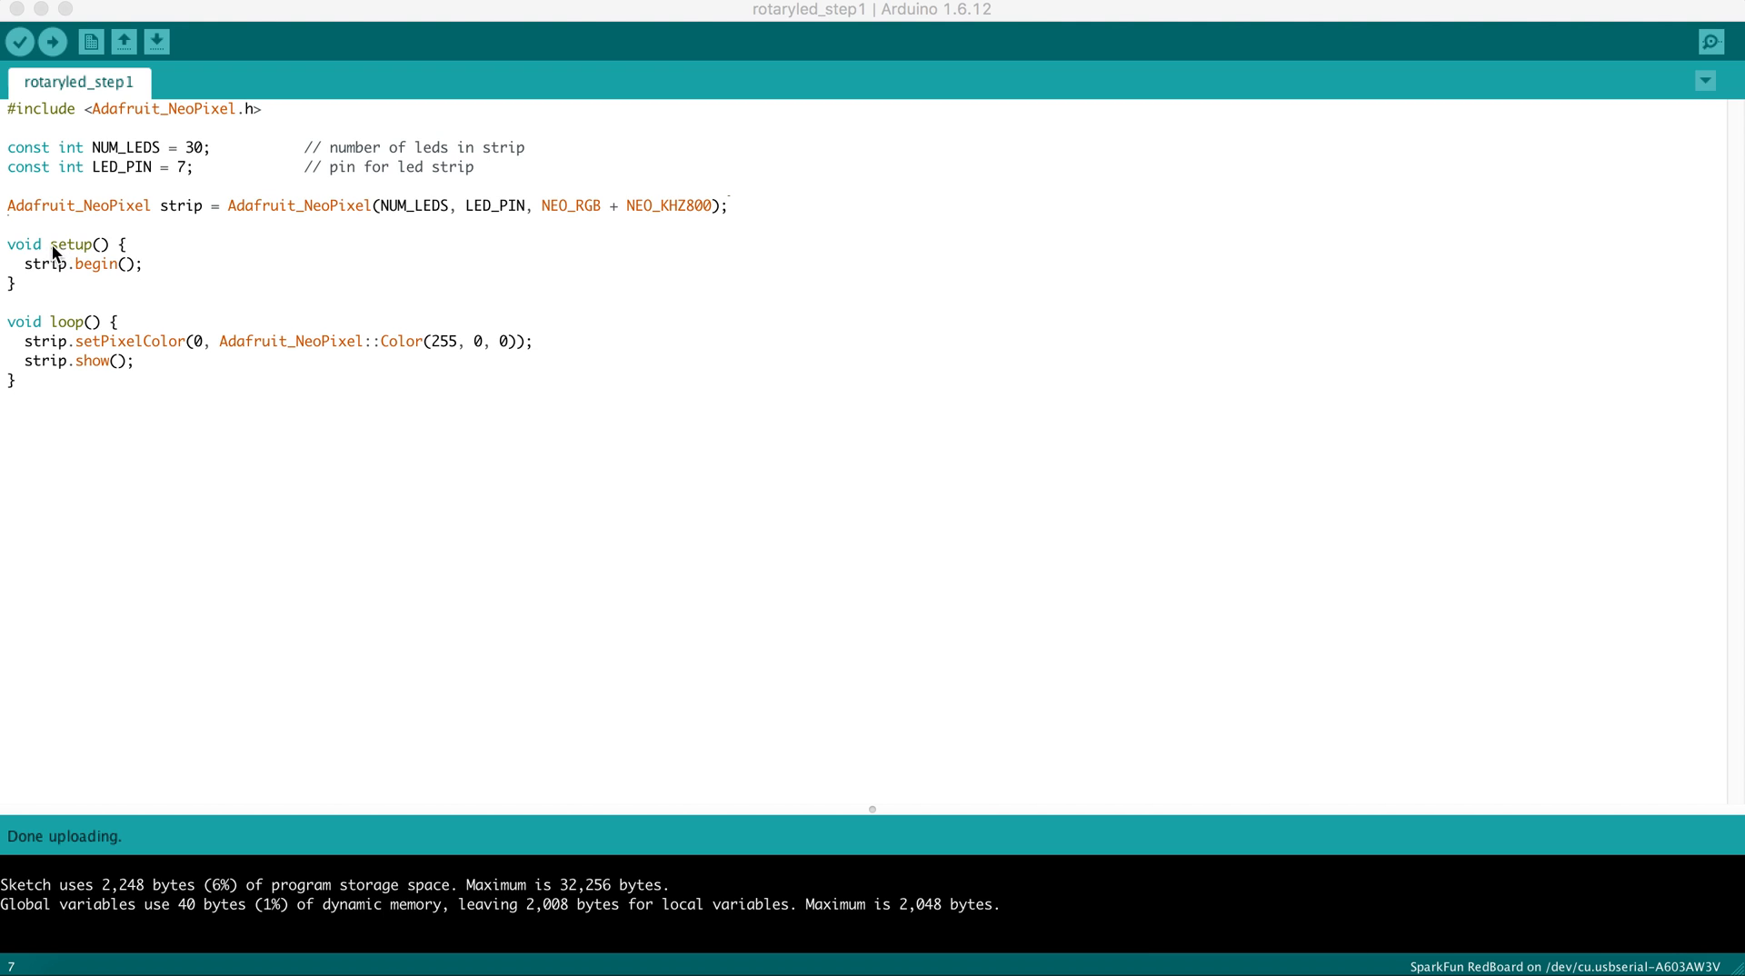
{"action": "mouse_move", "coordinate": [60, 335]}
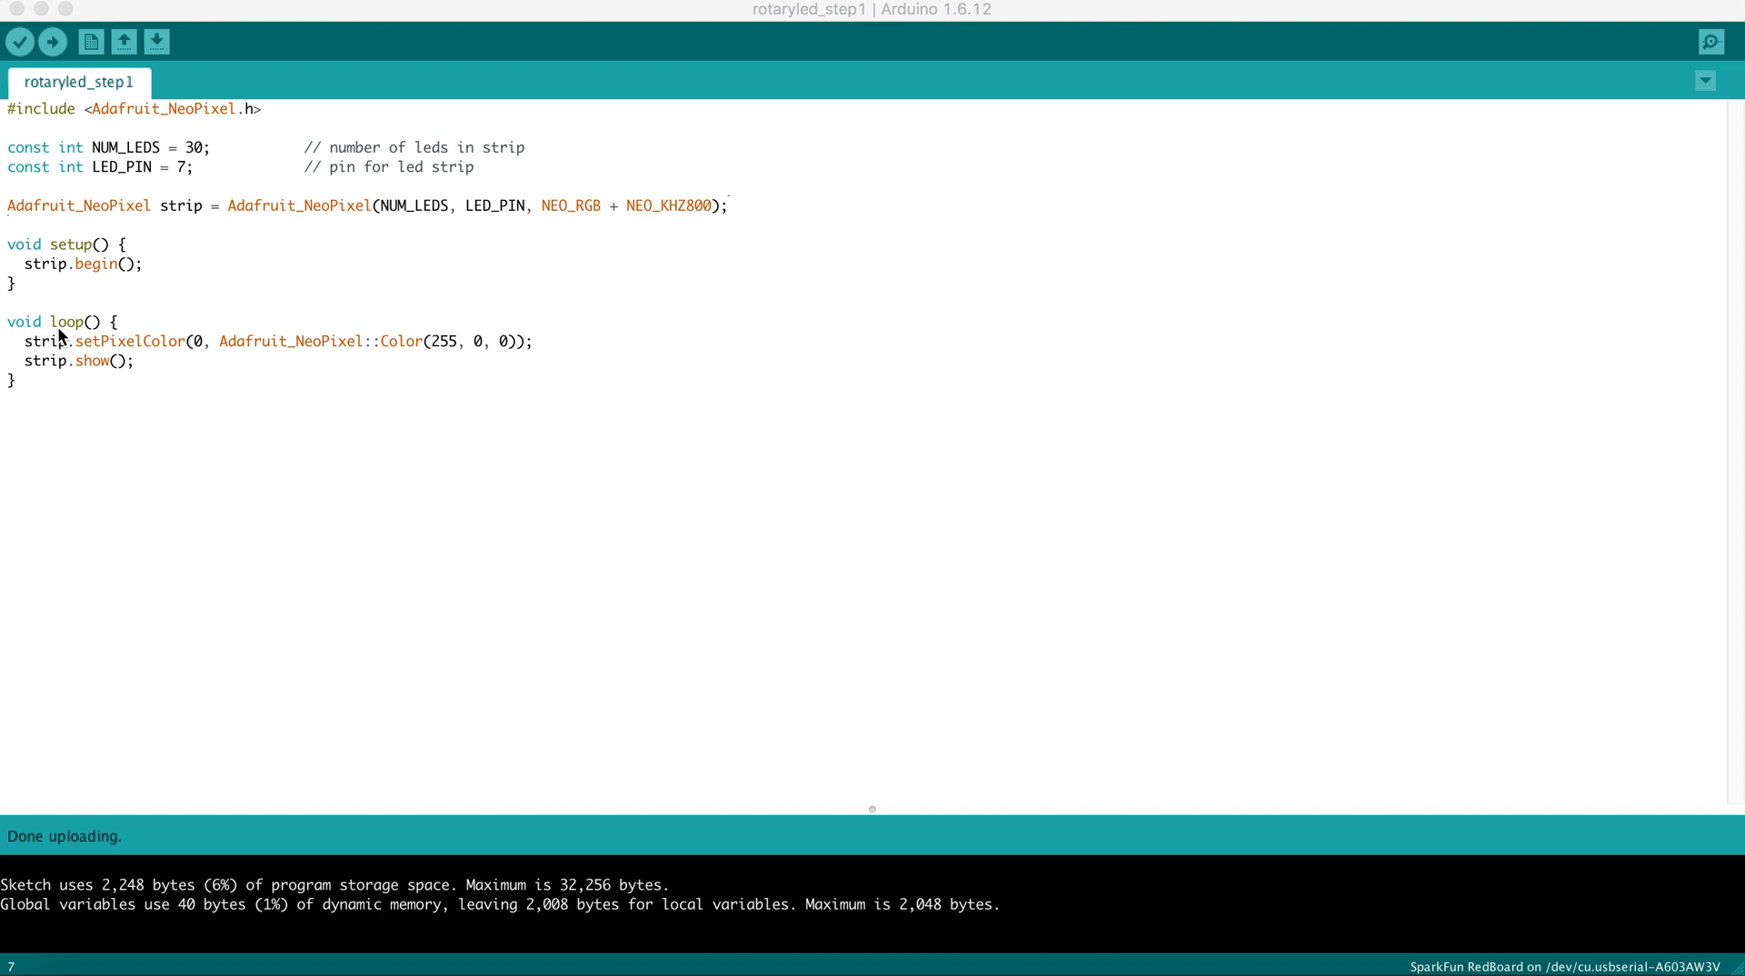
{"action": "mouse_move", "coordinate": [64, 249]}
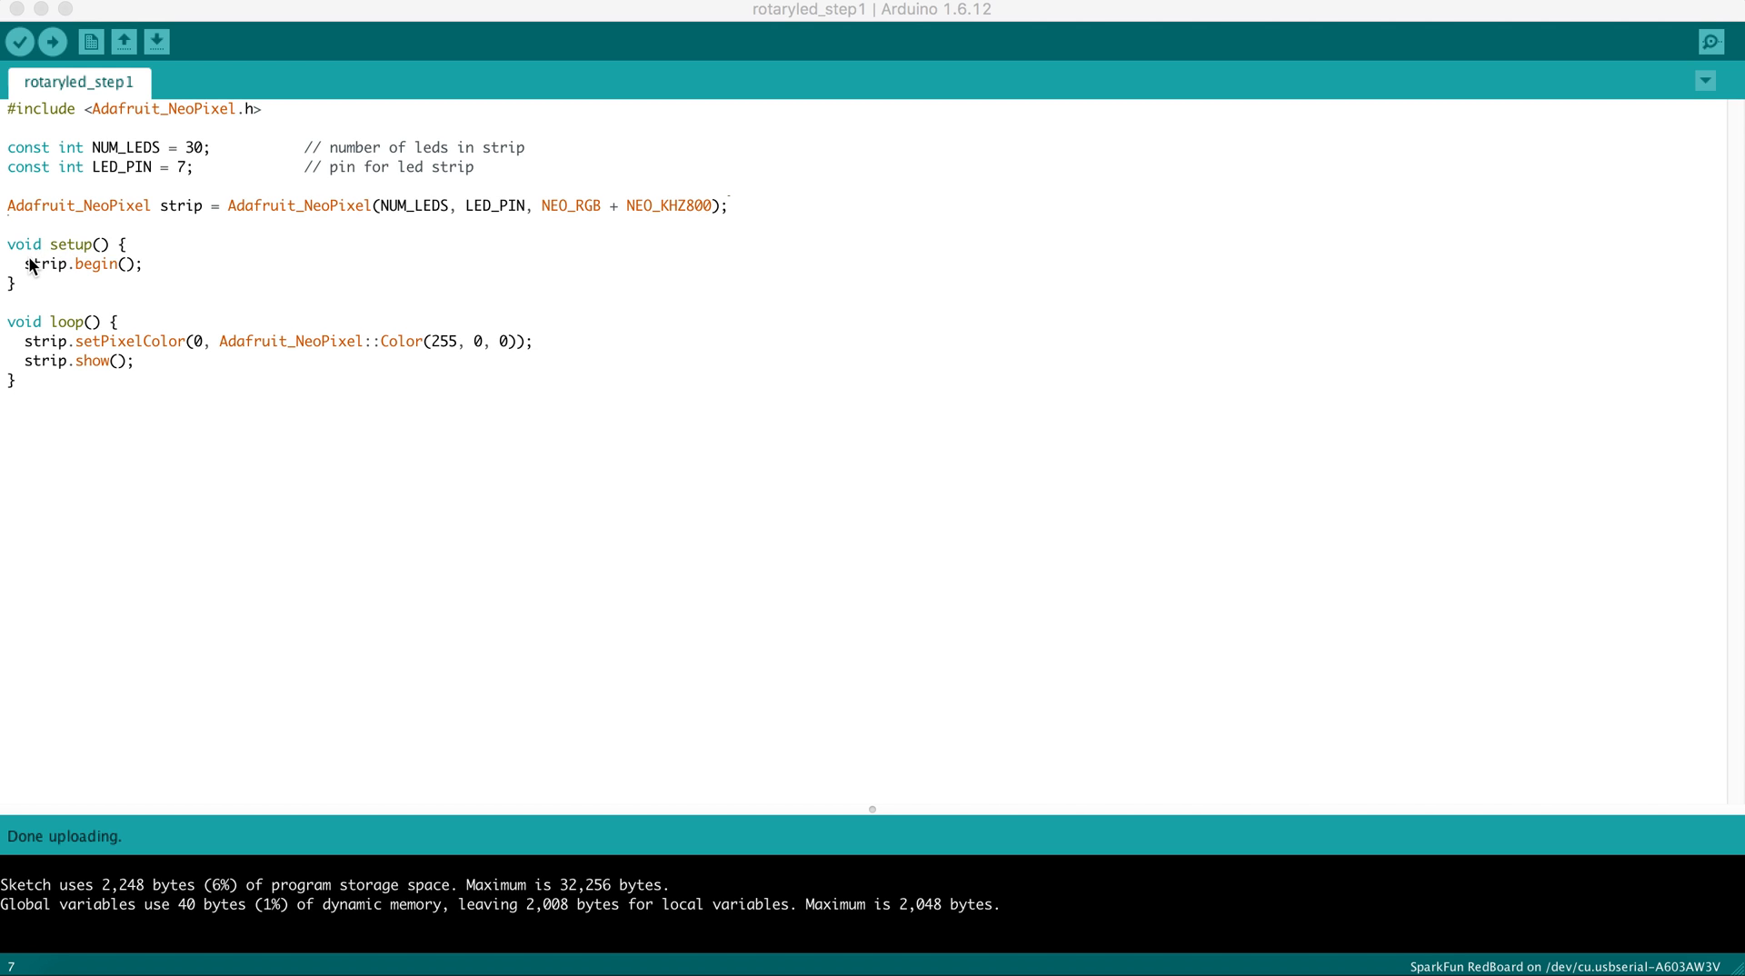
{"action": "mouse_move", "coordinate": [59, 275]}
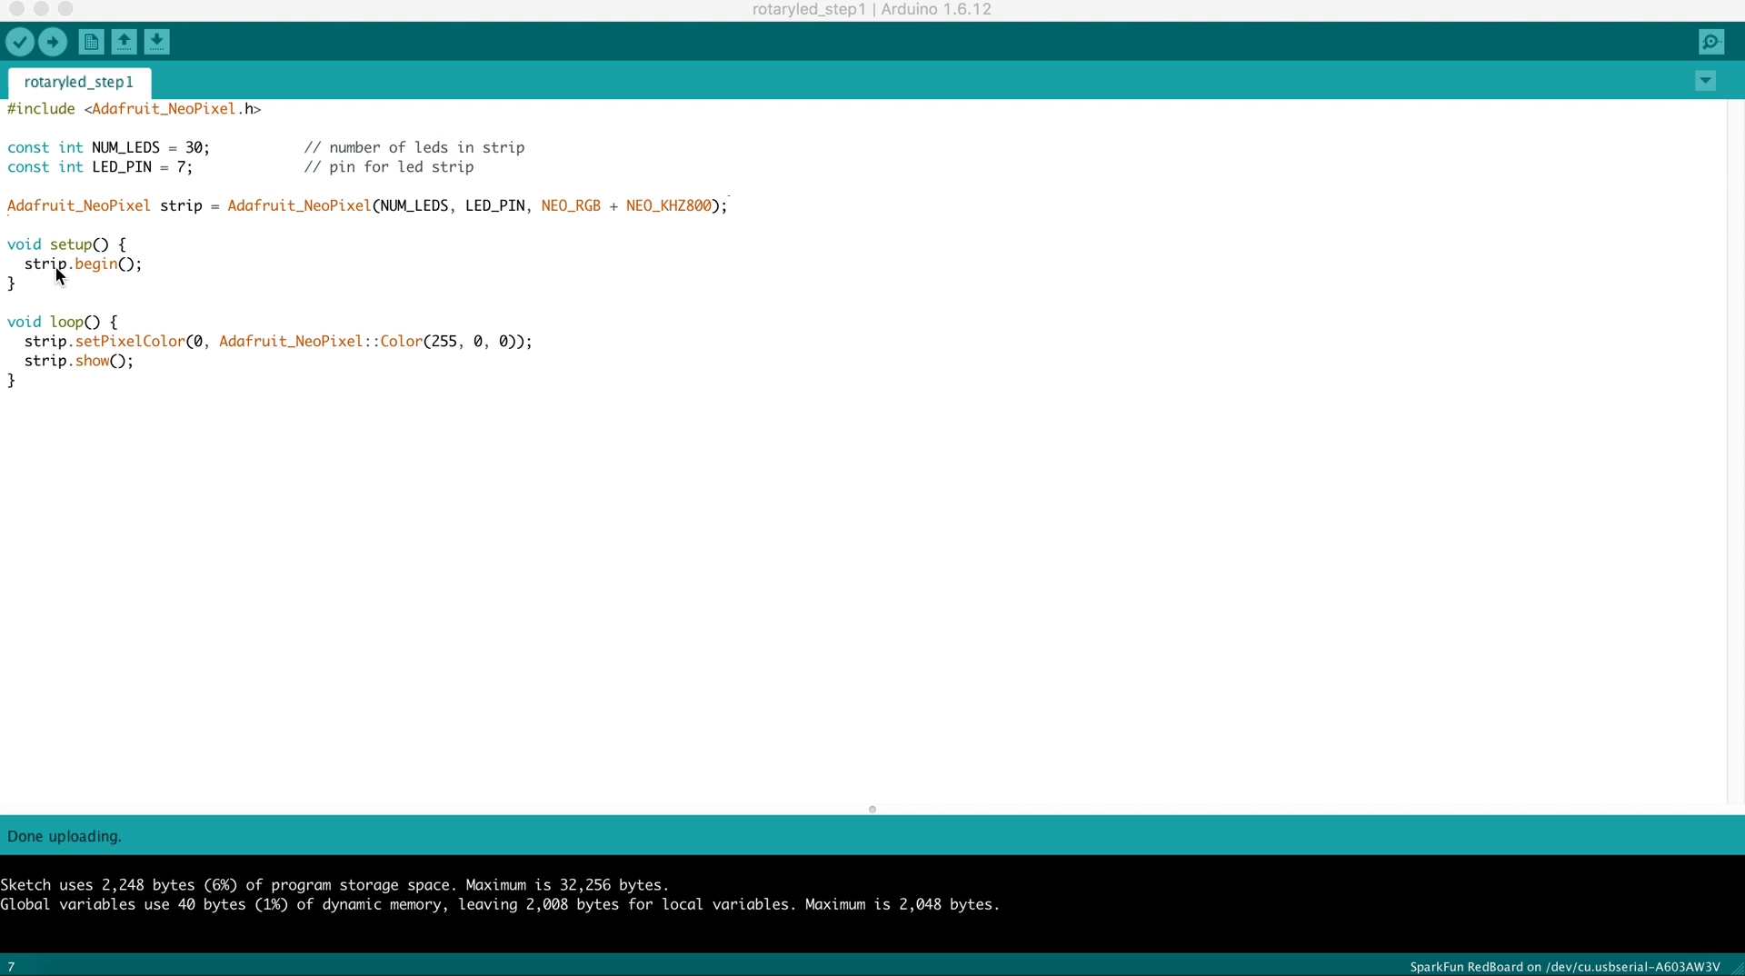
{"action": "mouse_move", "coordinate": [99, 218]}
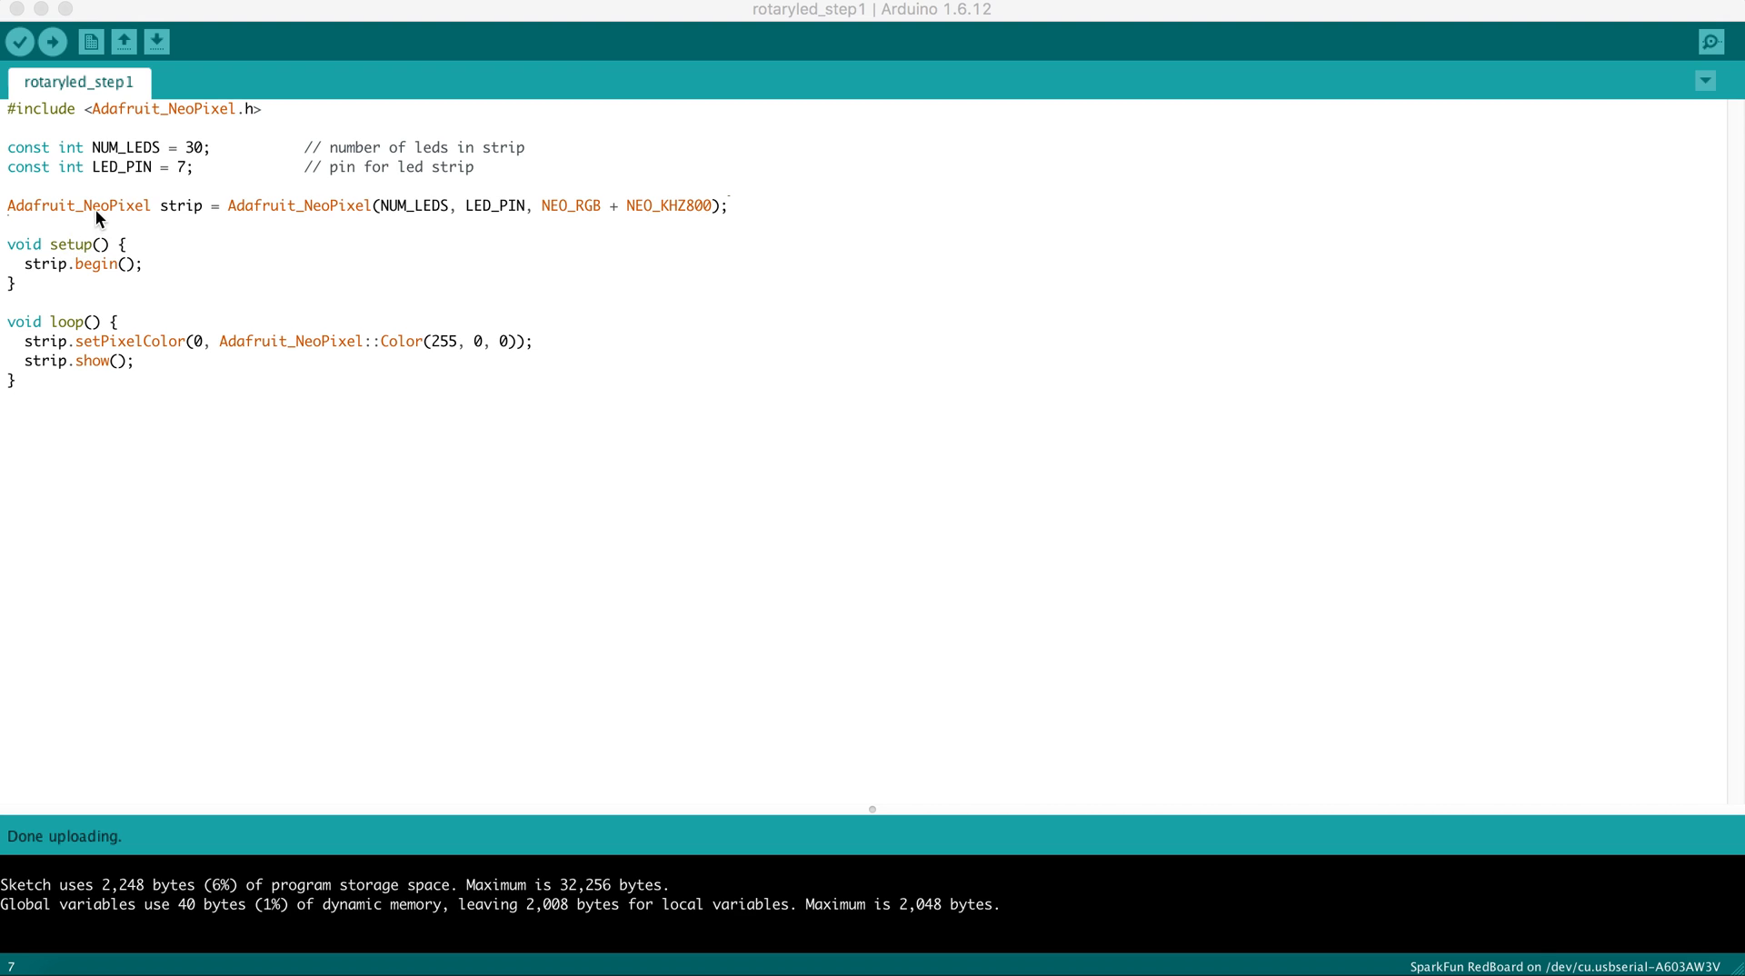
{"action": "mouse_move", "coordinate": [59, 278]}
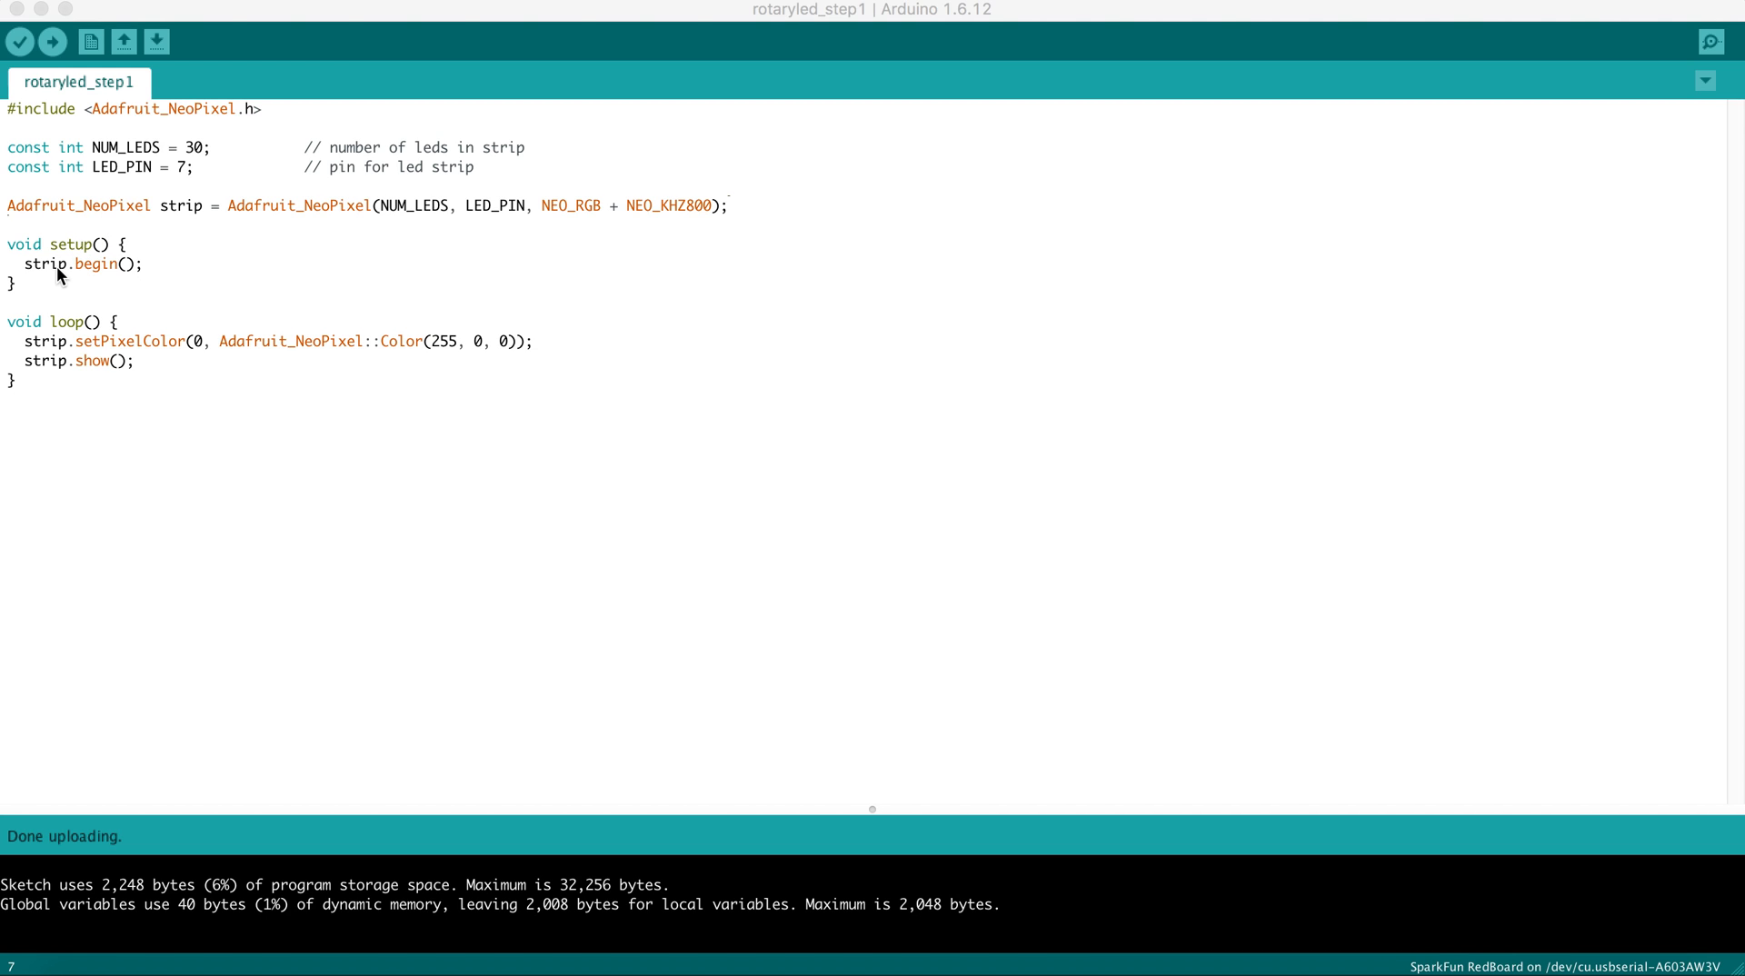
{"action": "mouse_move", "coordinate": [111, 277]}
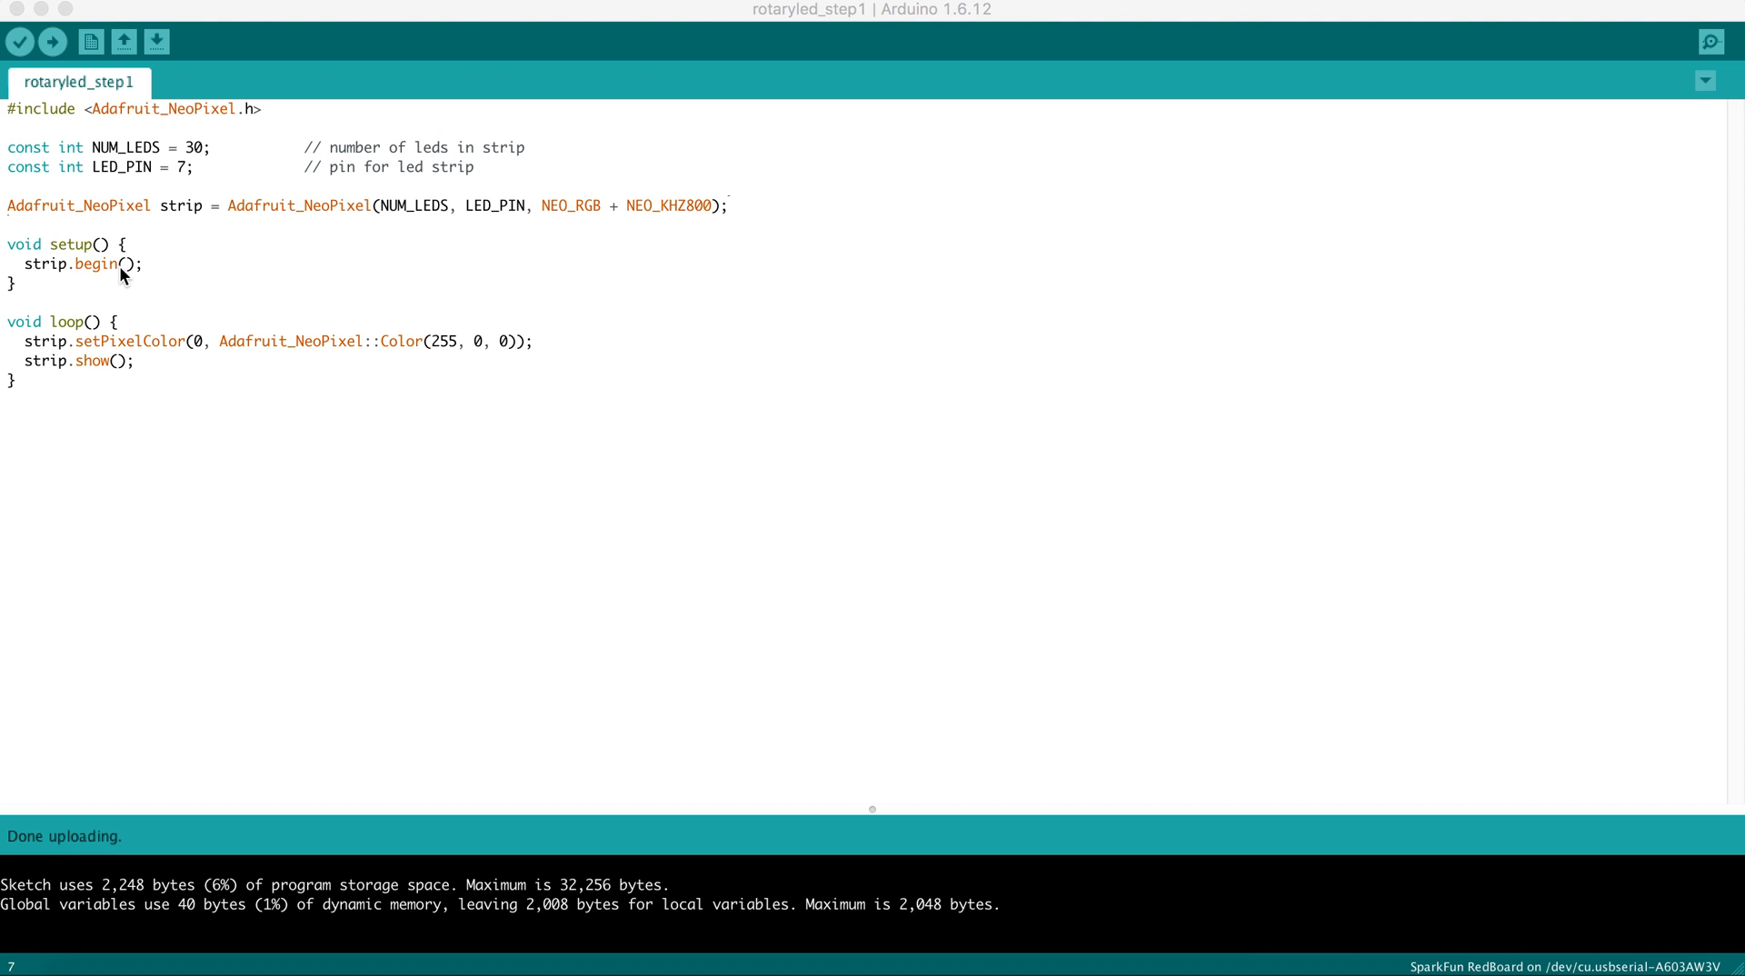
{"action": "mouse_move", "coordinate": [98, 269]}
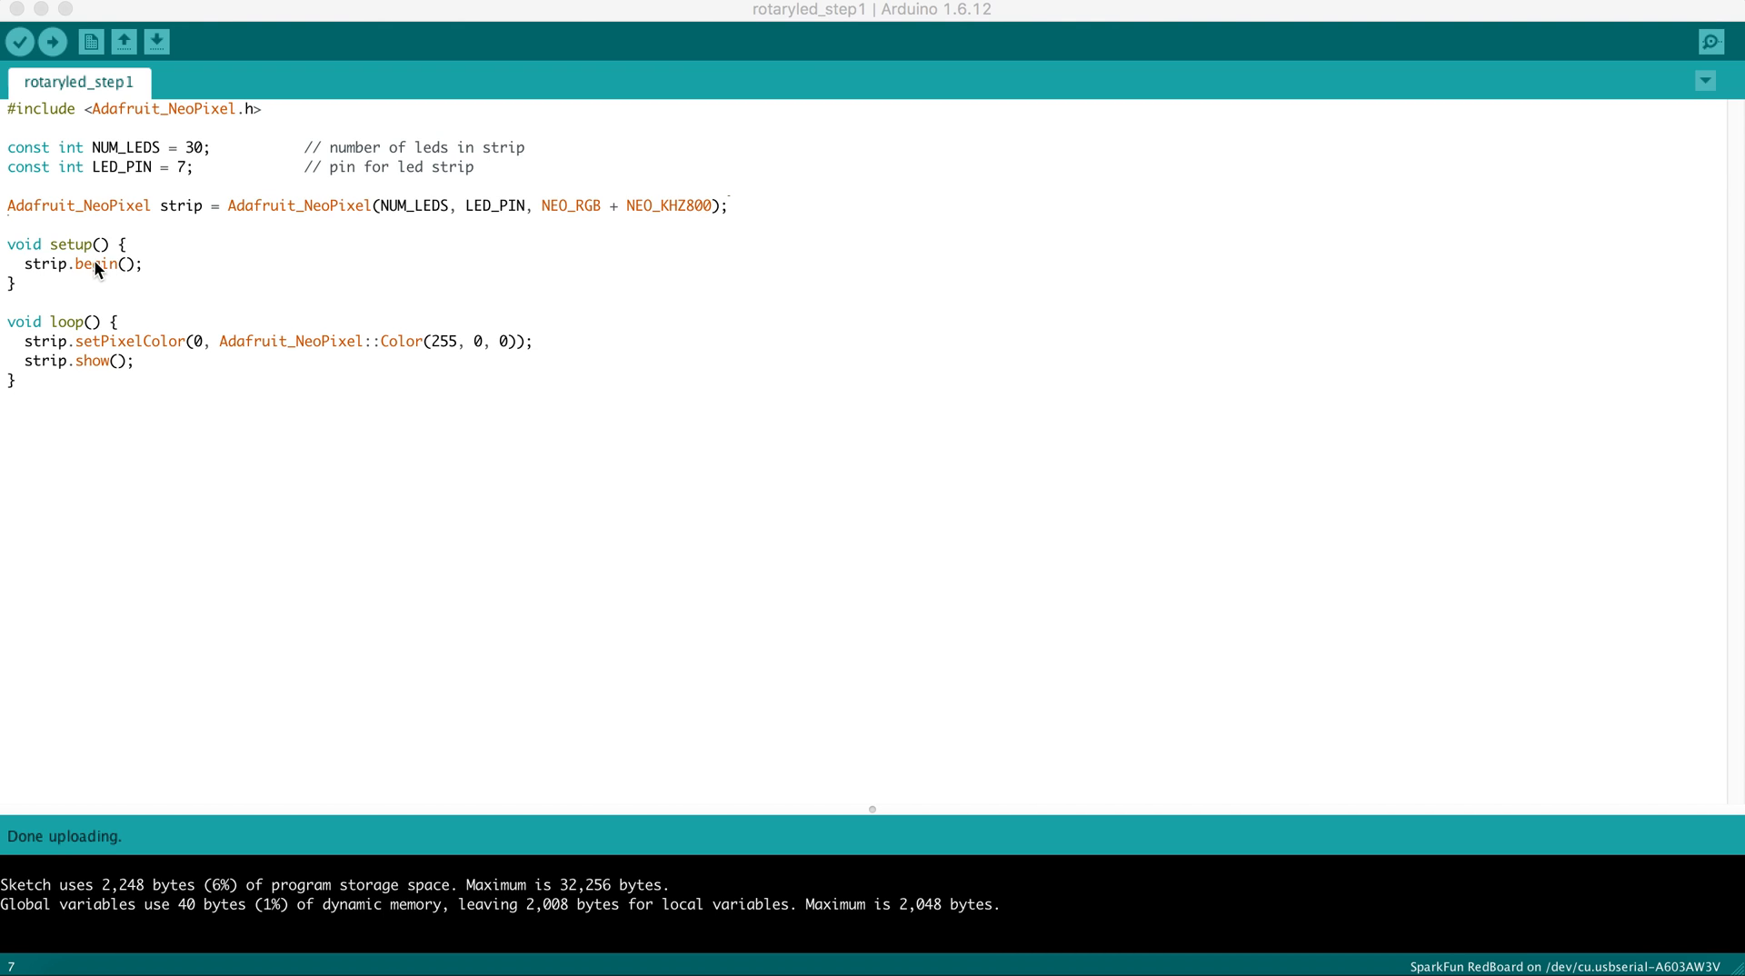
{"action": "mouse_move", "coordinate": [42, 277]}
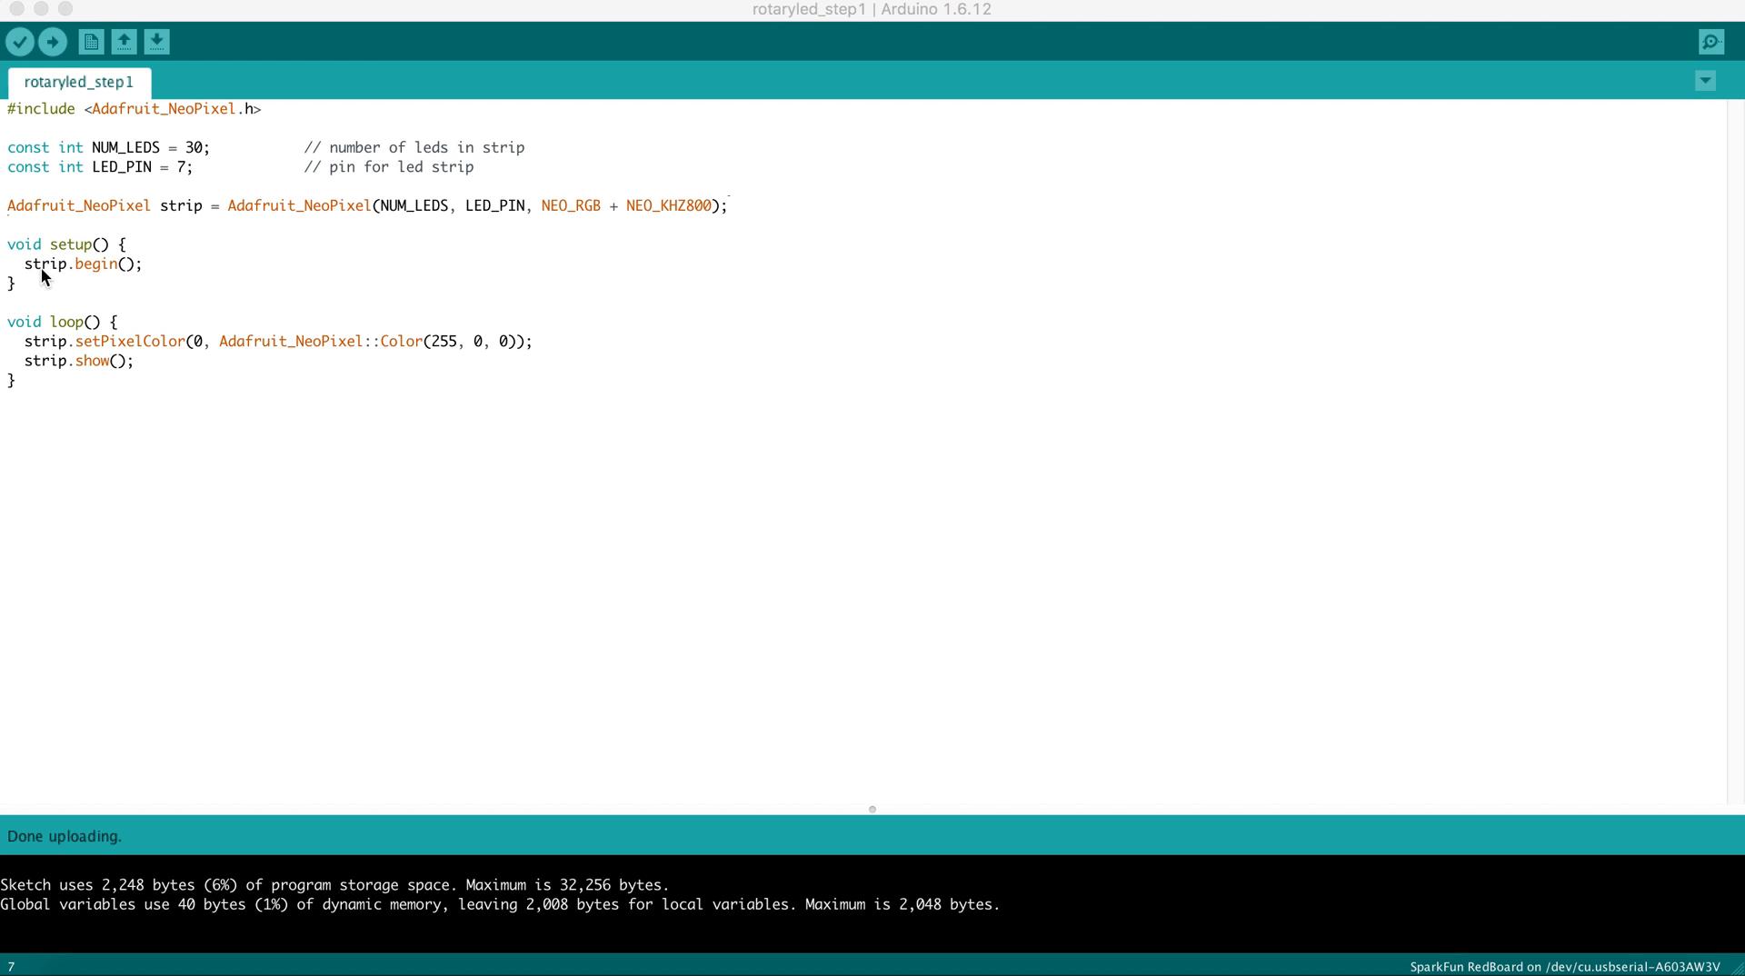
{"action": "mouse_move", "coordinate": [65, 336]}
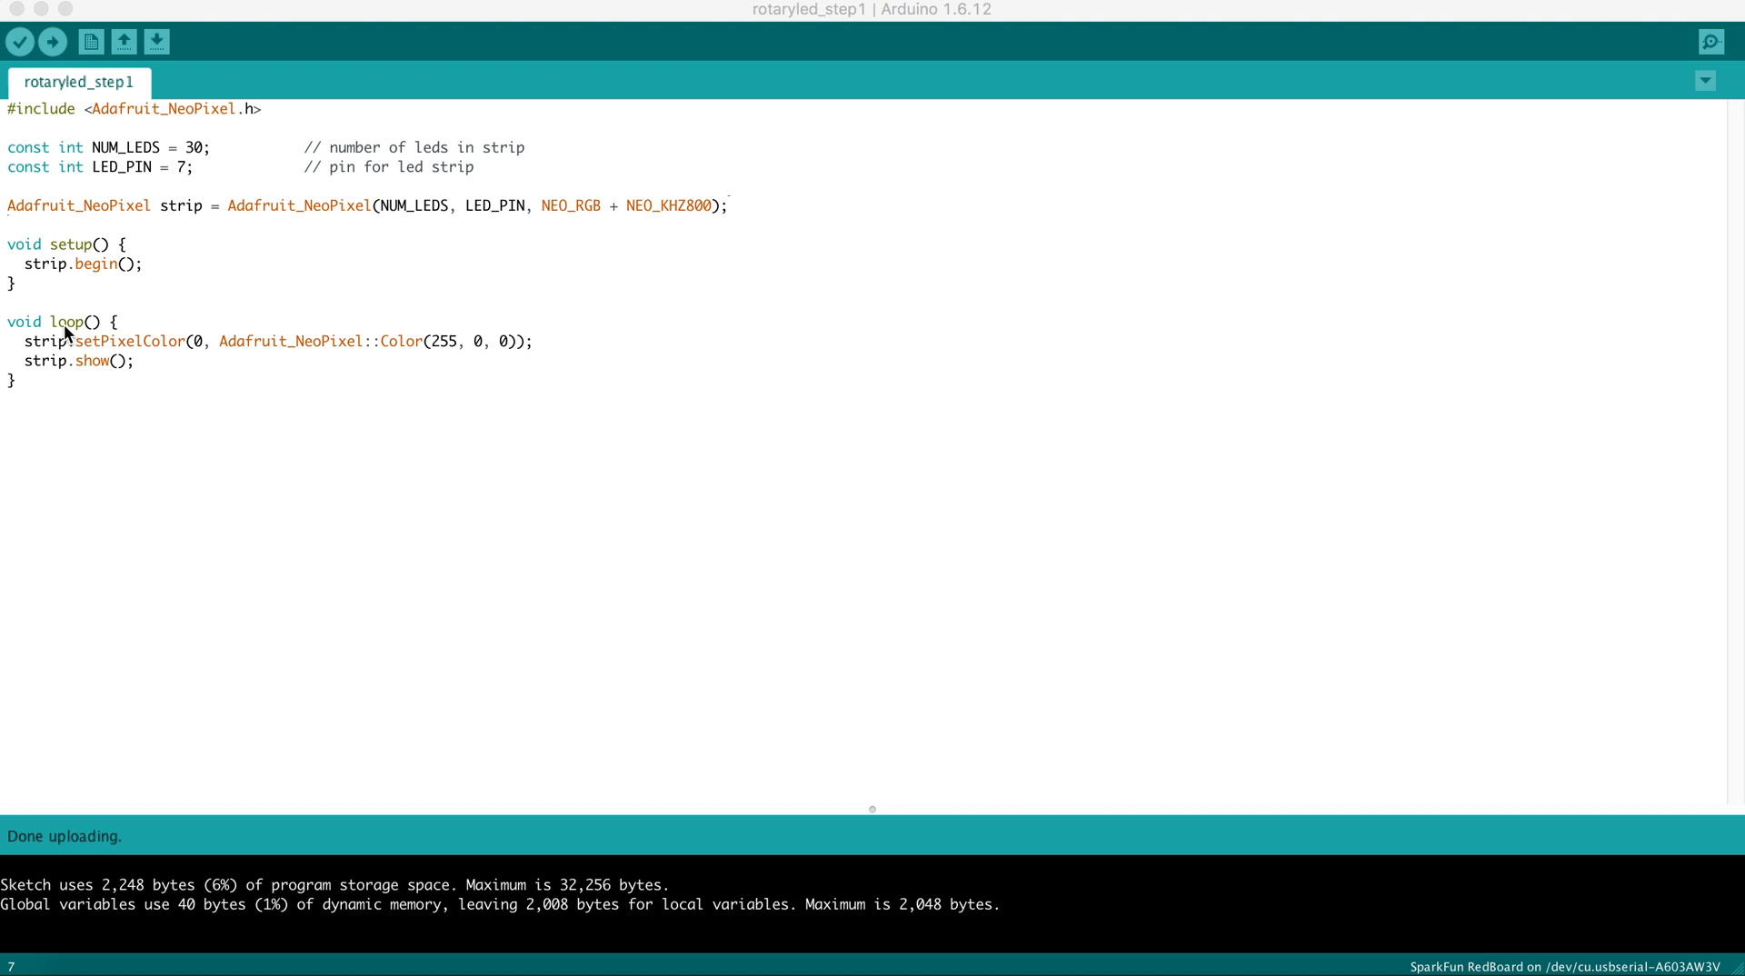
{"action": "mouse_move", "coordinate": [34, 323]}
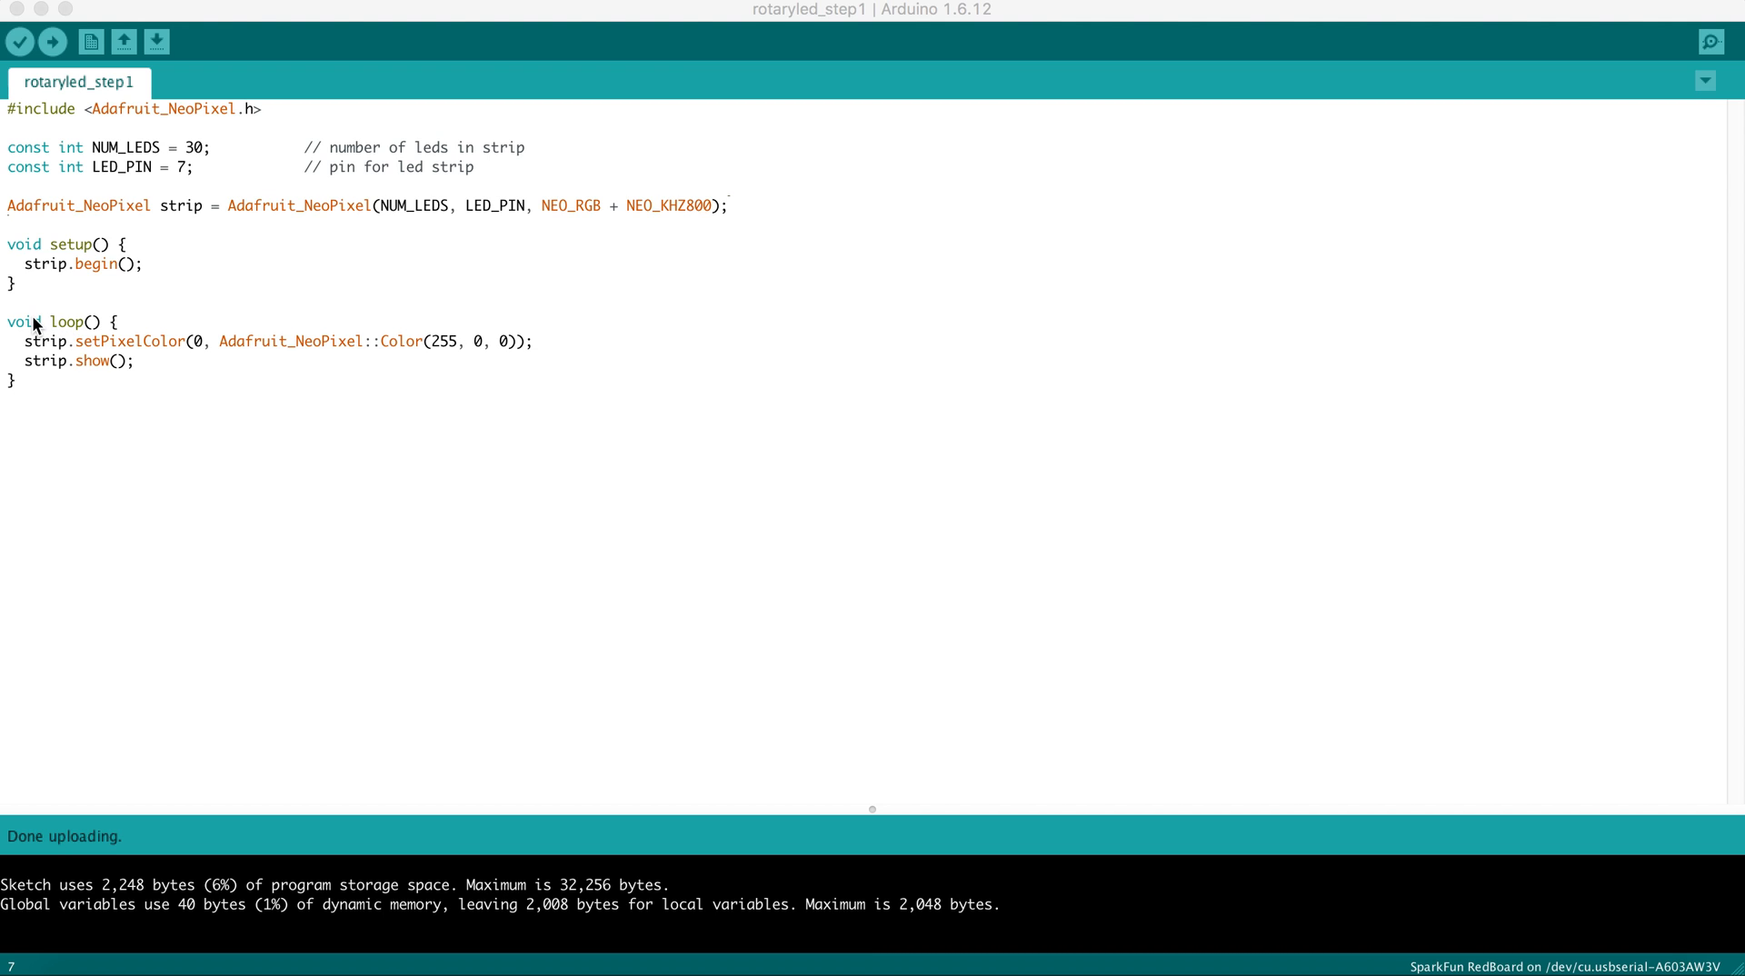
{"action": "mouse_move", "coordinate": [39, 348]}
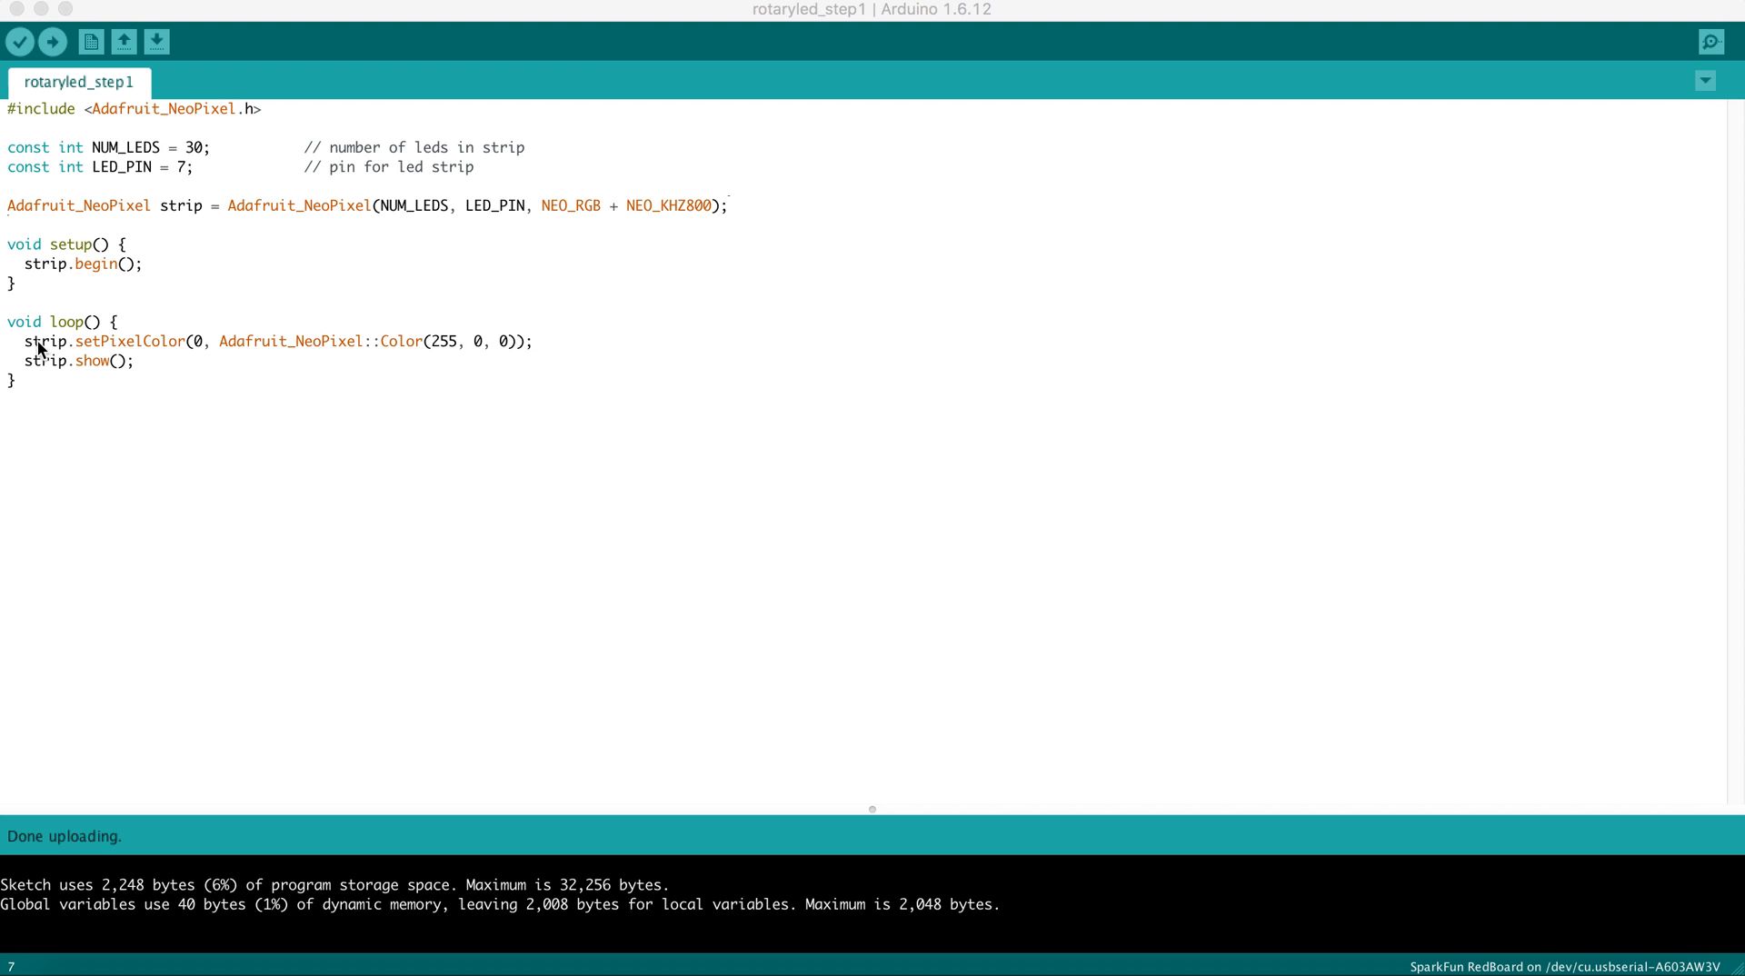
{"action": "mouse_move", "coordinate": [85, 354]}
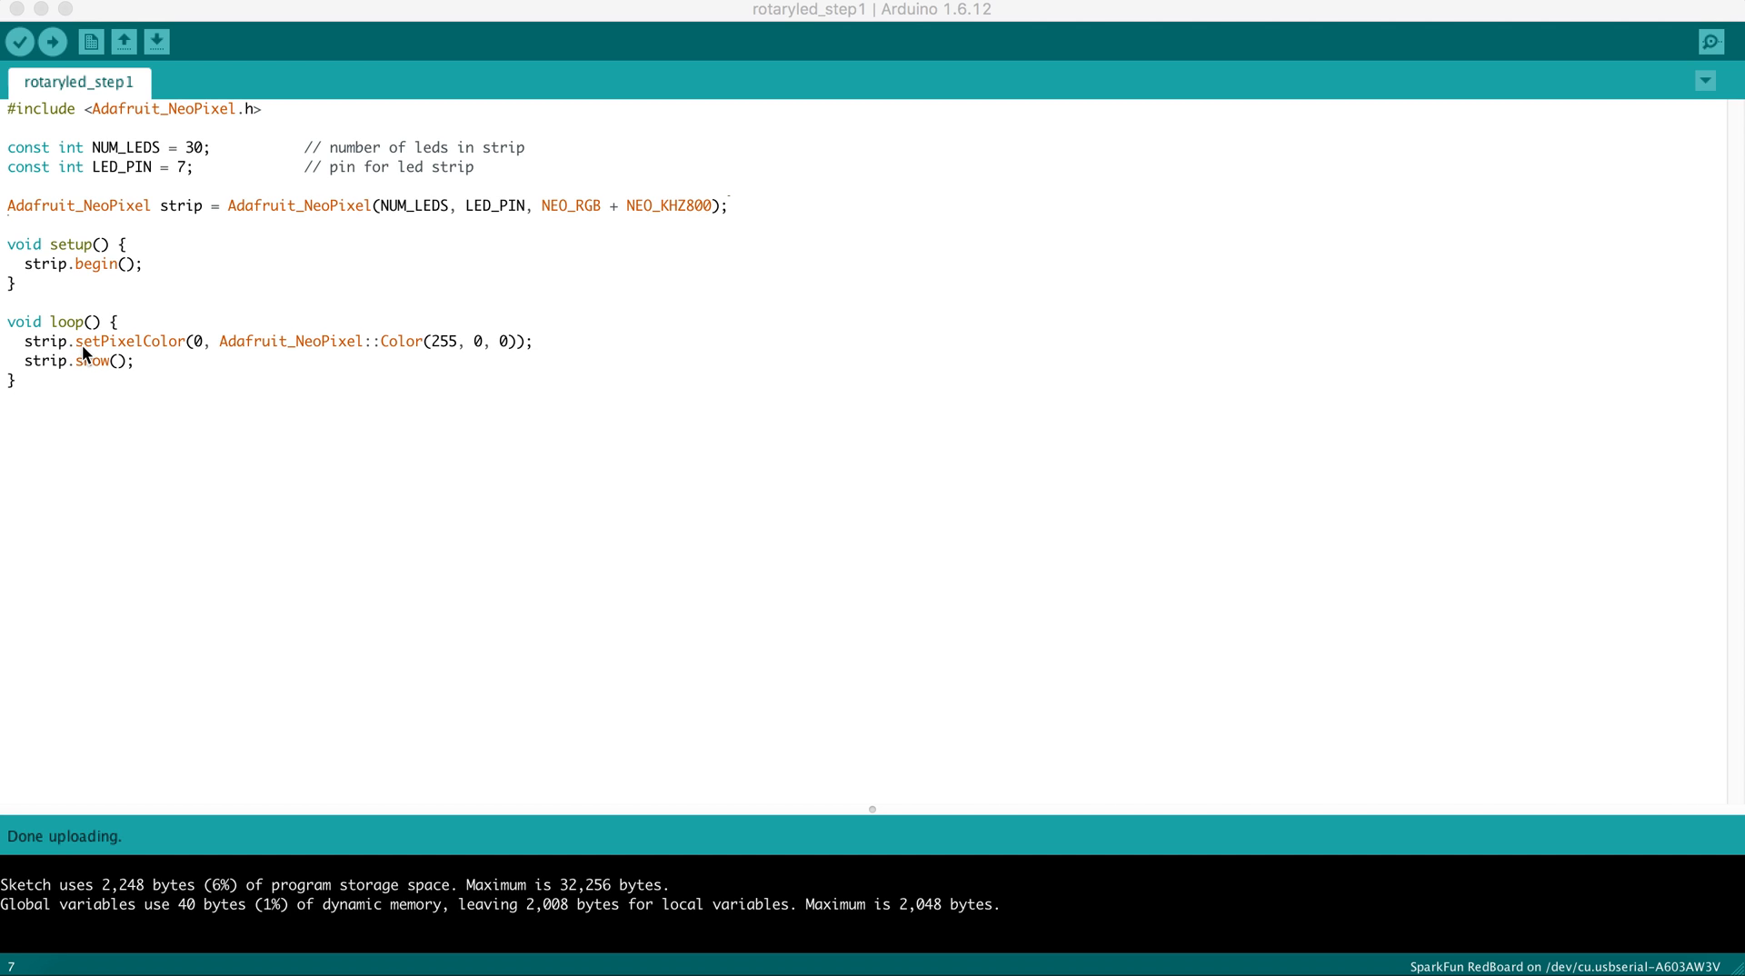
{"action": "mouse_move", "coordinate": [120, 351]}
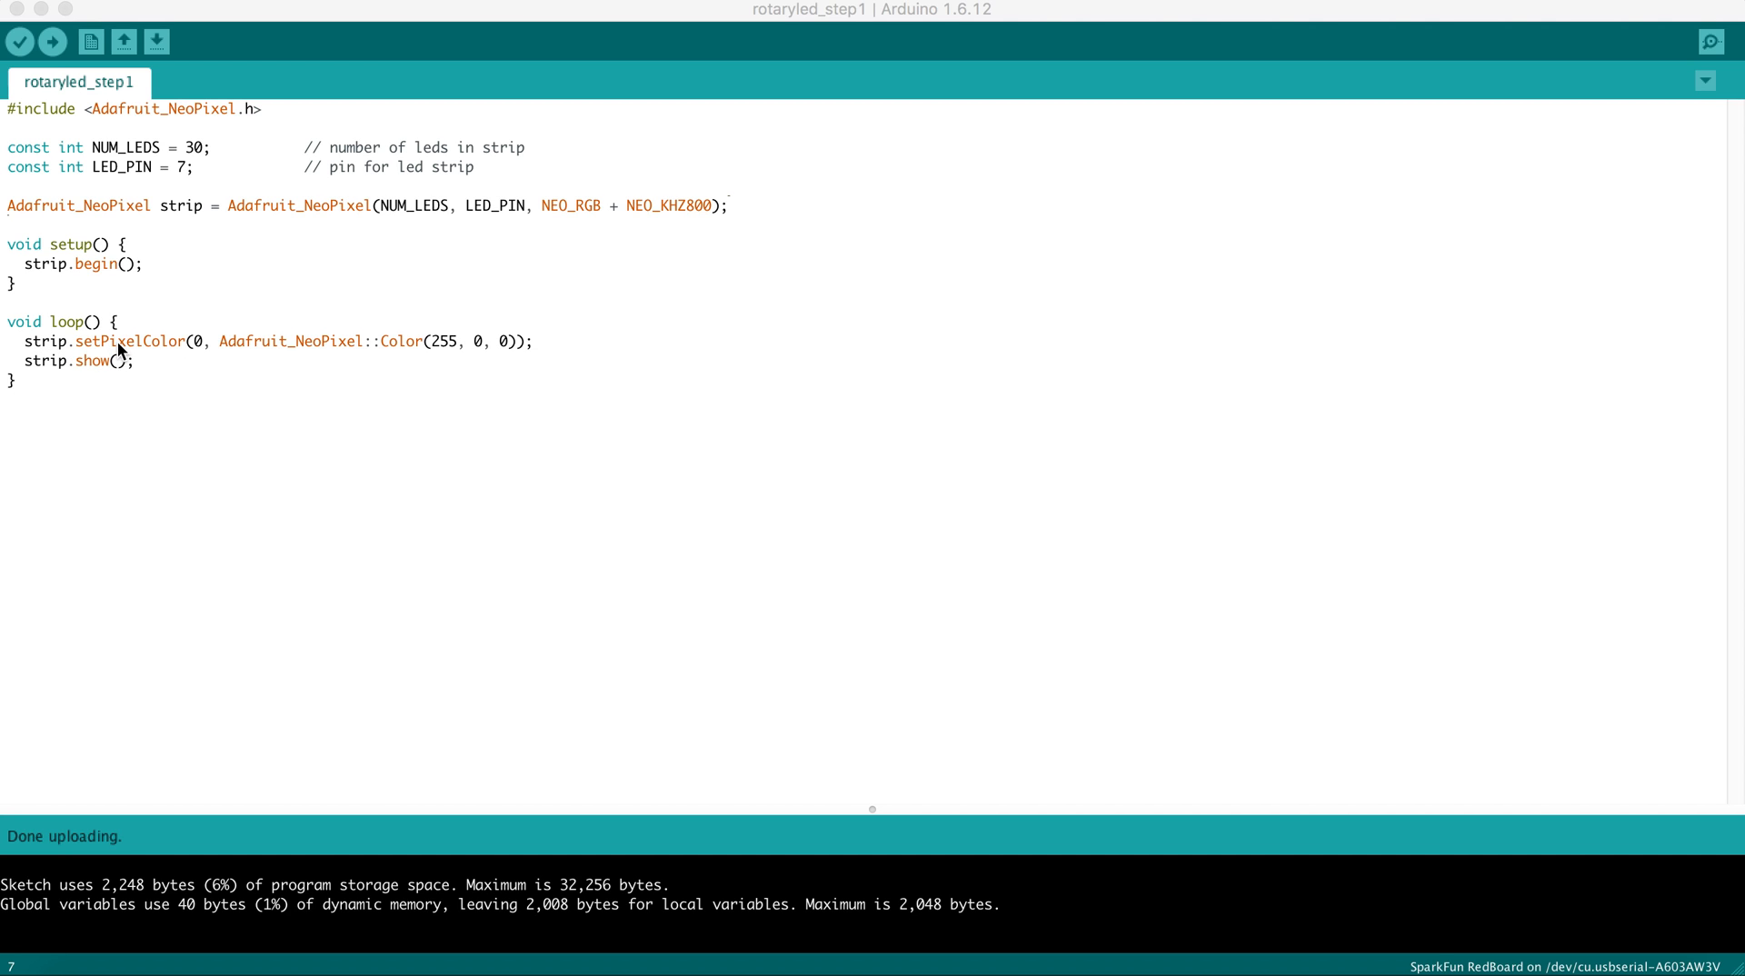
{"action": "mouse_move", "coordinate": [200, 354]}
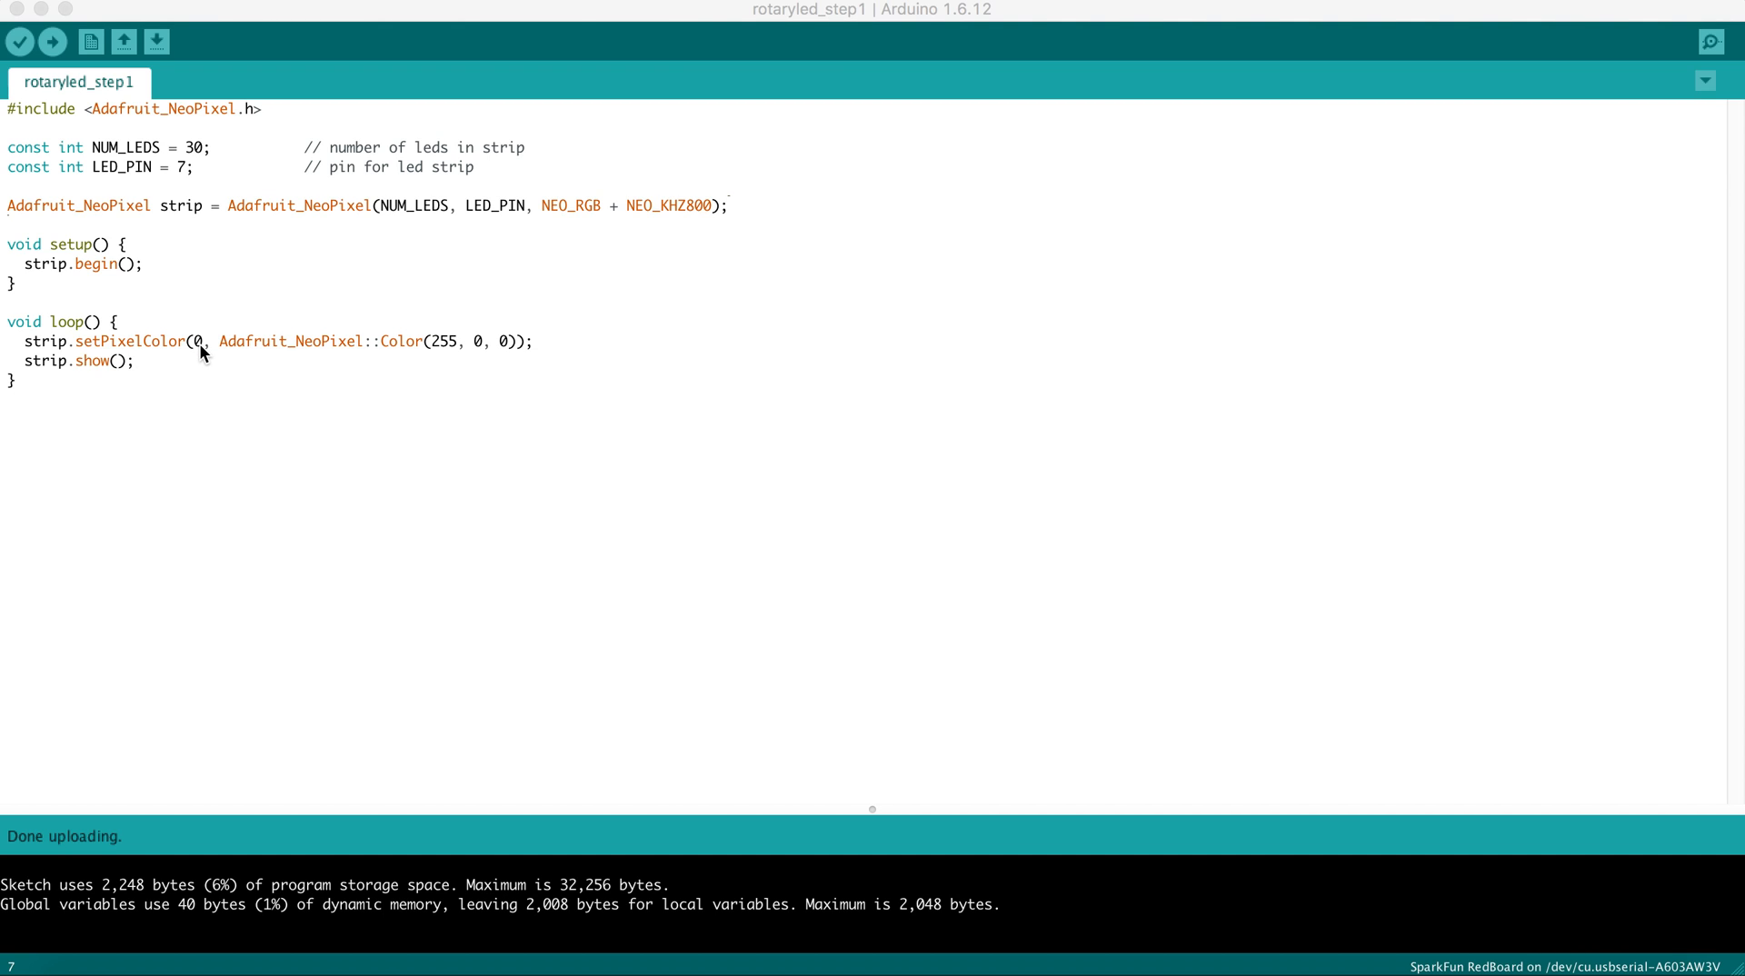
{"action": "mouse_move", "coordinate": [233, 351]}
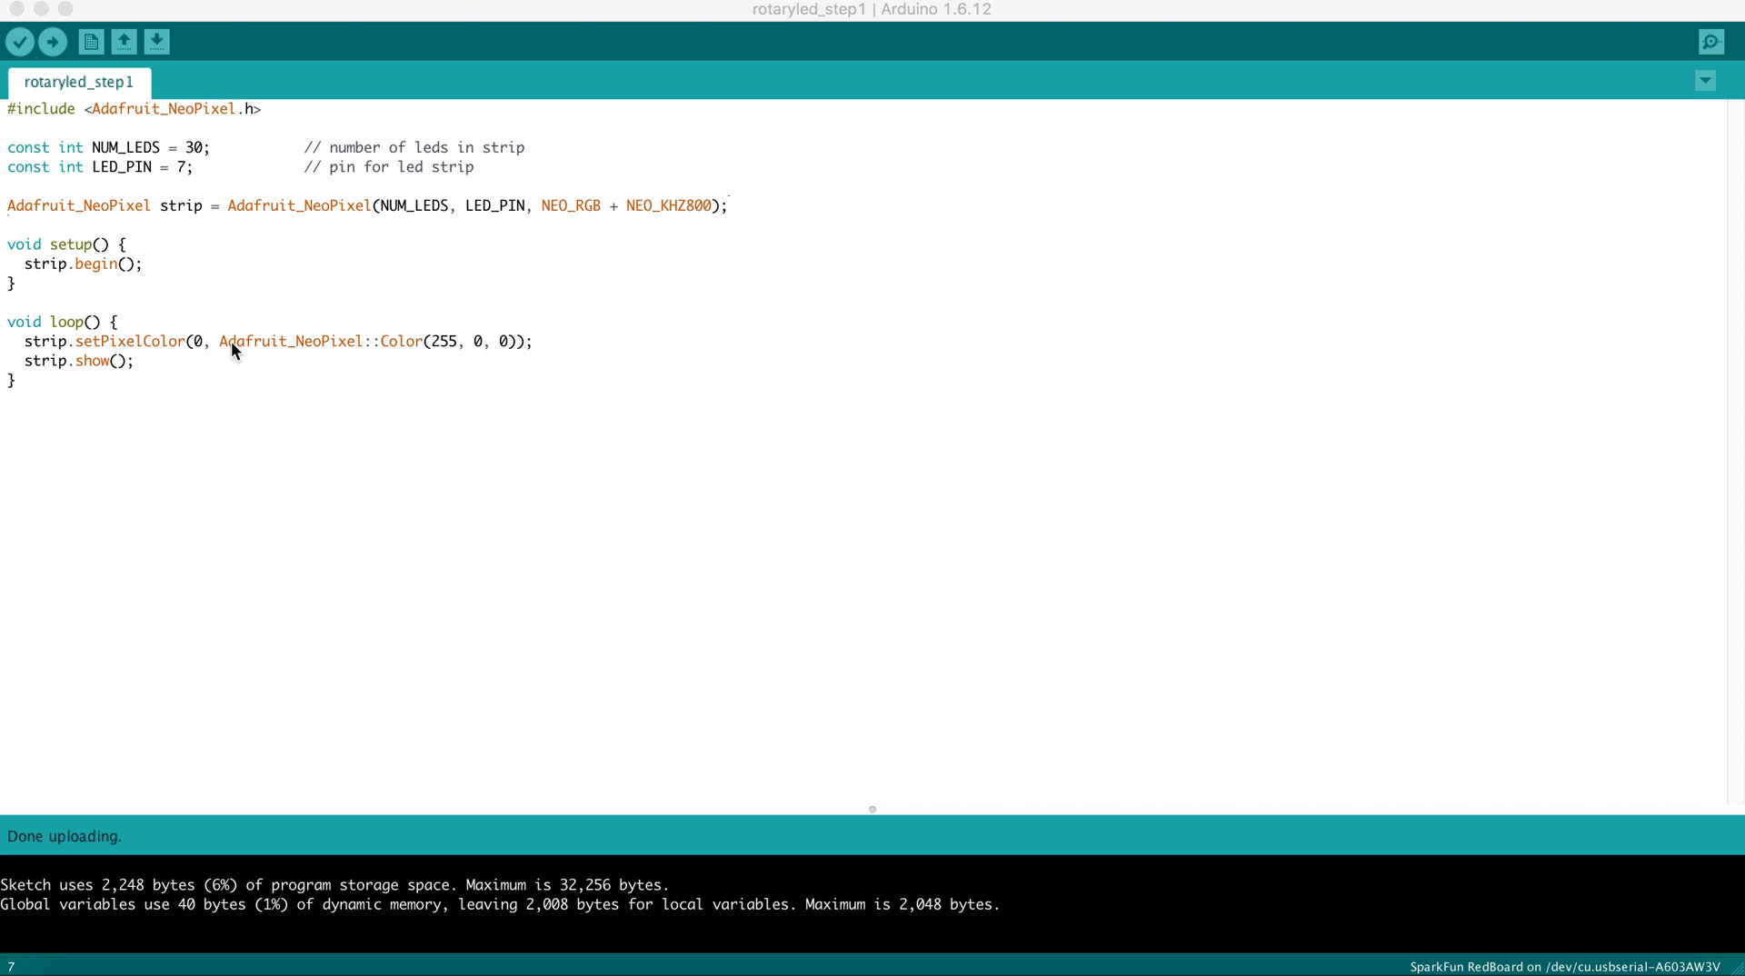
{"action": "mouse_move", "coordinate": [517, 362]}
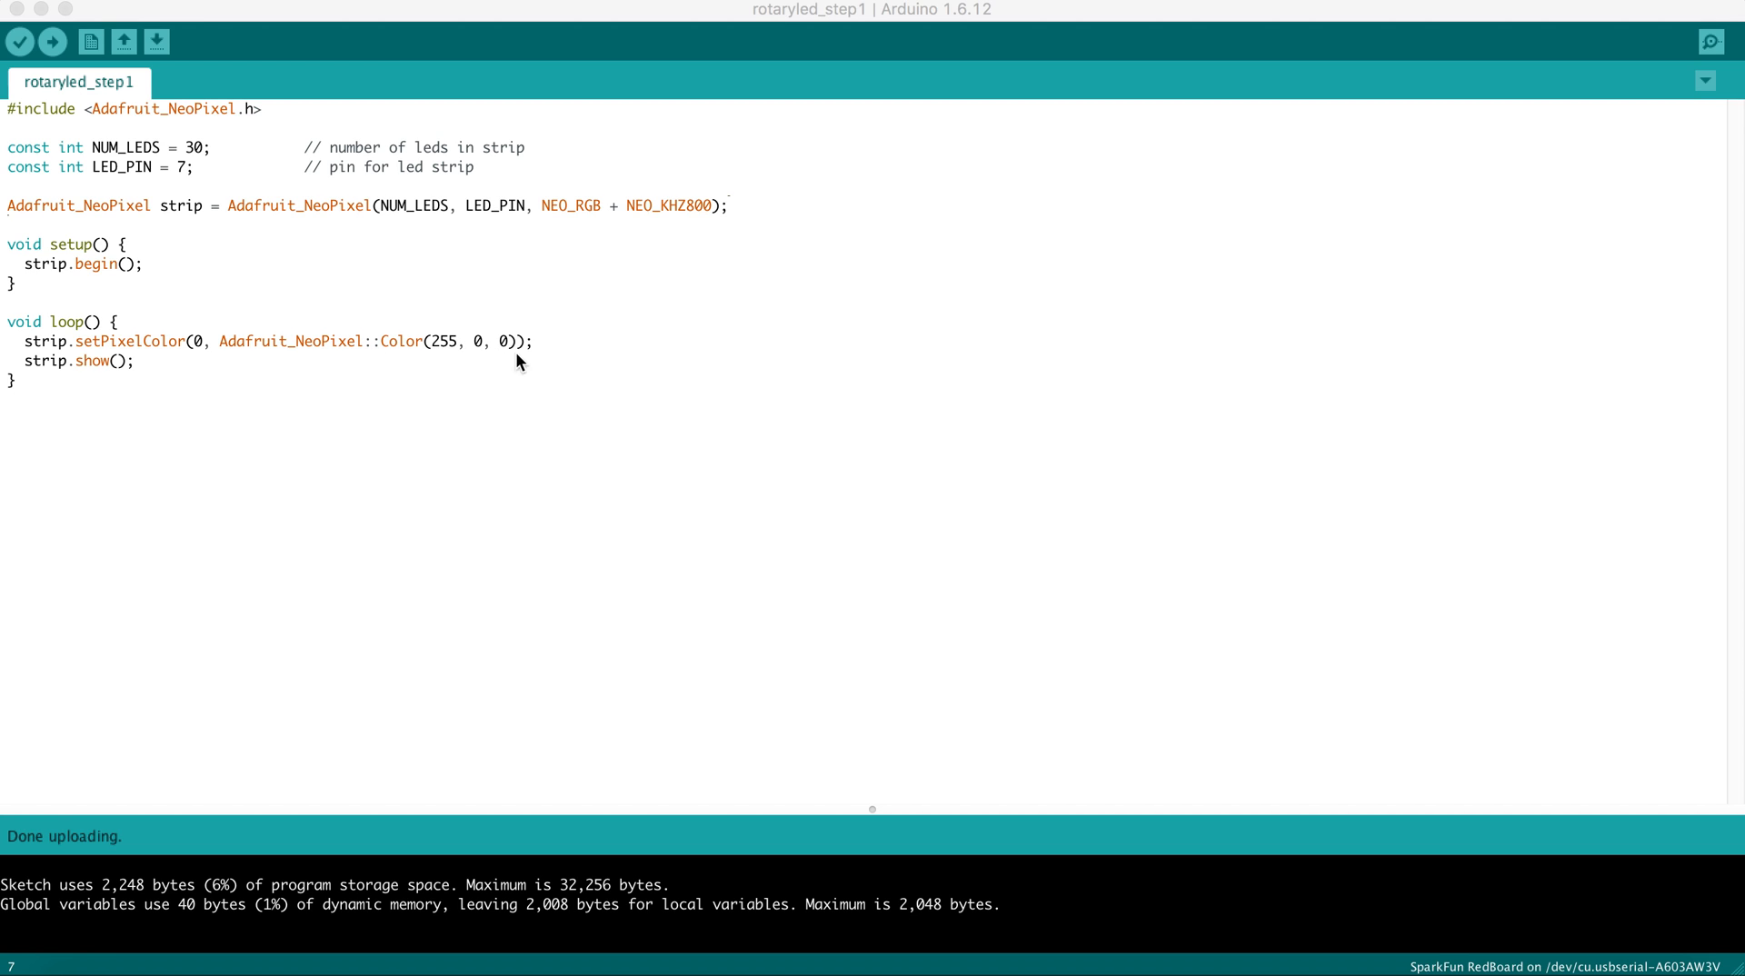
{"action": "mouse_move", "coordinate": [448, 341]}
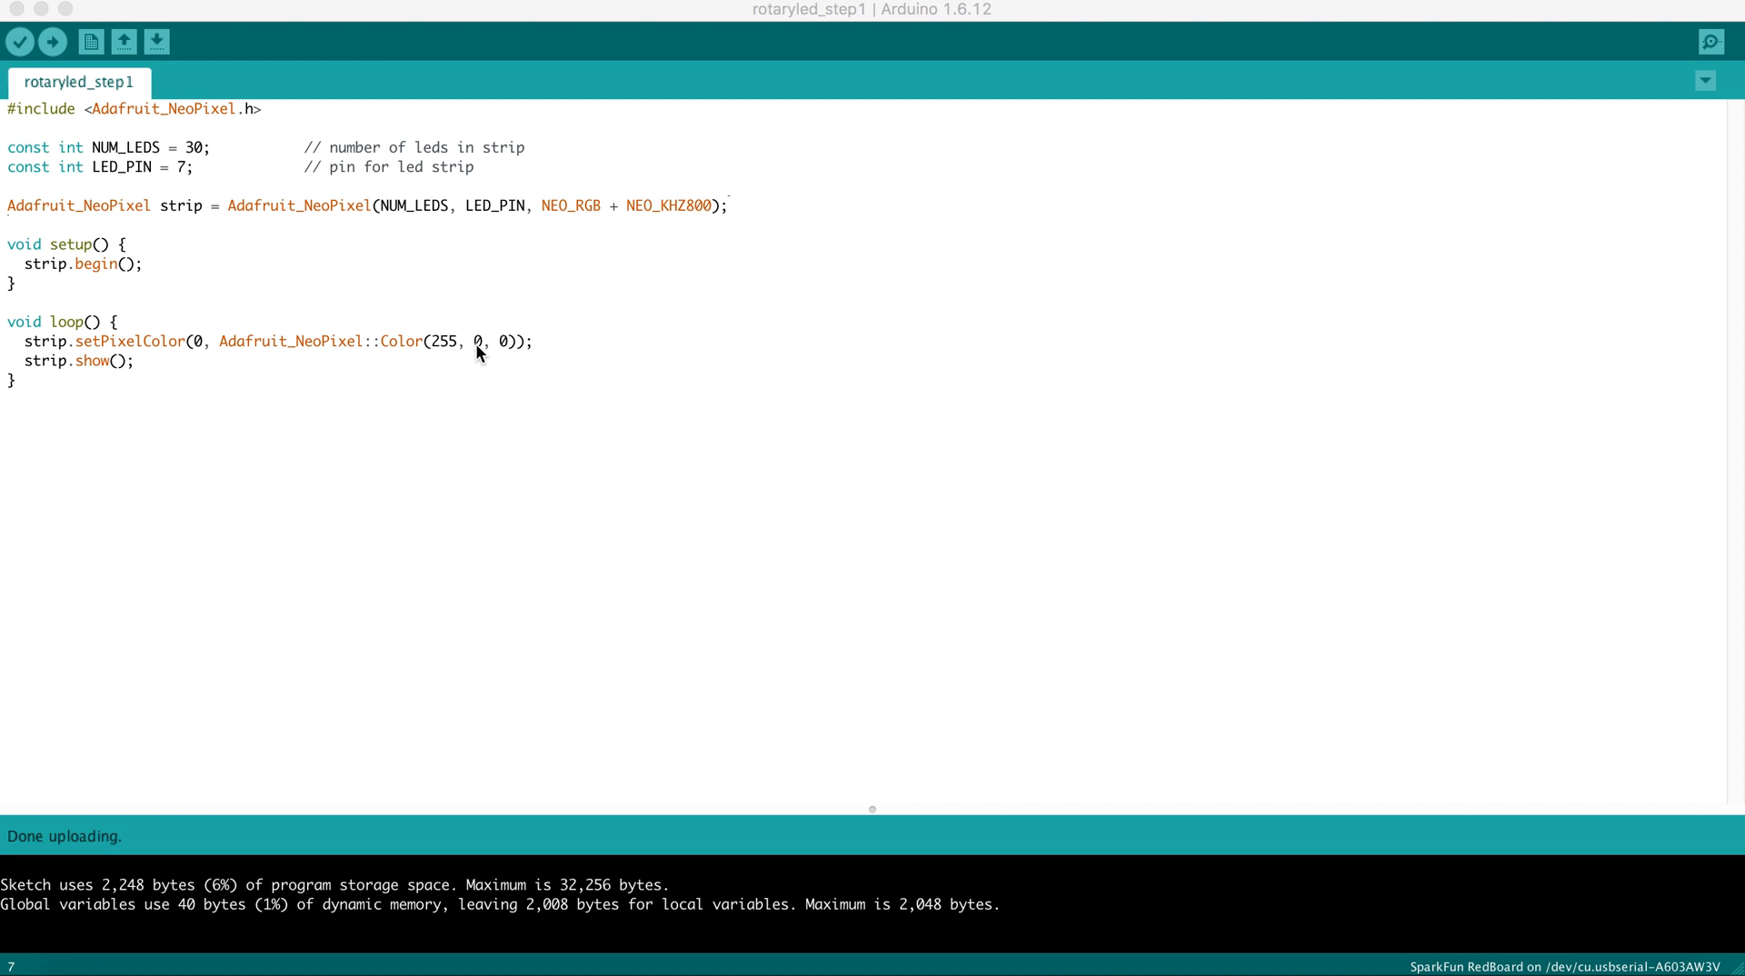
{"action": "mouse_move", "coordinate": [499, 345]}
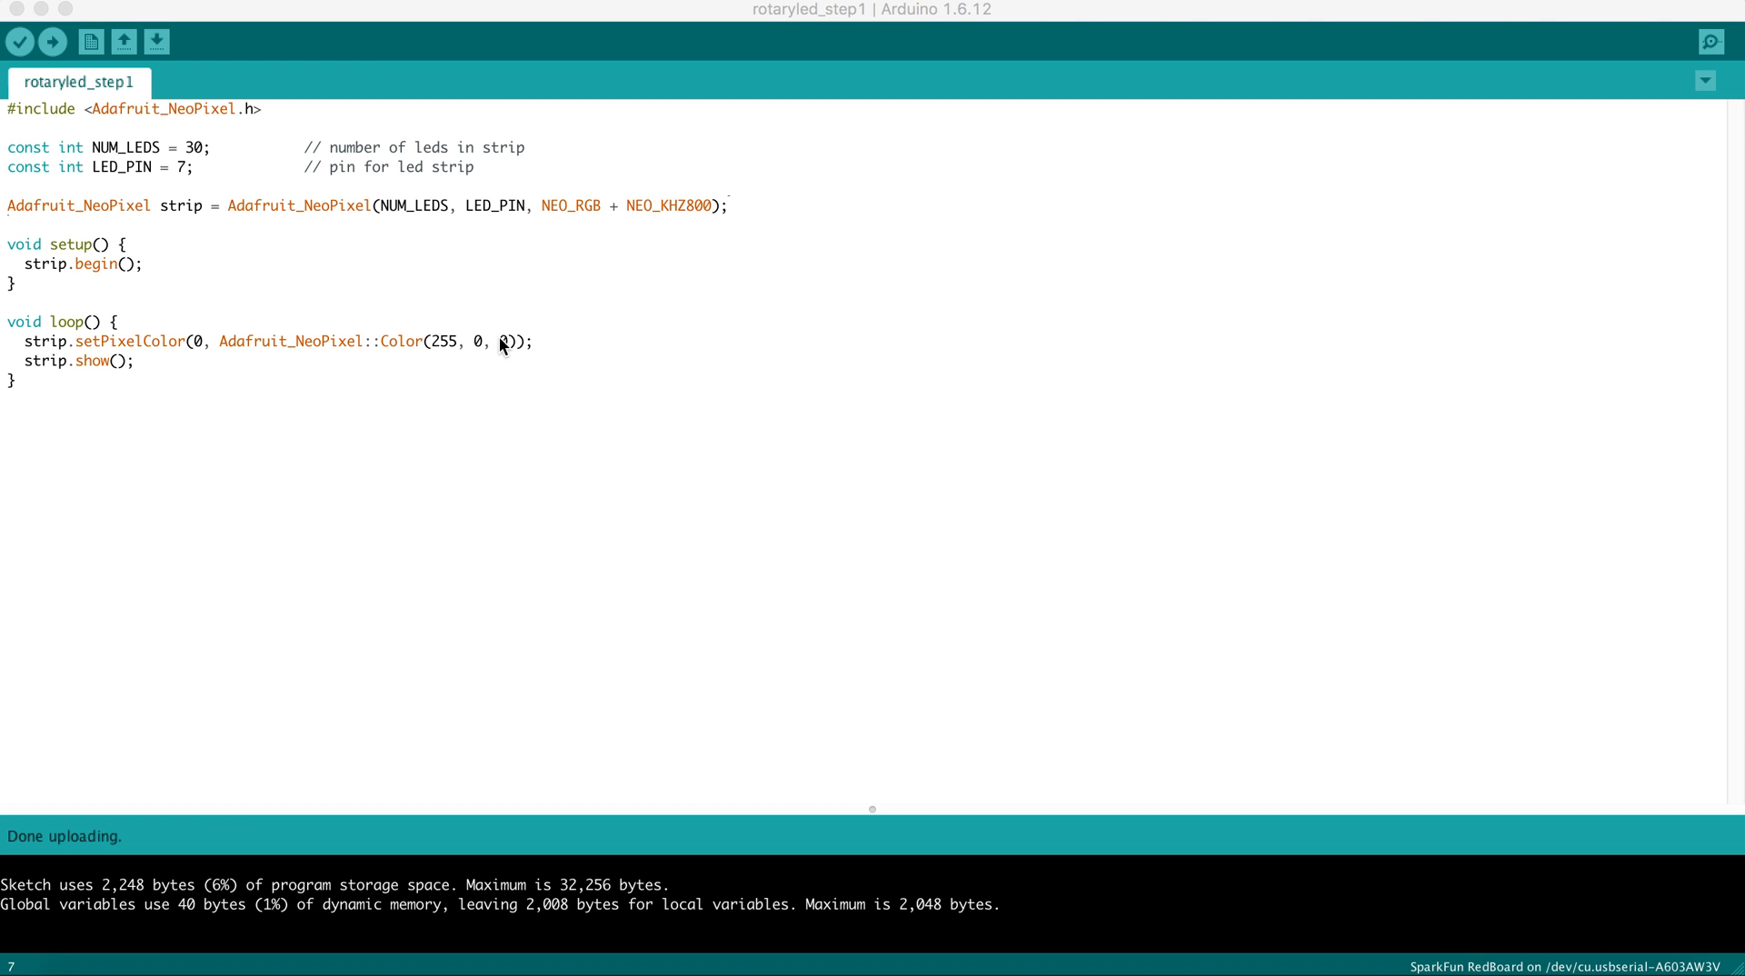
{"action": "mouse_move", "coordinate": [507, 351]}
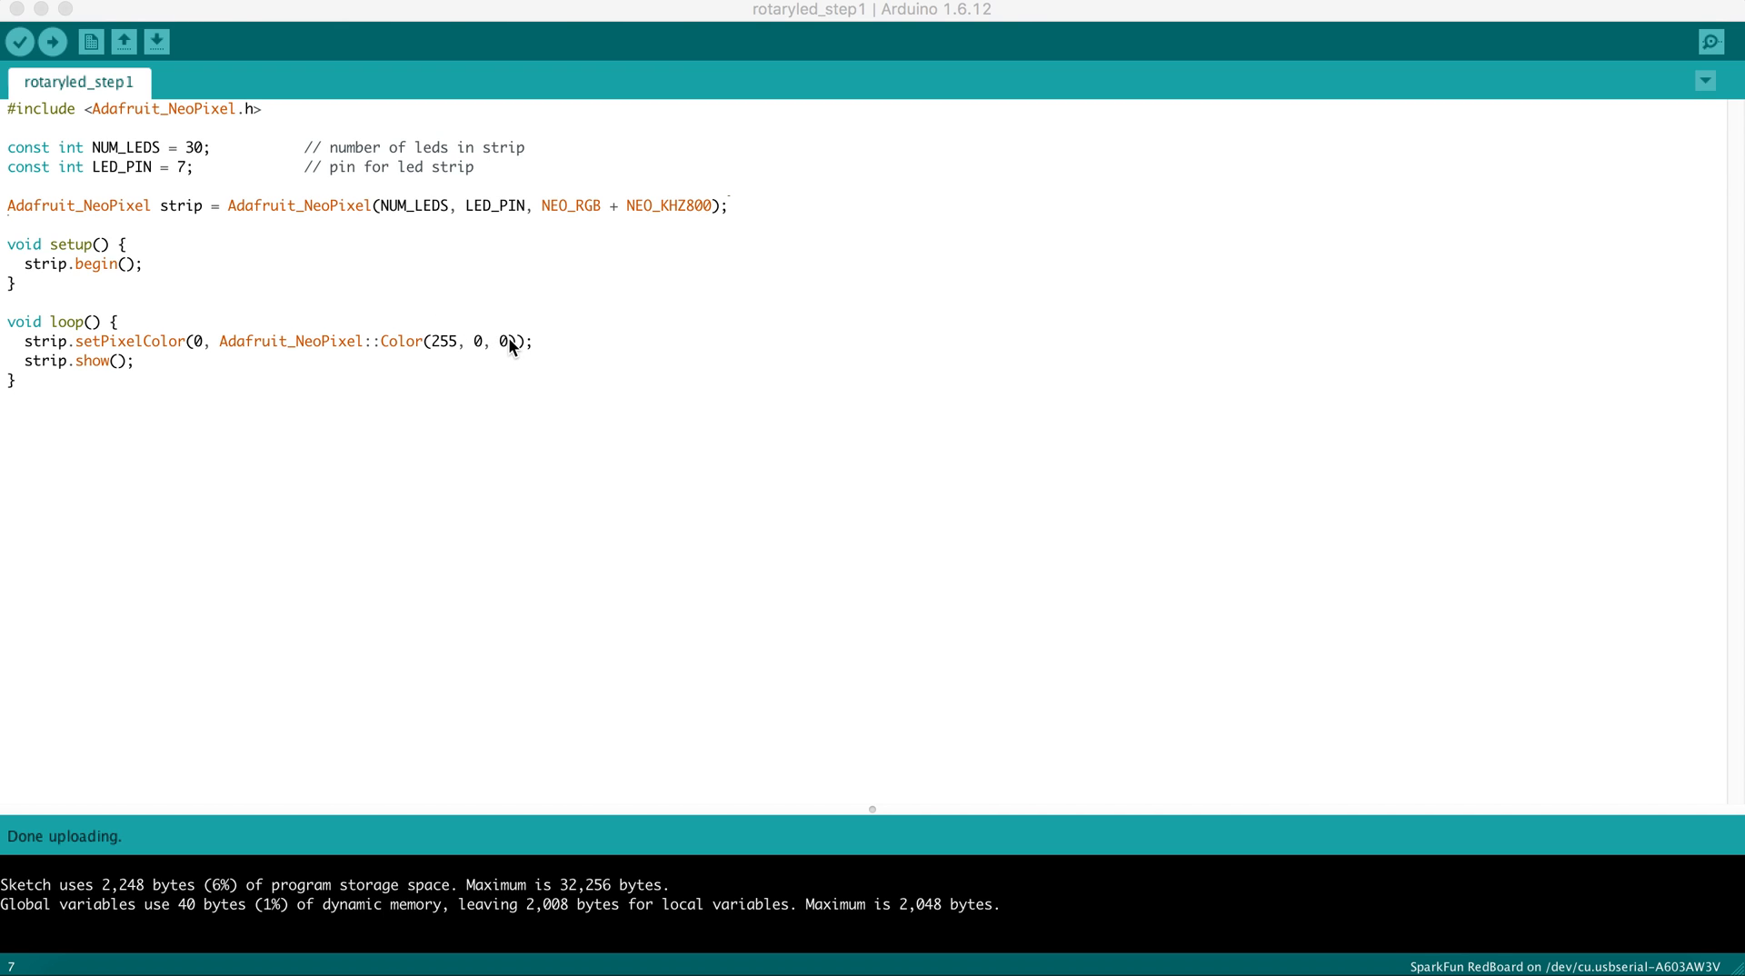
{"action": "mouse_move", "coordinate": [440, 353]}
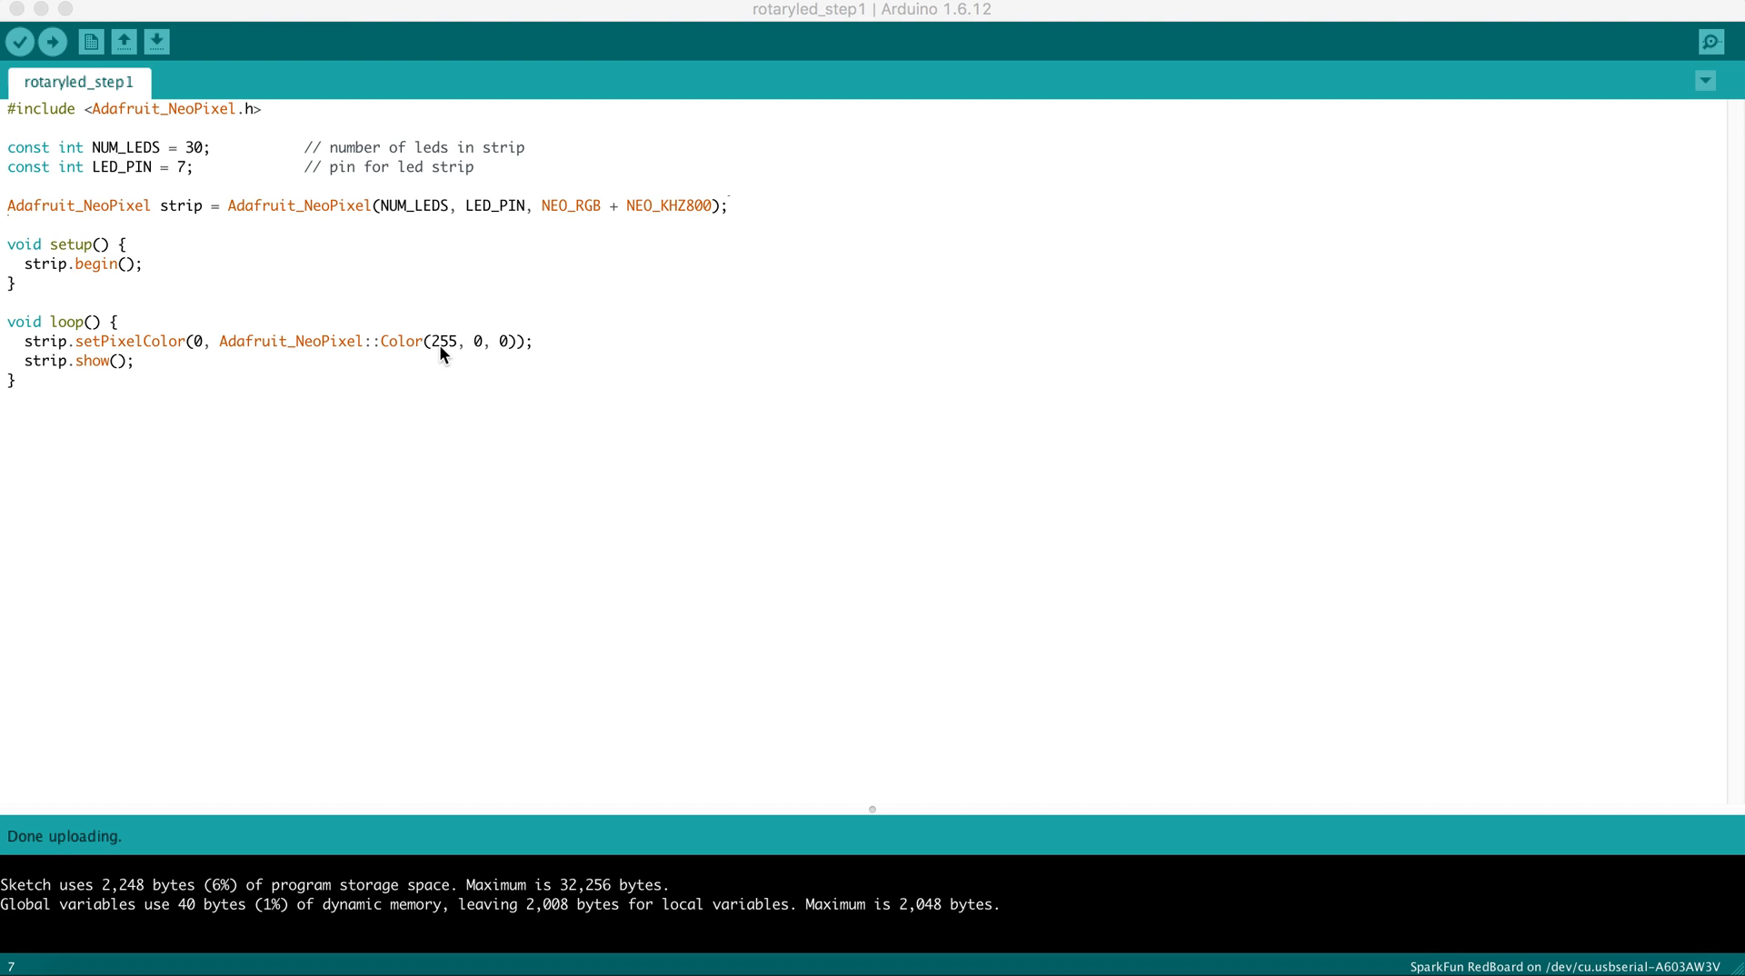
{"action": "mouse_move", "coordinate": [483, 357]}
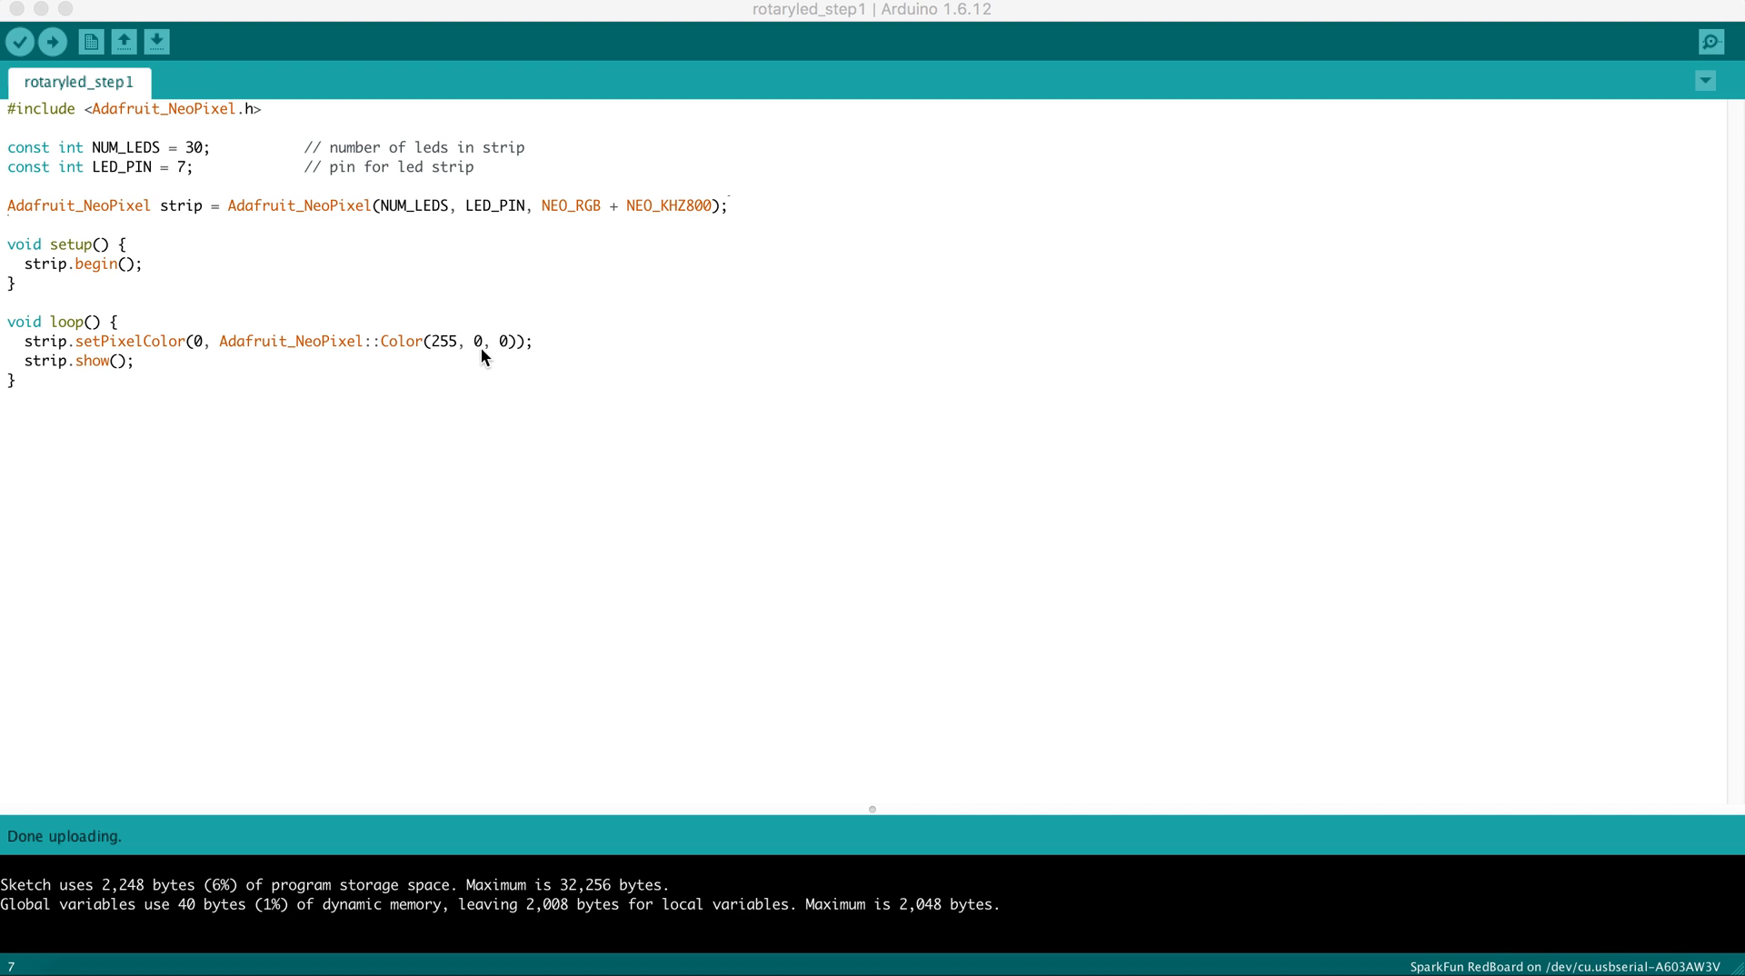
{"action": "mouse_move", "coordinate": [124, 354]}
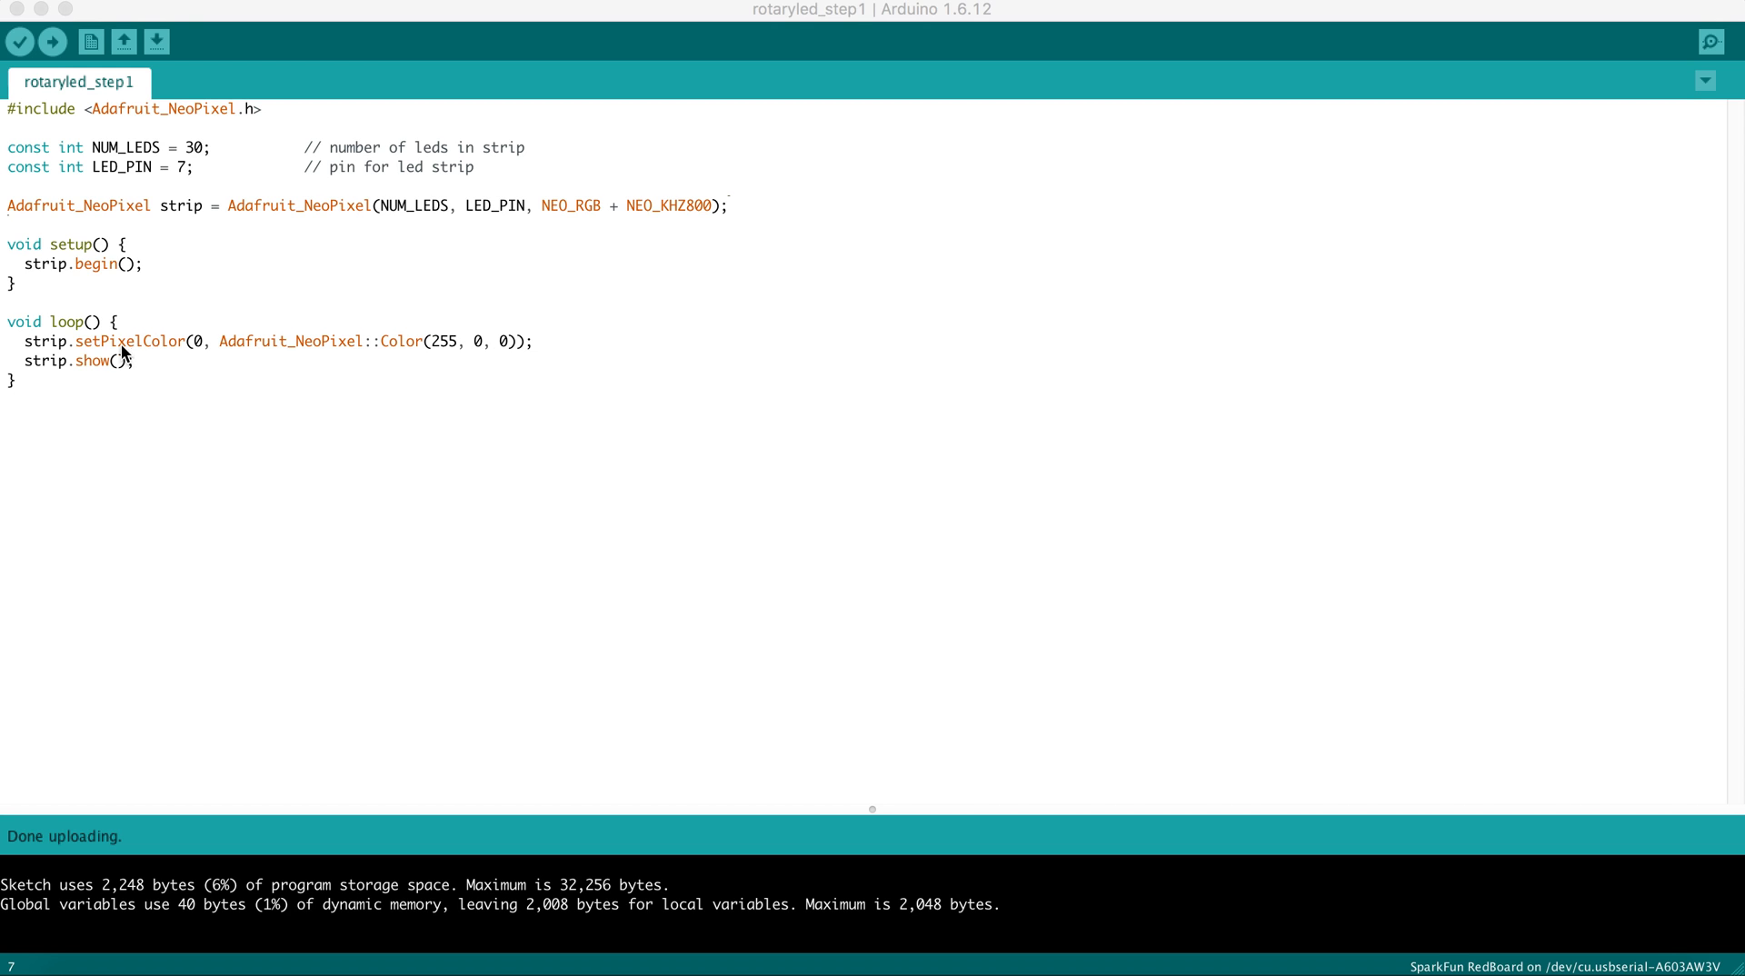
{"action": "mouse_move", "coordinate": [202, 353]}
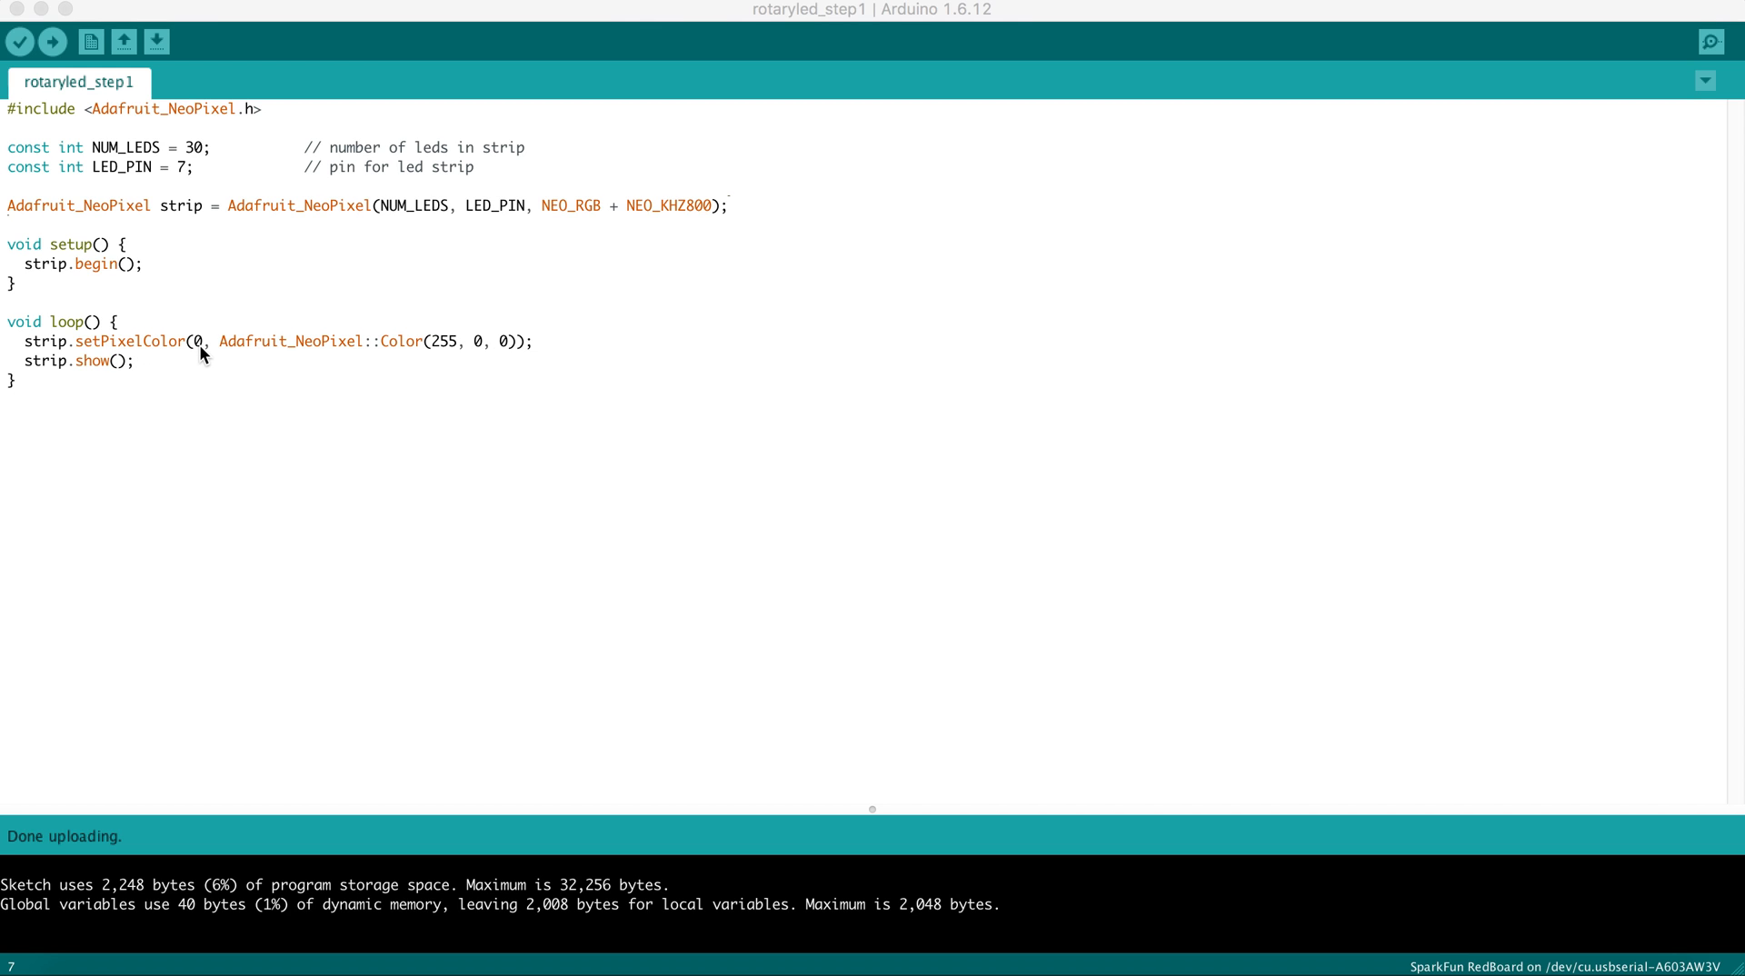
{"action": "mouse_move", "coordinate": [192, 353]}
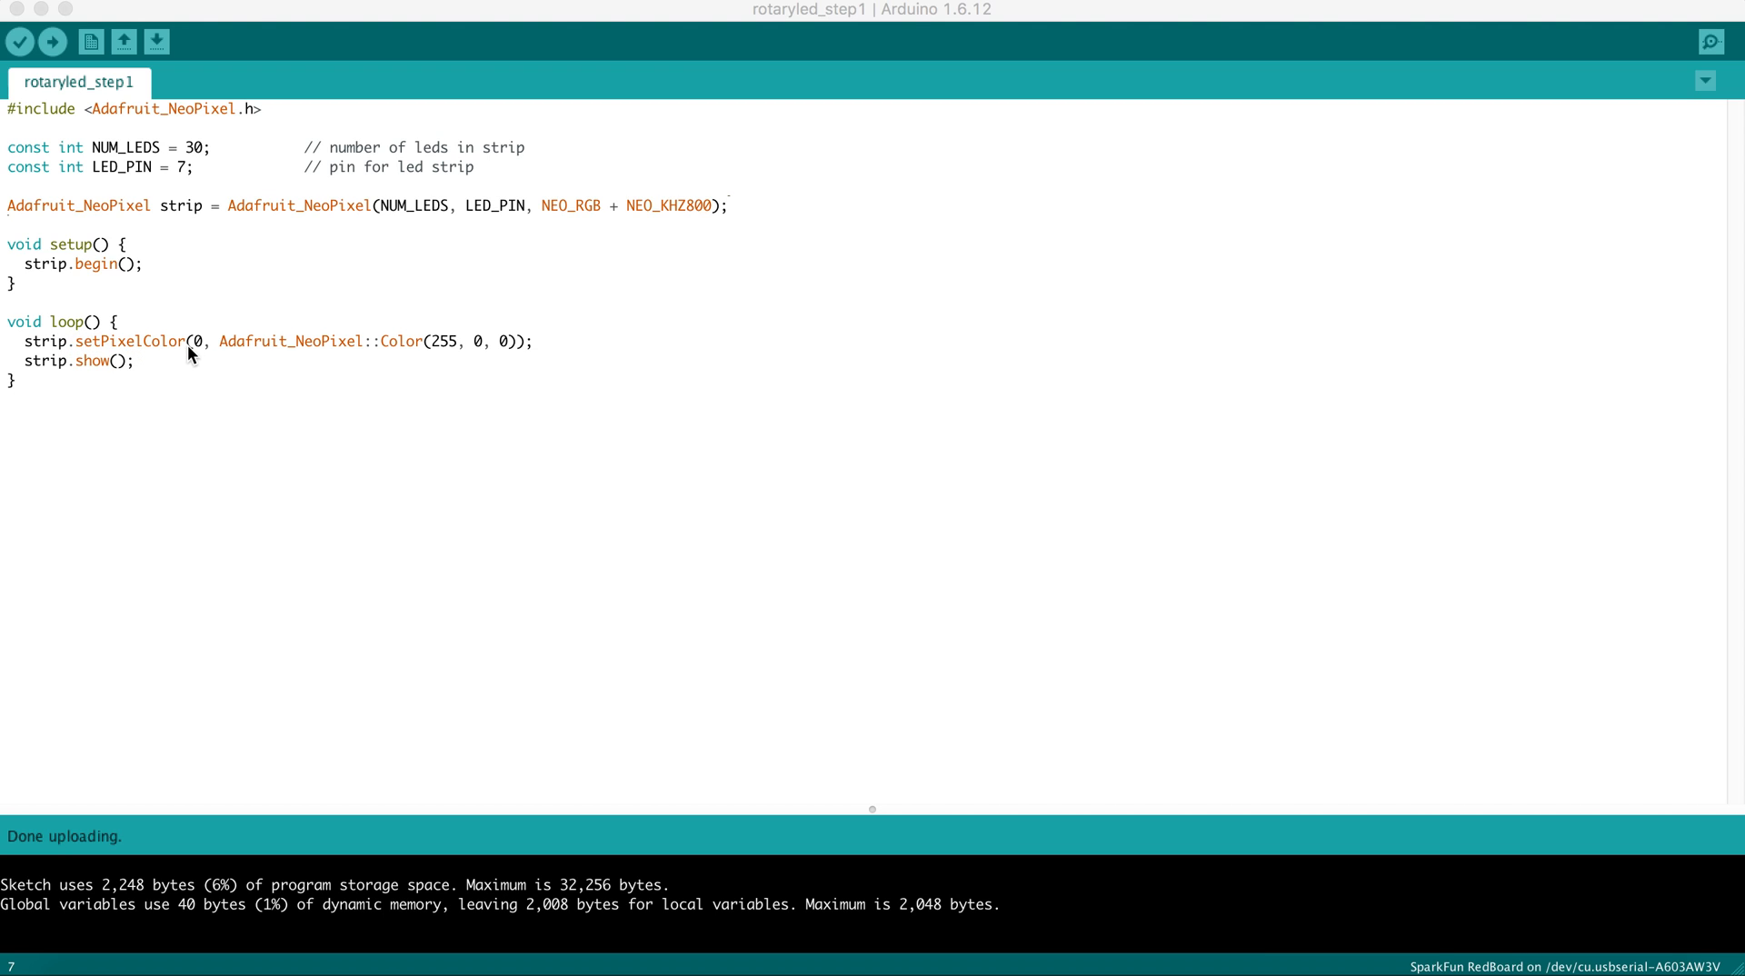
{"action": "mouse_move", "coordinate": [75, 374]}
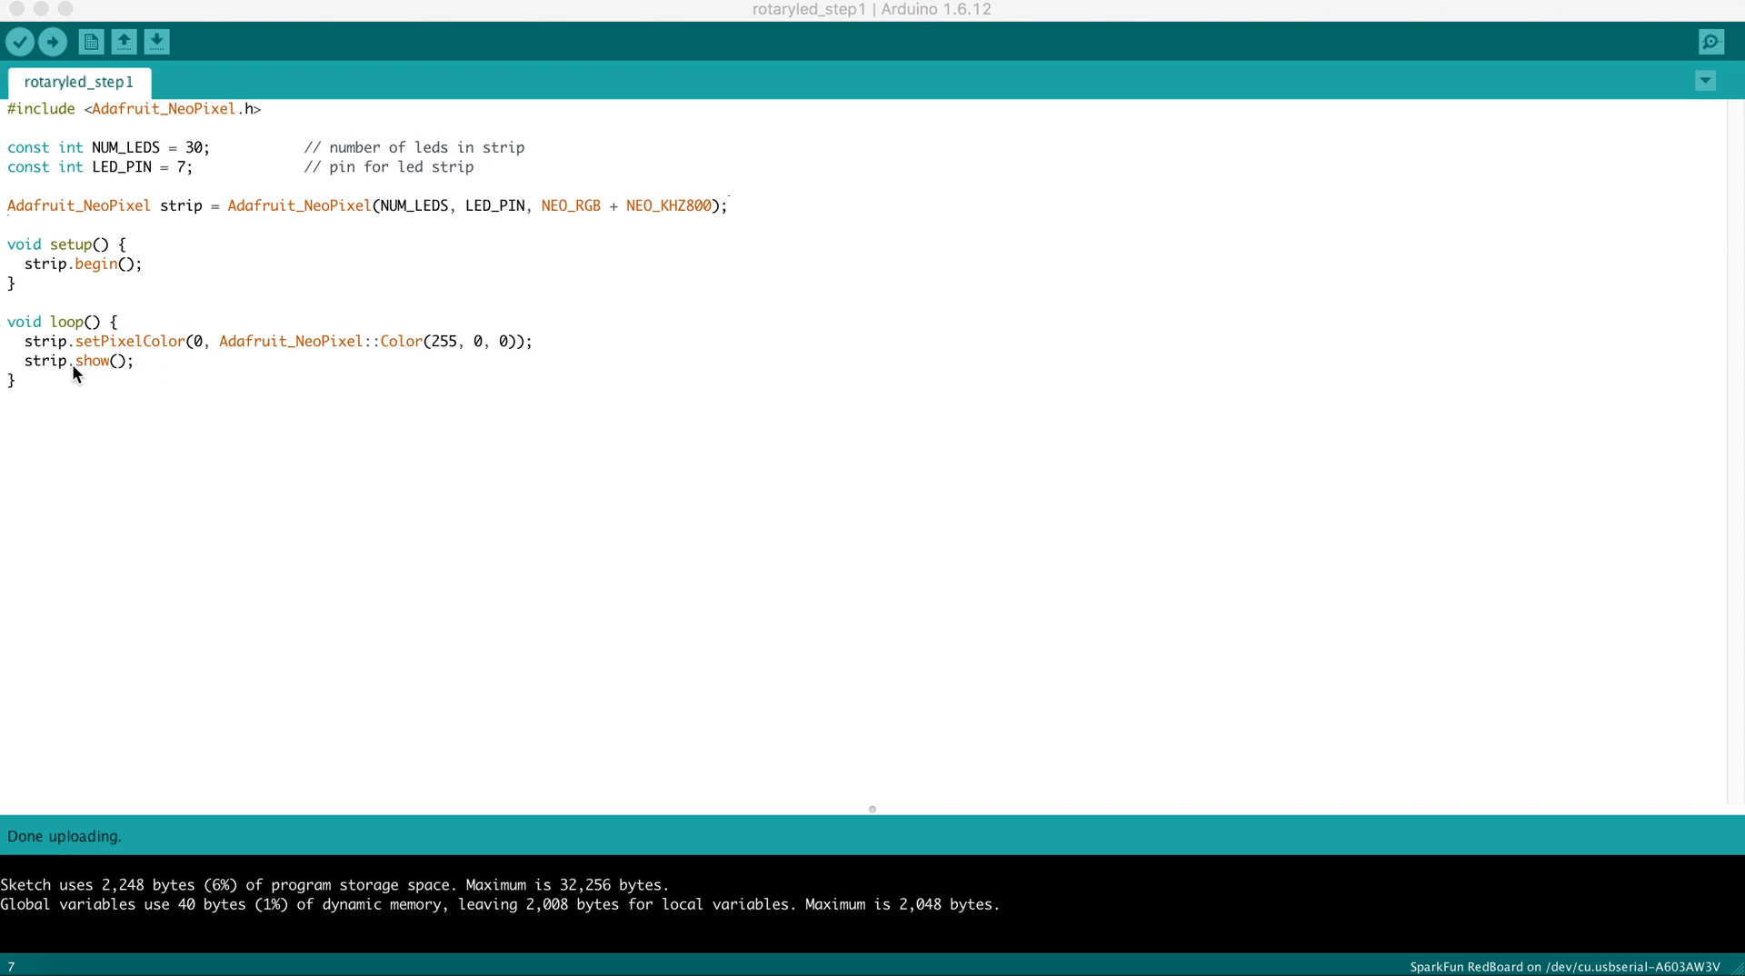
{"action": "mouse_move", "coordinate": [94, 377]}
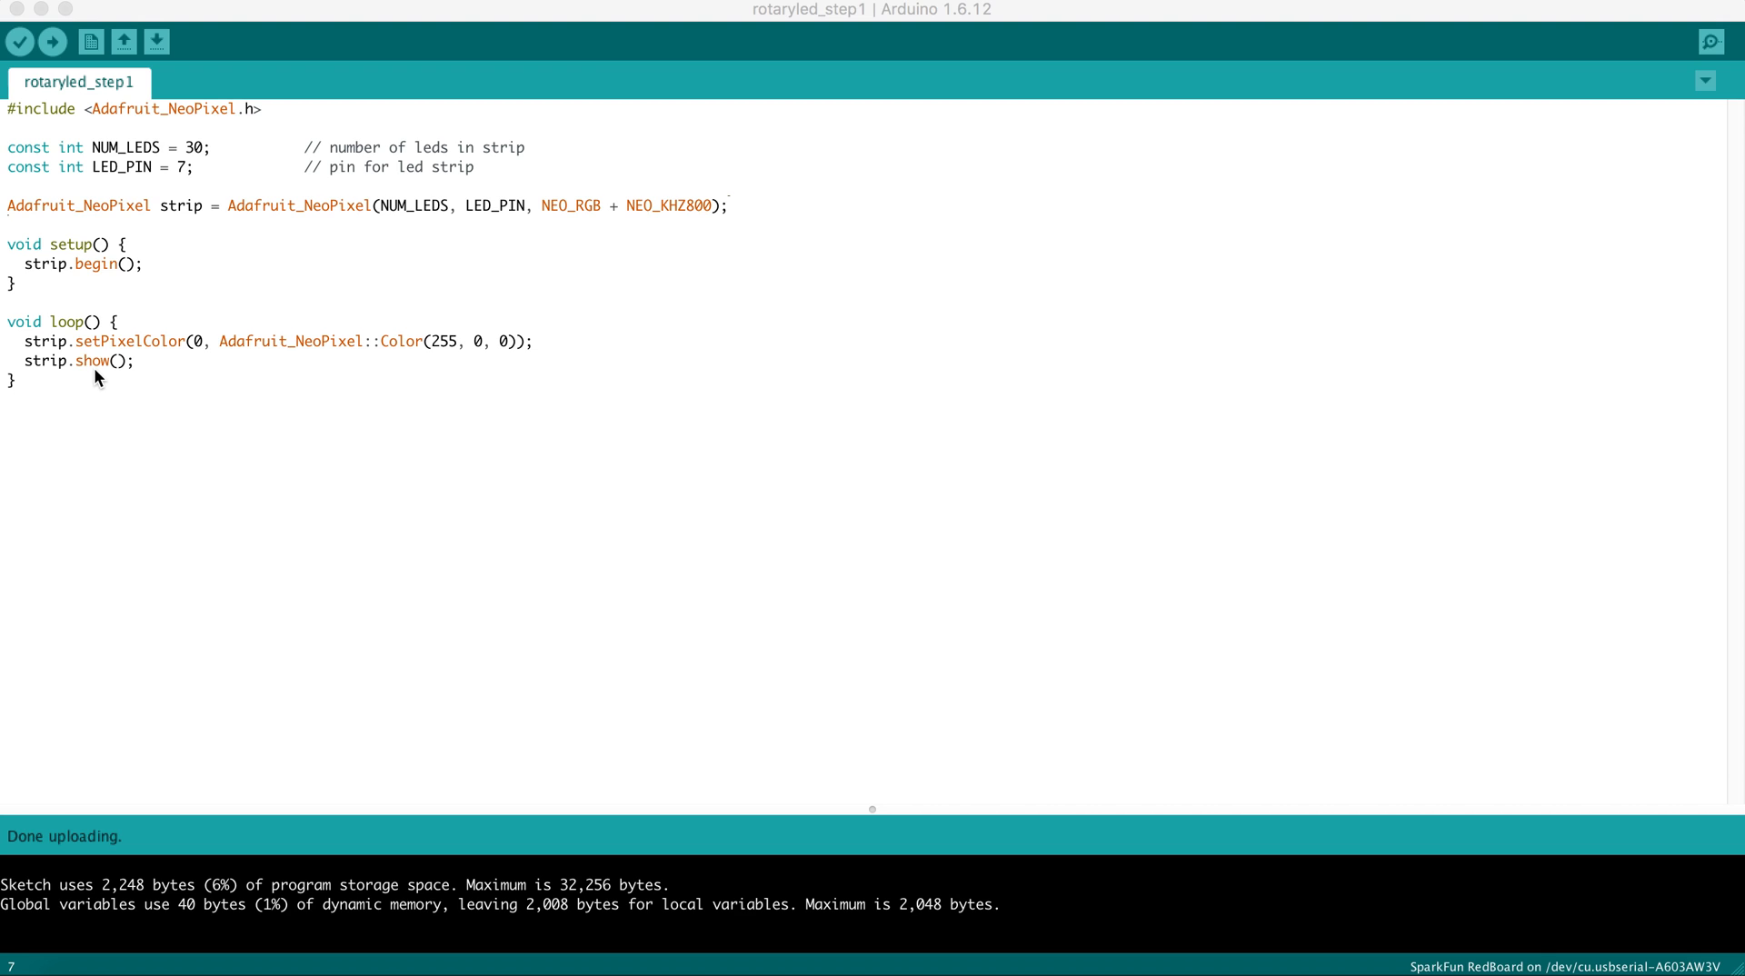
{"action": "mouse_move", "coordinate": [98, 368]}
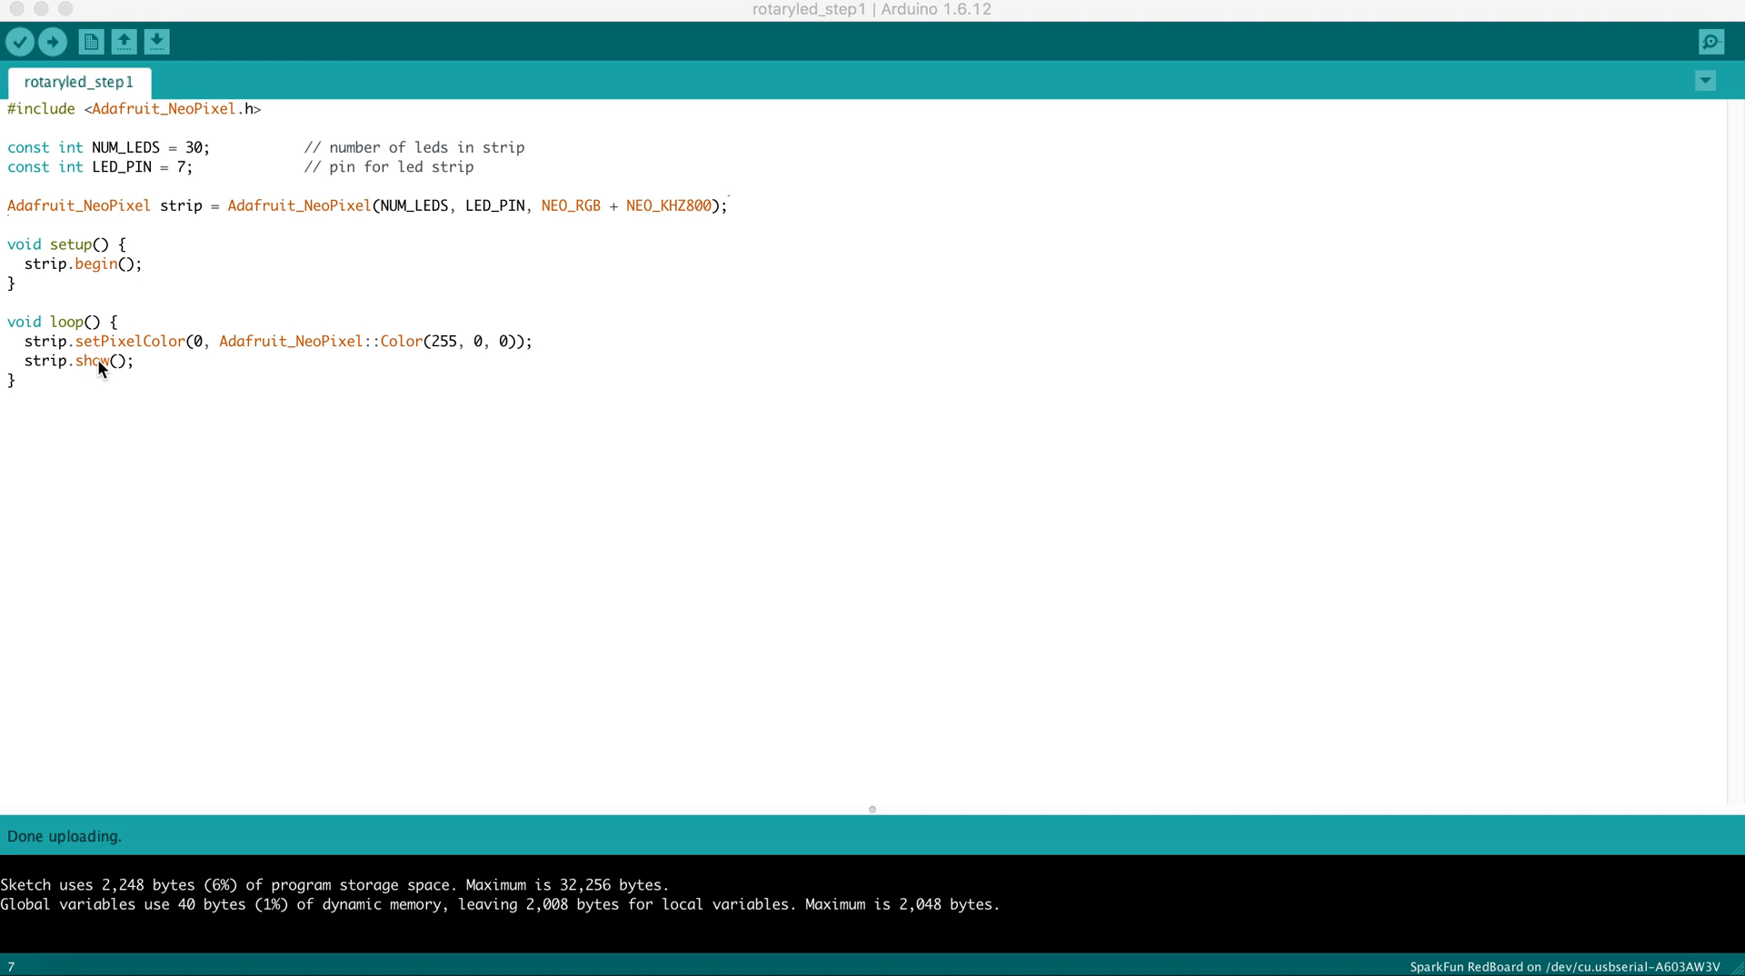
{"action": "mouse_move", "coordinate": [16, 261]}
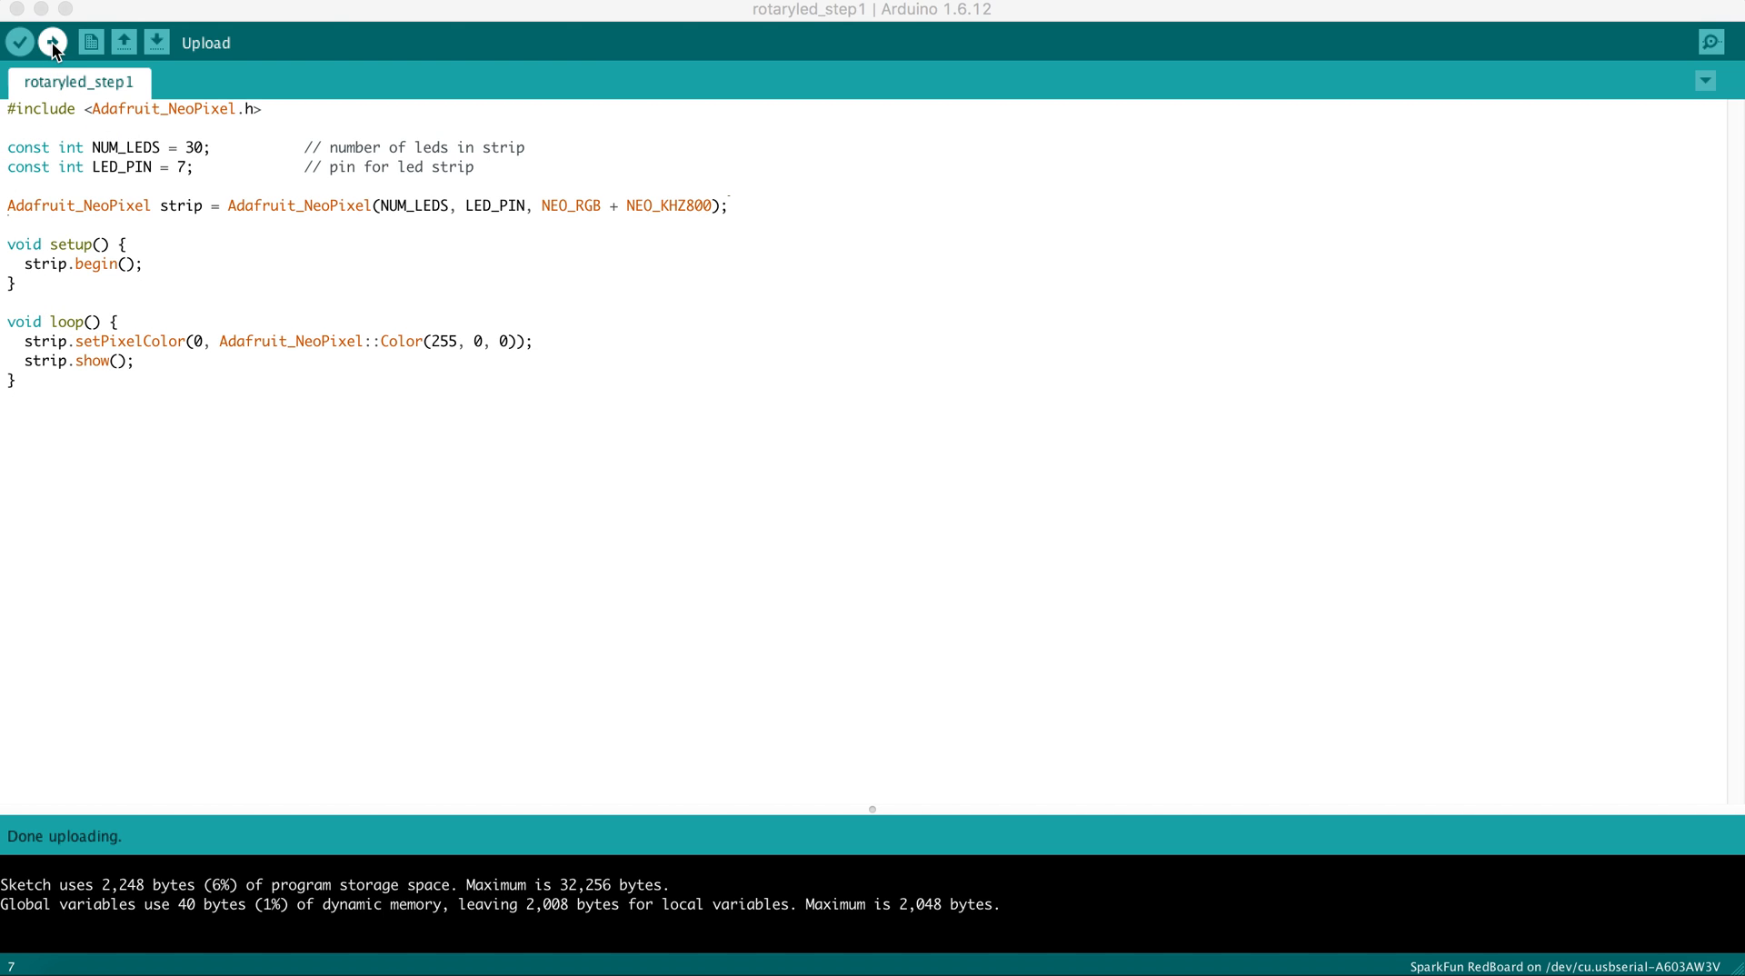
- Upload the unchanged rotaryled_step1 sketch to the SparkFun RedBoard
{"action": "left_click", "coordinate": [52, 43]}
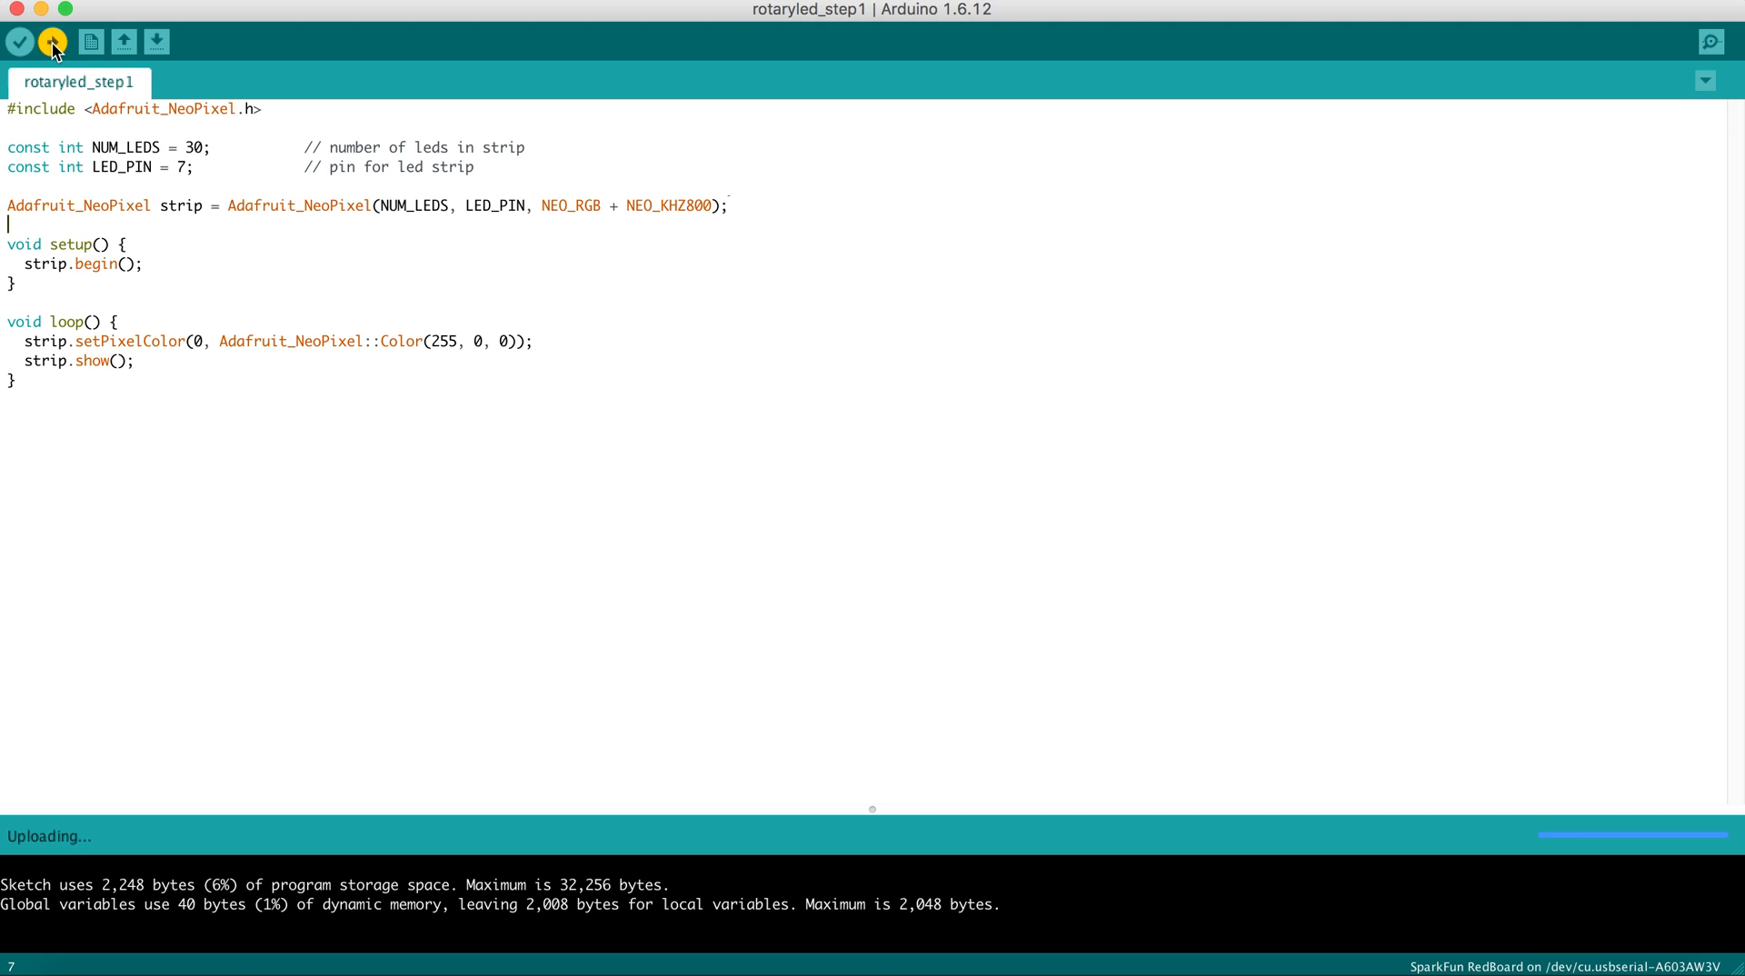